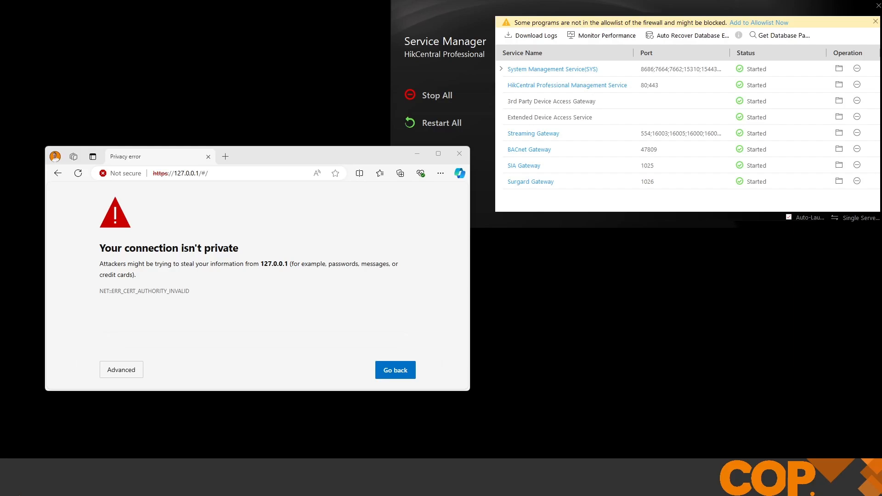
mouse_move(309, 305)
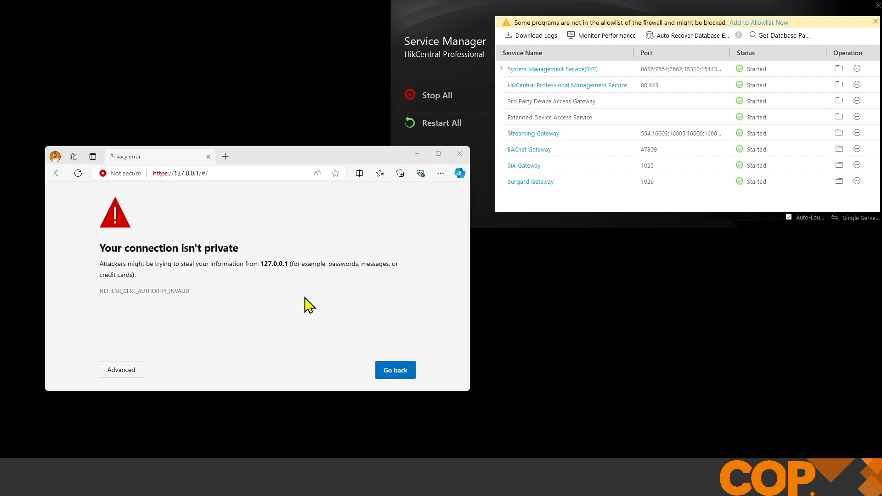
mouse_move(319, 148)
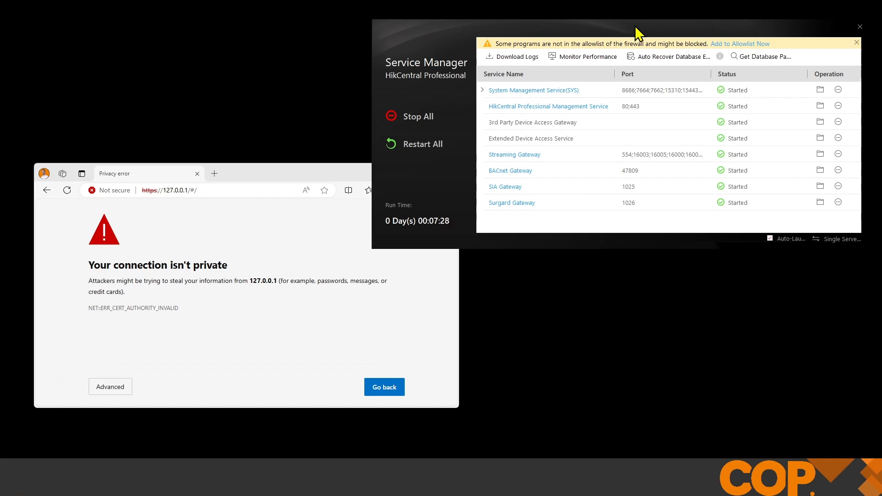
mouse_move(534, 44)
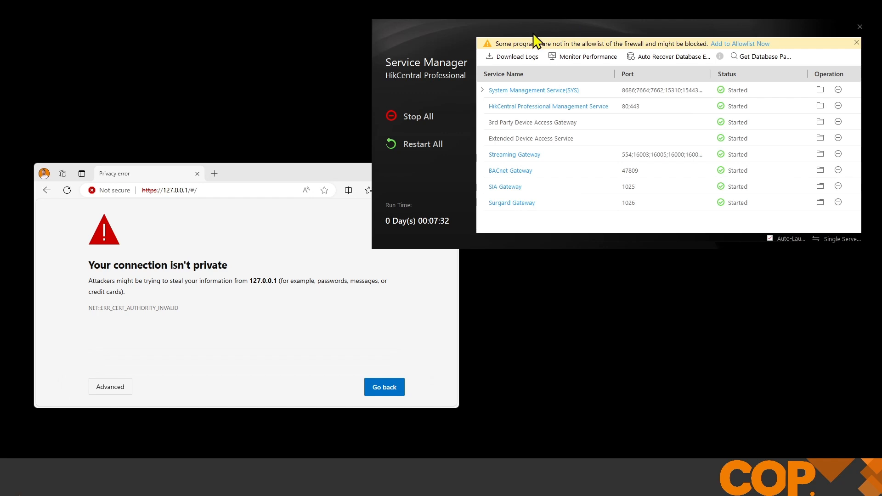
mouse_move(548, 52)
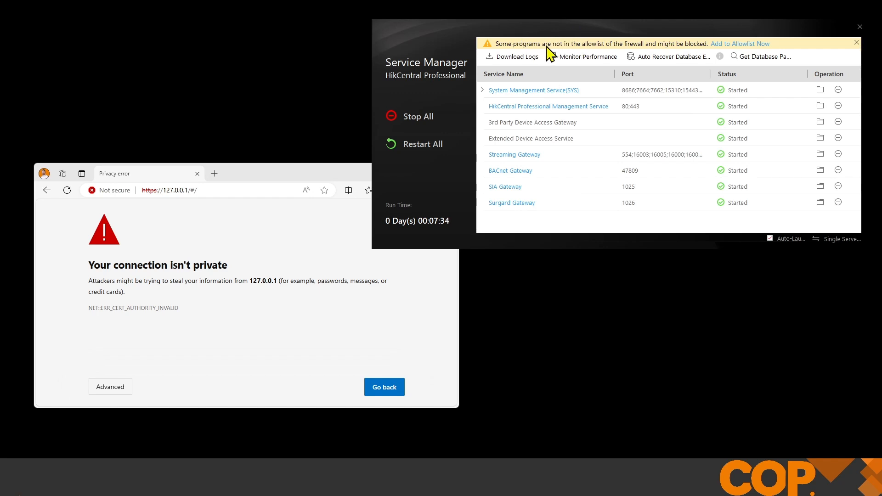
mouse_move(697, 52)
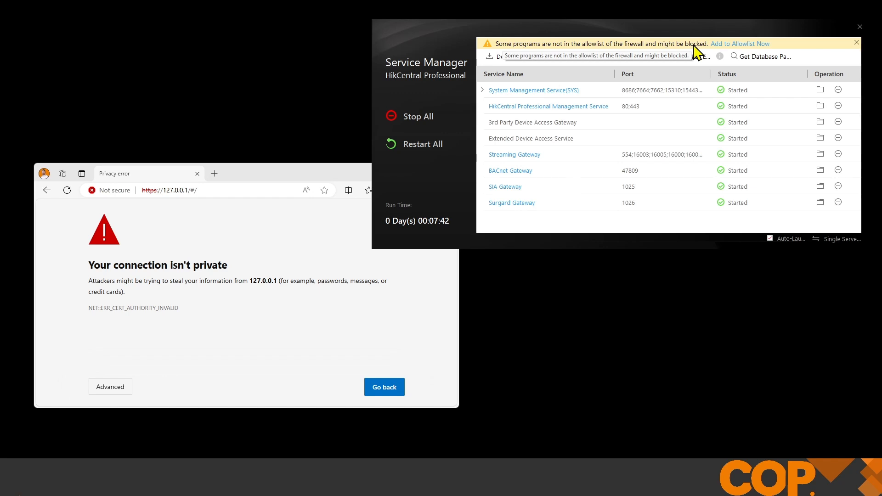
Step: Add the blocked service program to the firewall allowlist from the warning banner
left_click(740, 44)
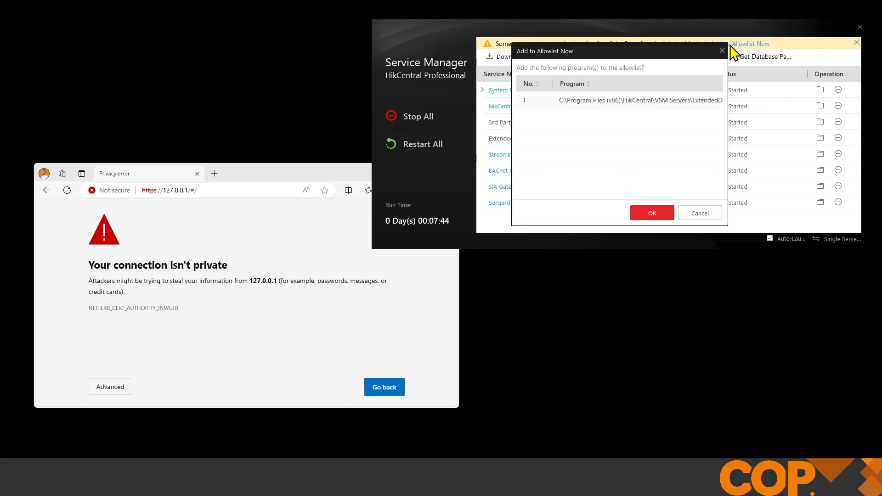
left_click(651, 213)
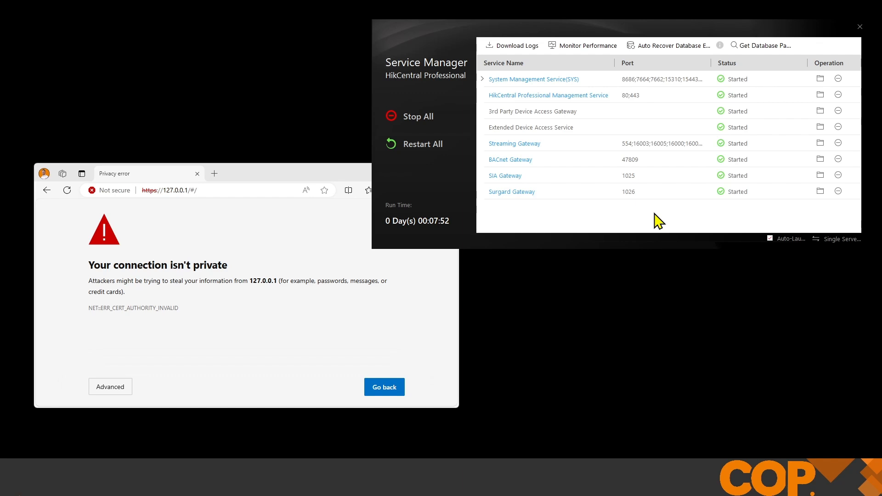
mouse_move(308, 172)
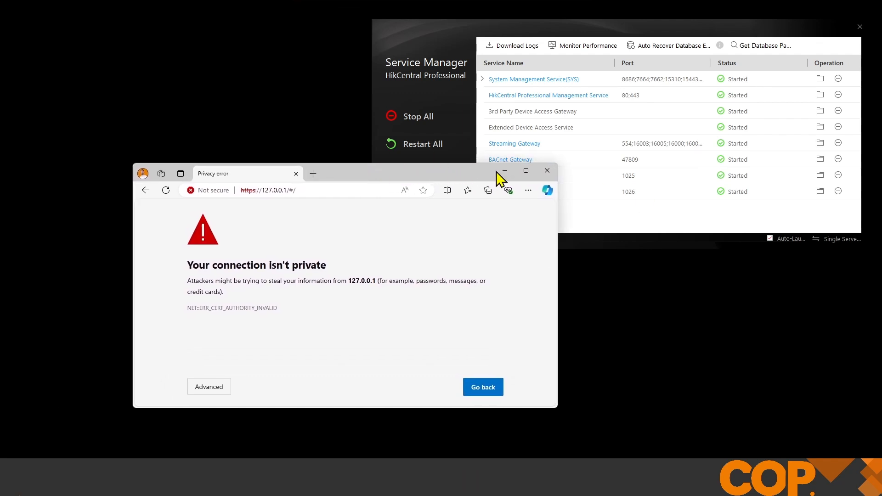
Step: Maximize Edge and proceed past the certificate warning to the 127.0.0.1 web client
left_click(525, 170)
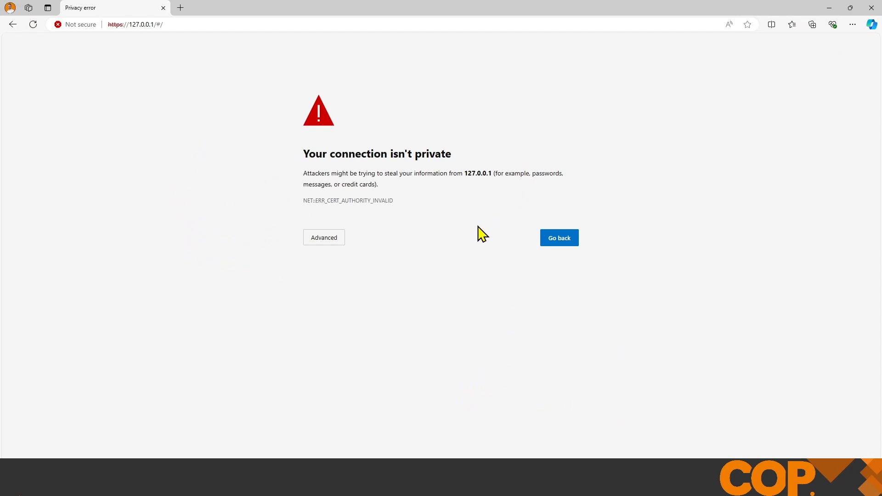
mouse_move(461, 233)
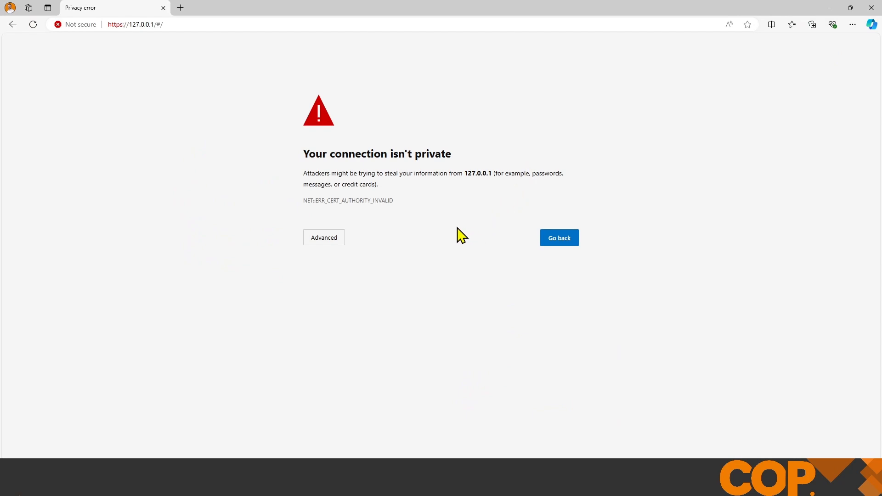
mouse_move(468, 182)
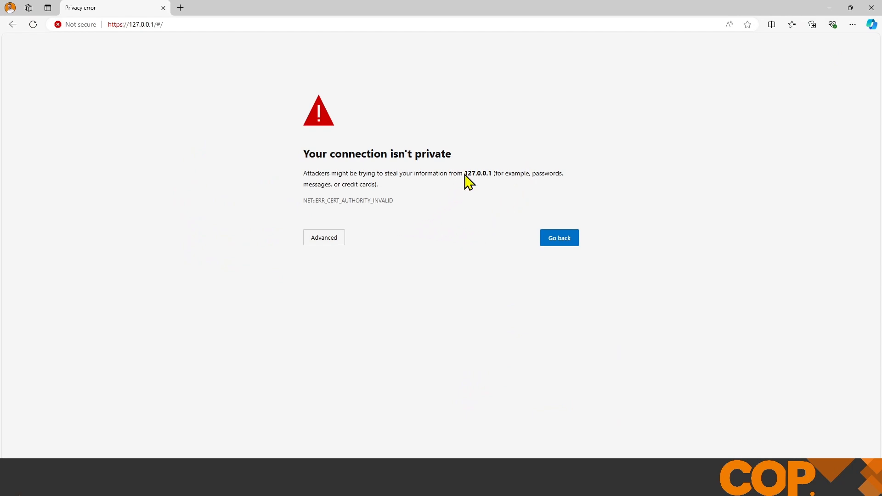
double_click(476, 173)
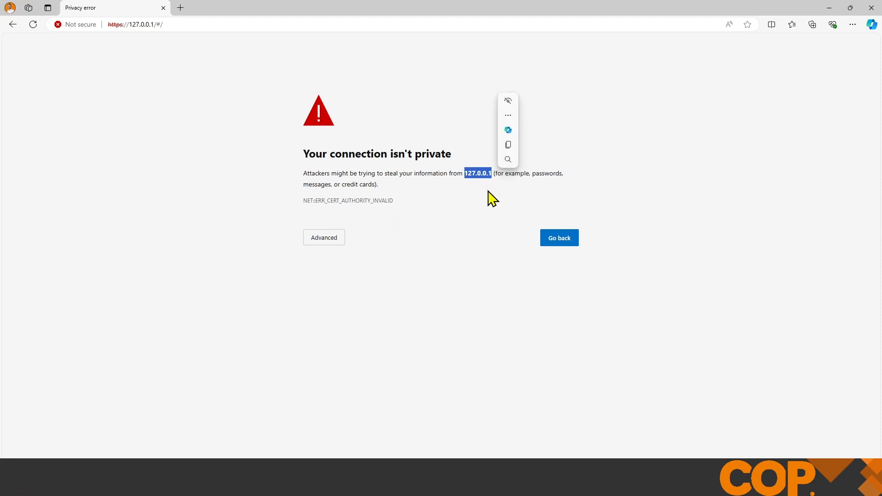
mouse_move(485, 211)
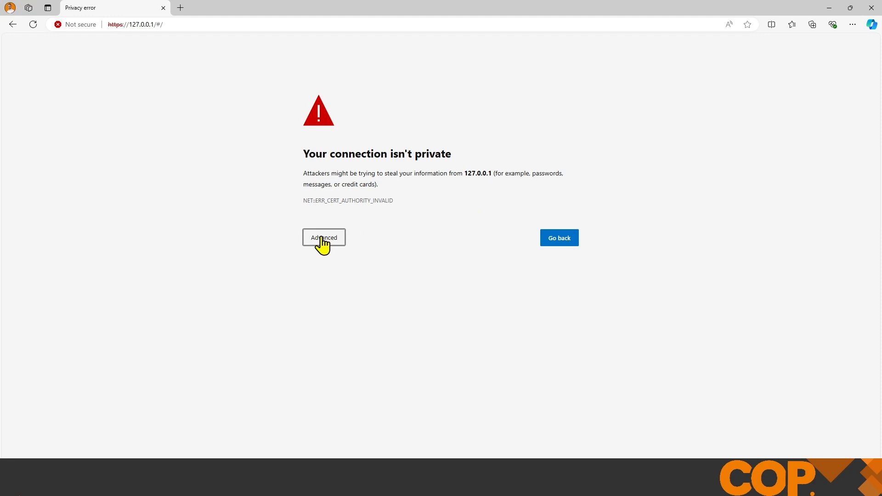
left_click(324, 237)
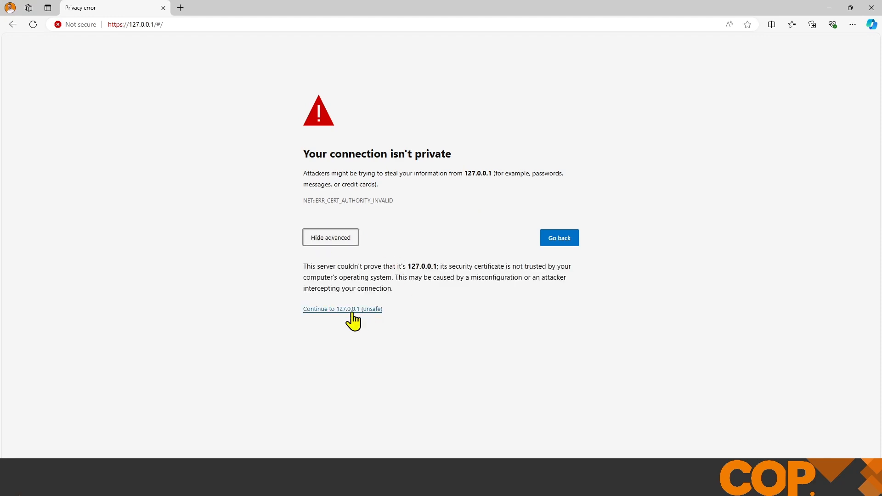
left_click(342, 309)
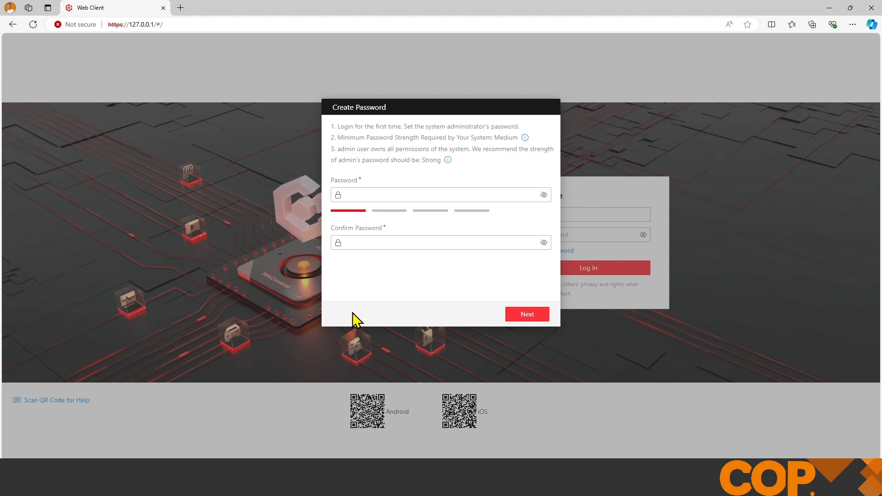
Step: Enter the new administrator password in both Password and Confirm Password fields
left_click(440, 195)
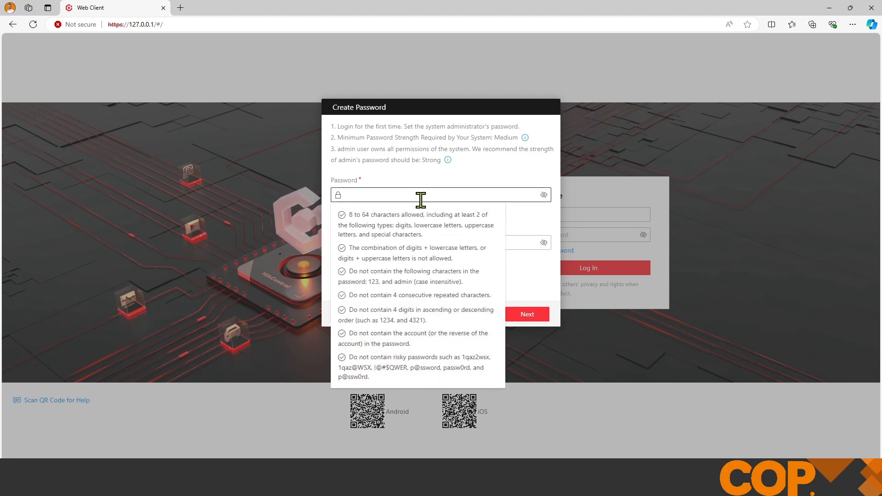
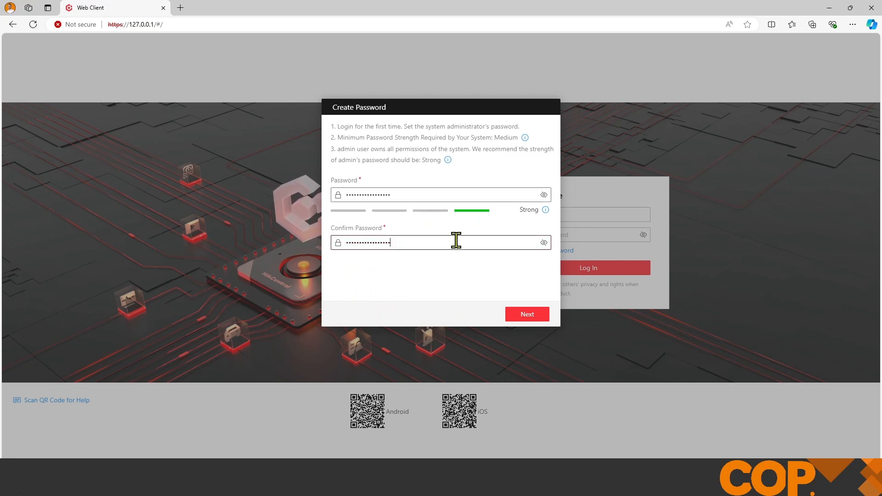
Step: Submit the new password and choose Security Question as the verification method
left_click(526, 313)
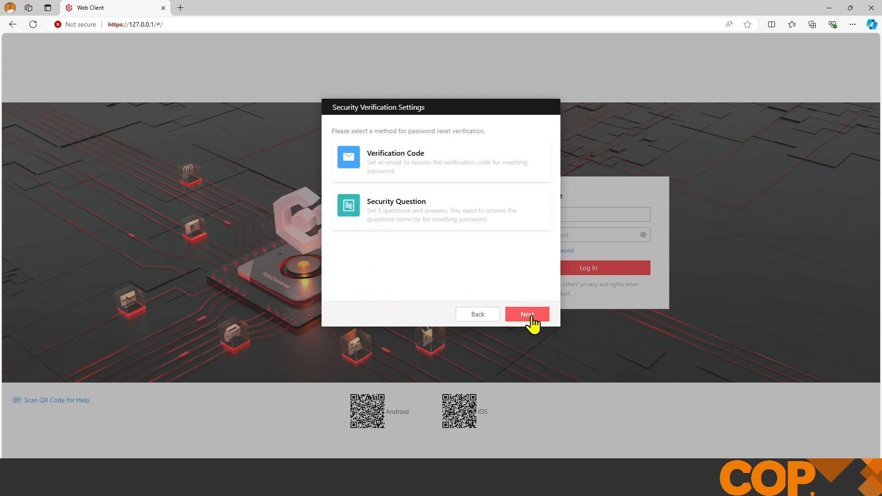
mouse_move(430, 260)
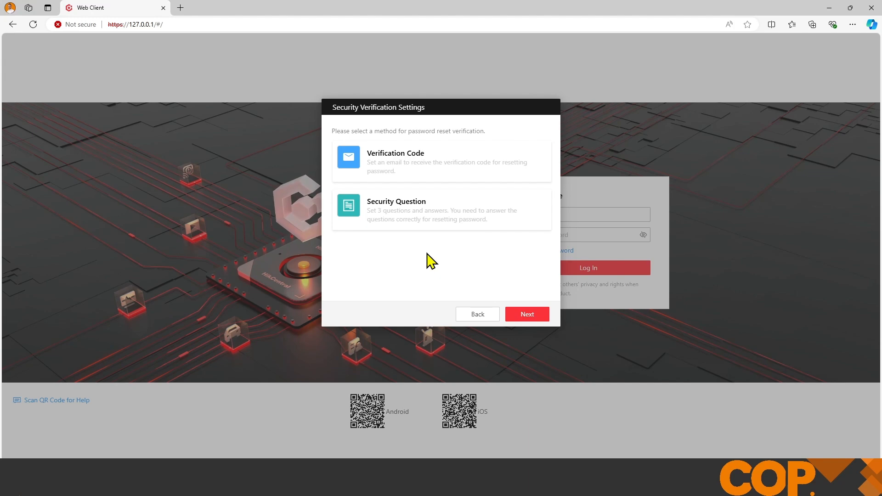
mouse_move(433, 232)
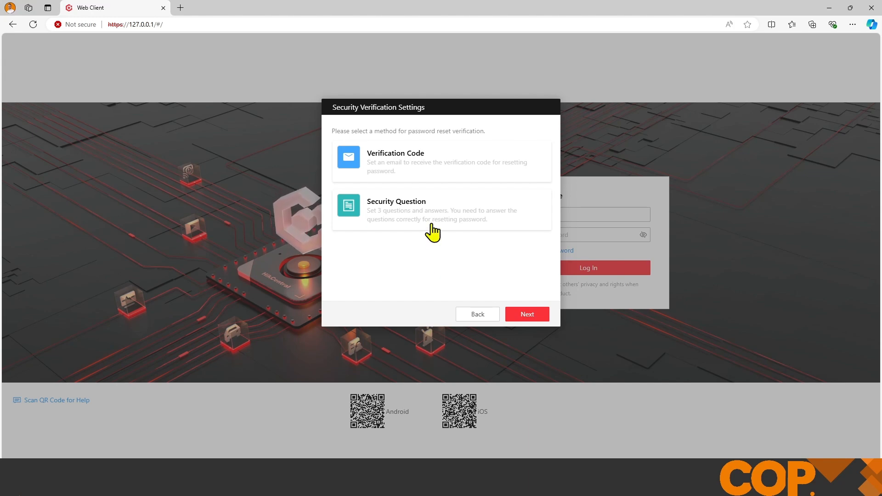
left_click(442, 209)
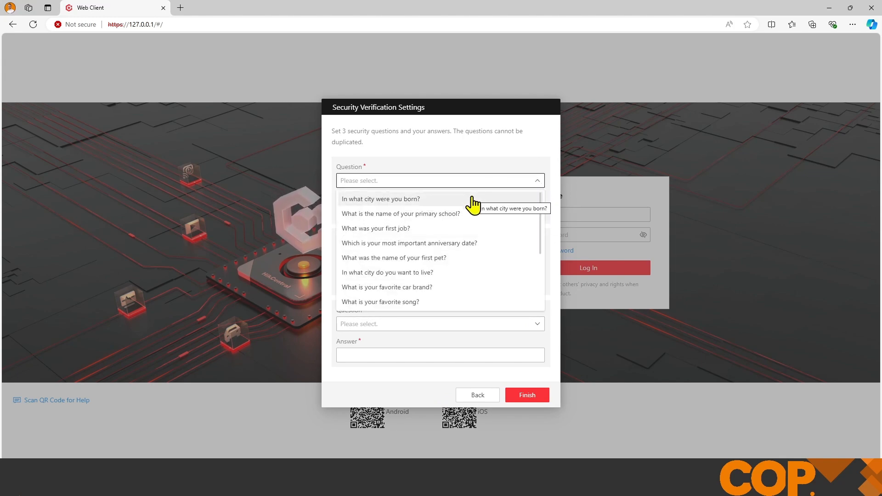
Step: Answer three security questions, starting with the birth-city question, and click Finish
left_click(381, 198)
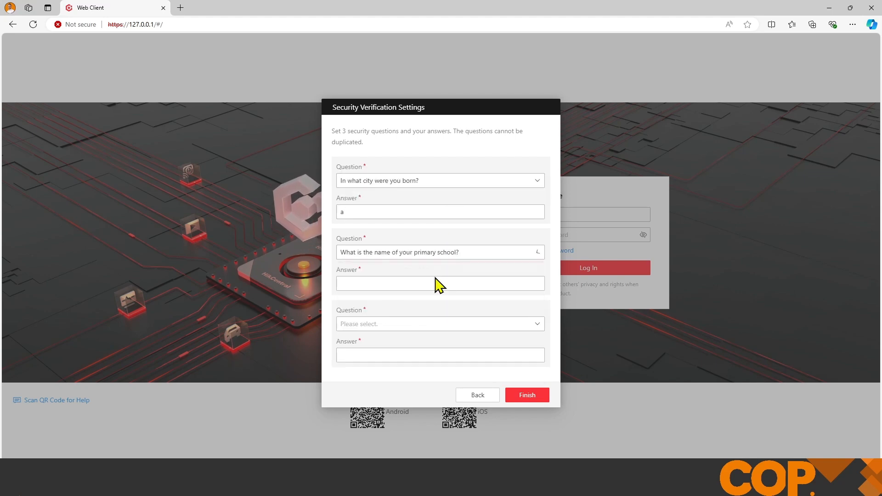
left_click(439, 323)
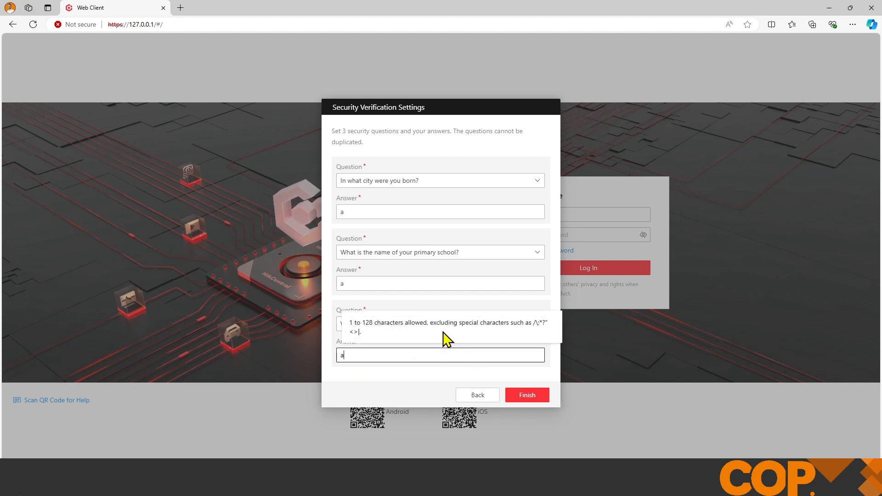
mouse_move(441, 309)
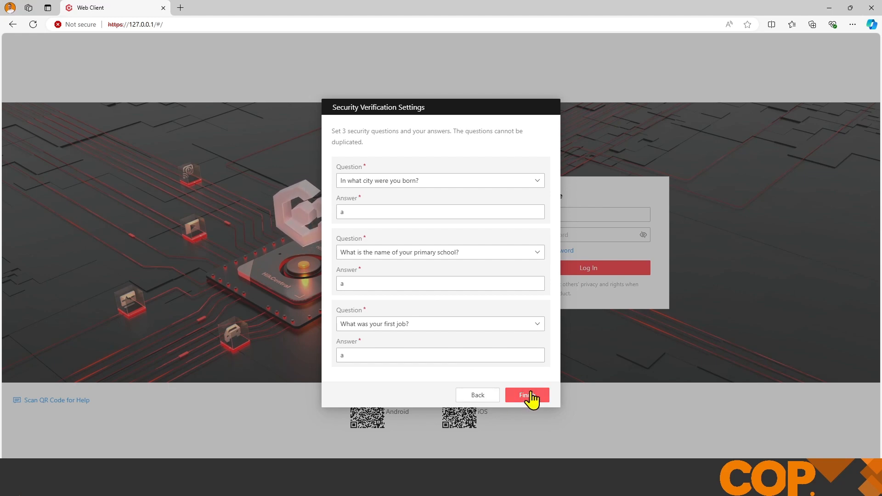
left_click(526, 394)
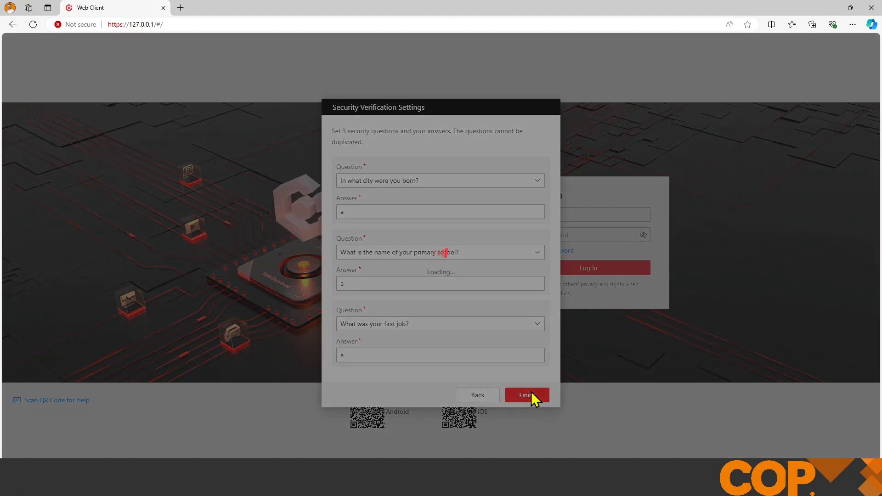
left_click(527, 395)
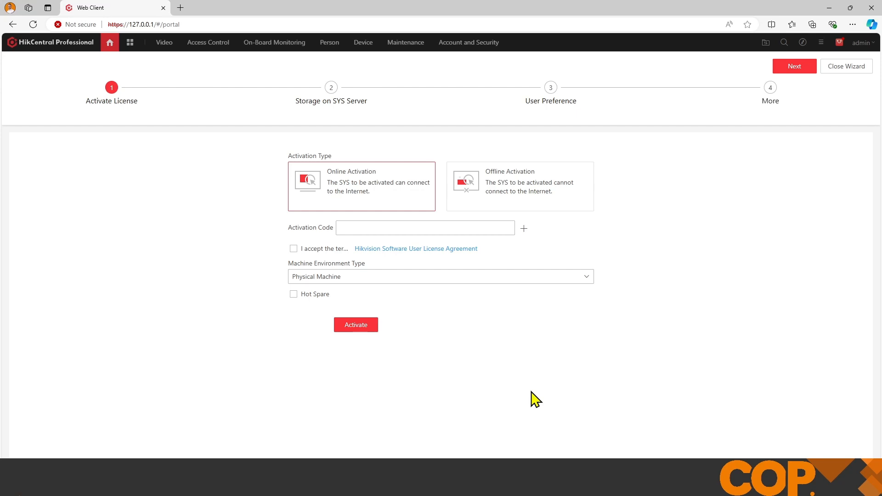
mouse_move(535, 399)
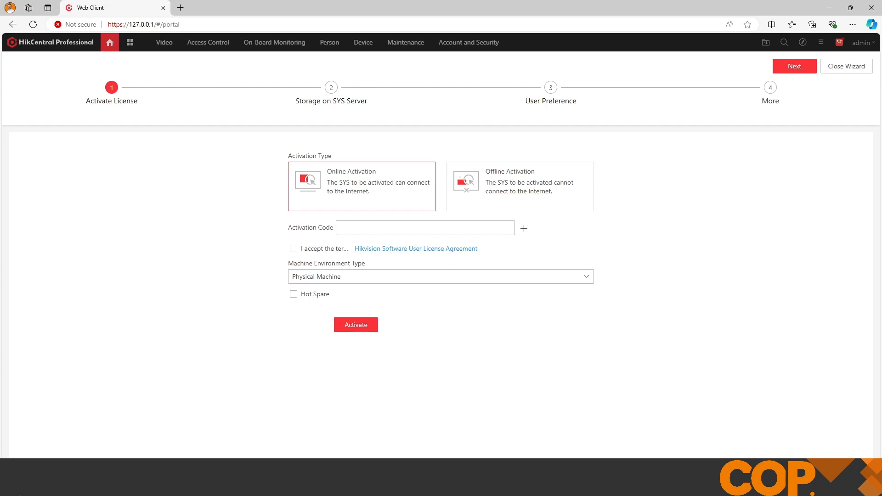
mouse_move(254, 266)
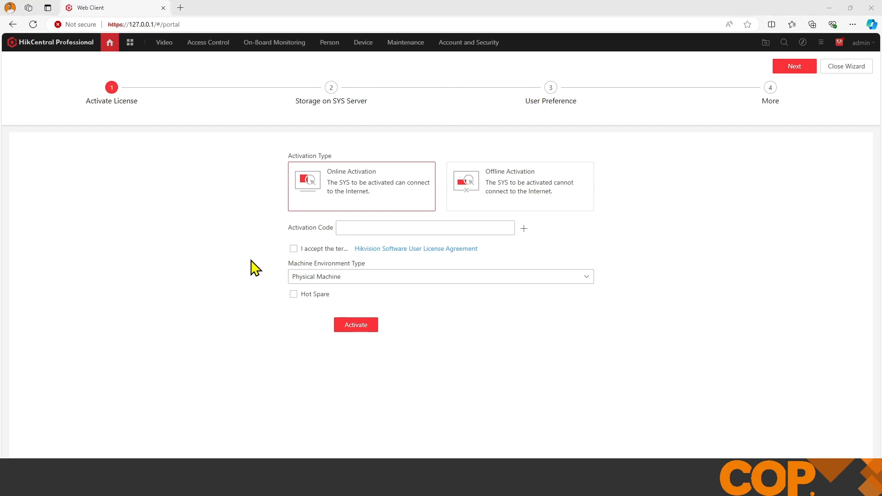
mouse_move(350, 197)
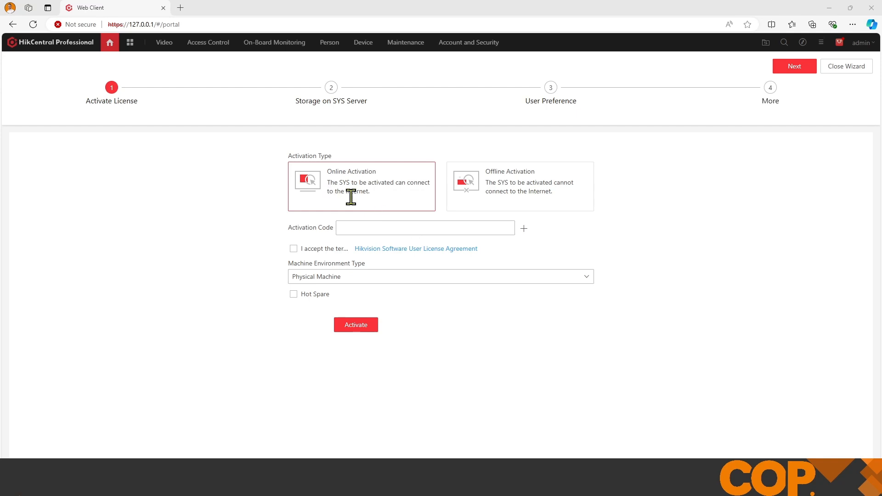
mouse_move(367, 190)
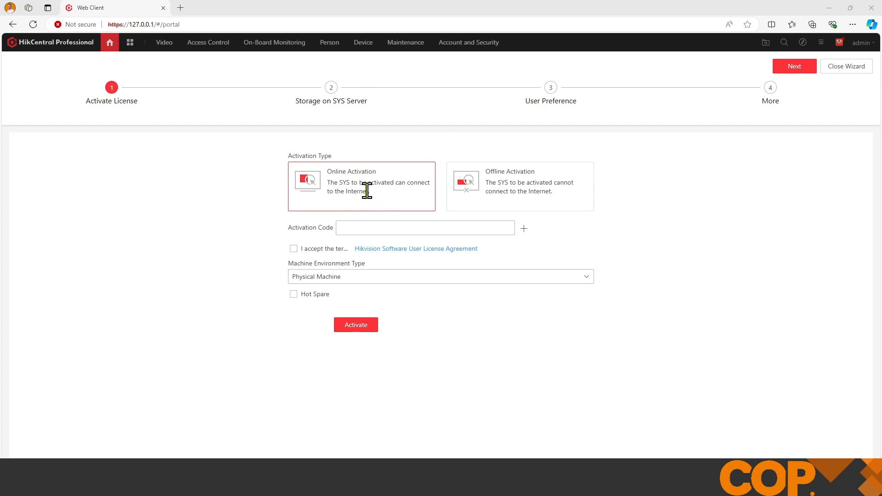
mouse_move(497, 191)
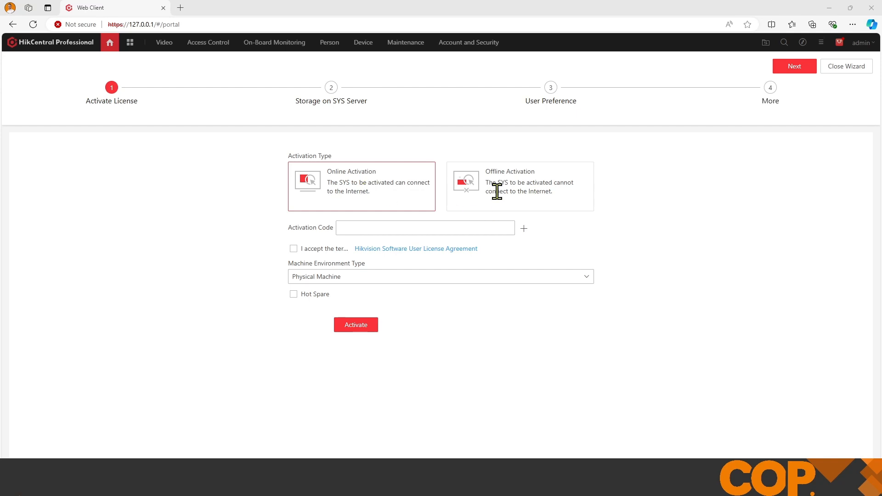
Step: Switch license activation to Offline Activation
left_click(509, 180)
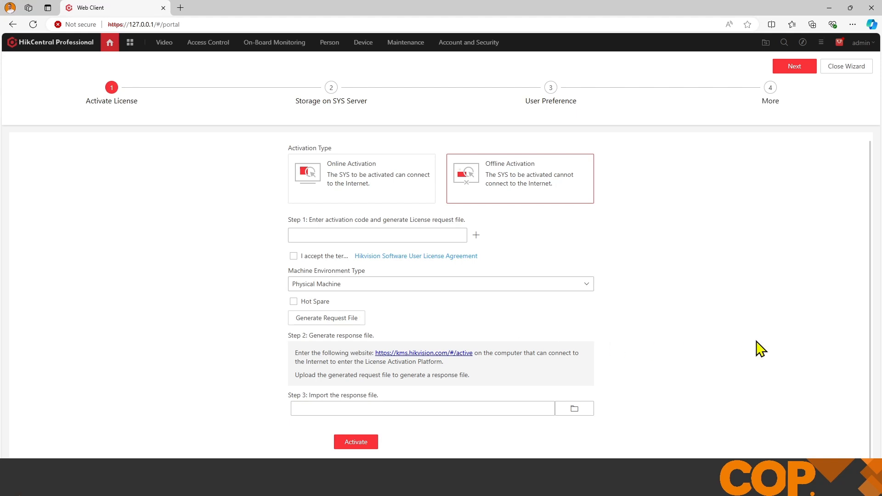
left_click(376, 234)
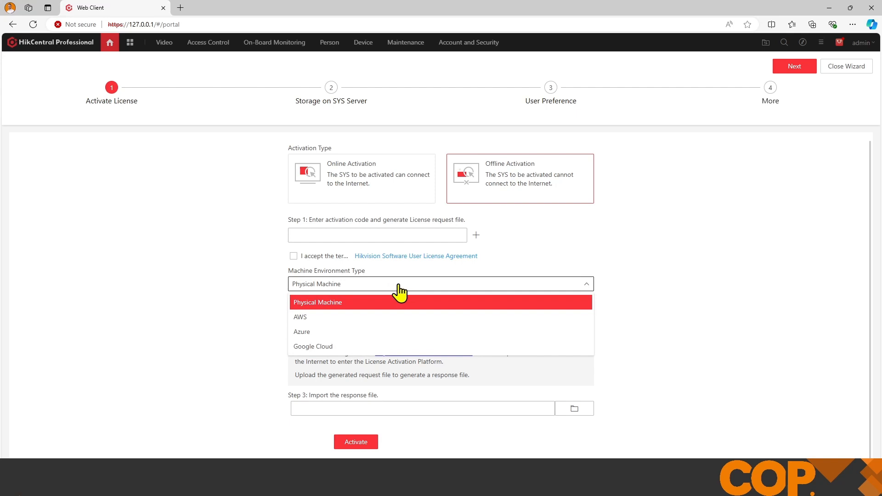
left_click(317, 302)
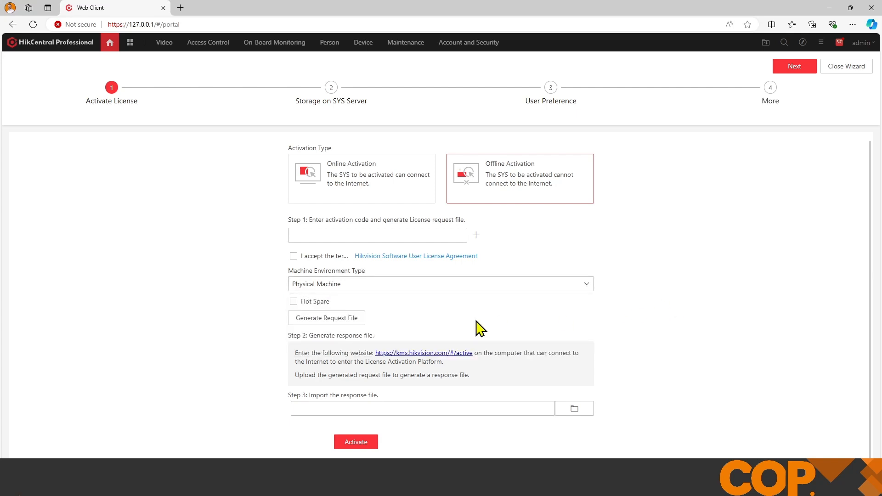
mouse_move(326, 318)
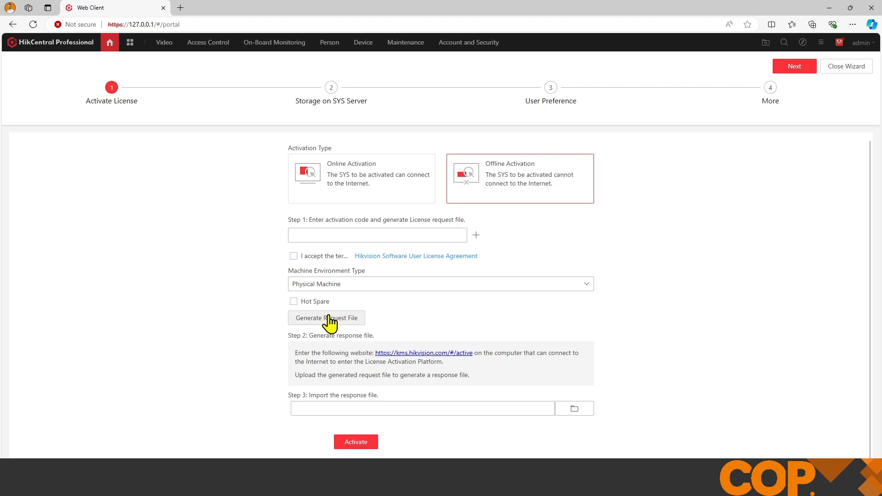
mouse_move(260, 315)
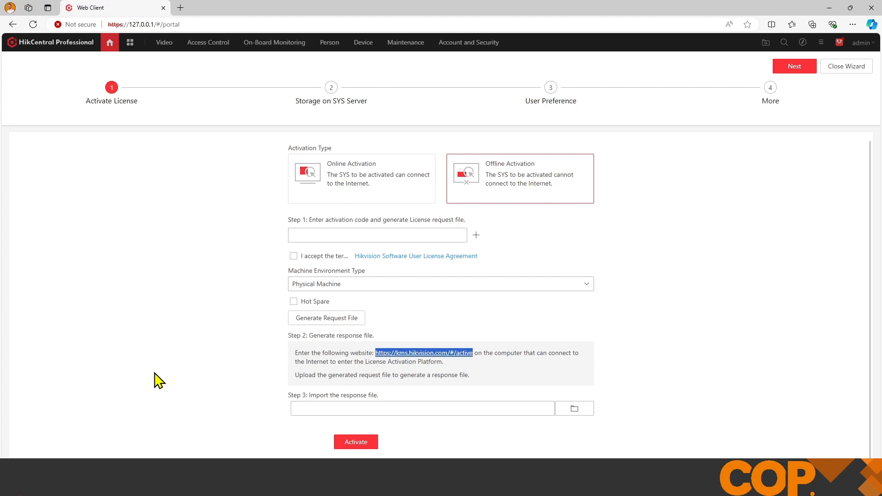
left_click(422, 408)
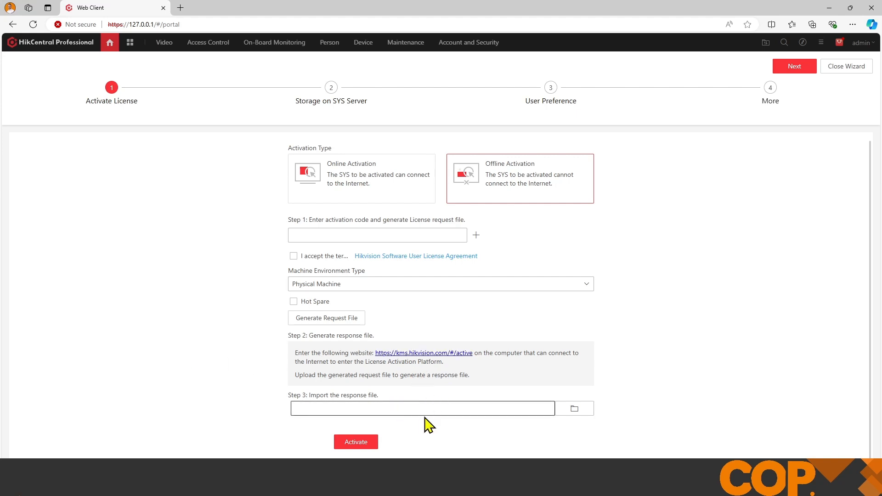
mouse_move(355, 441)
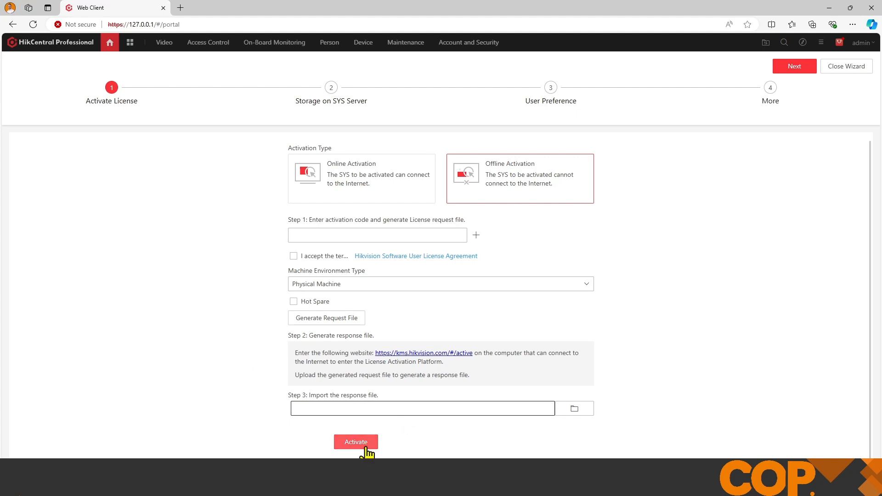
mouse_move(249, 284)
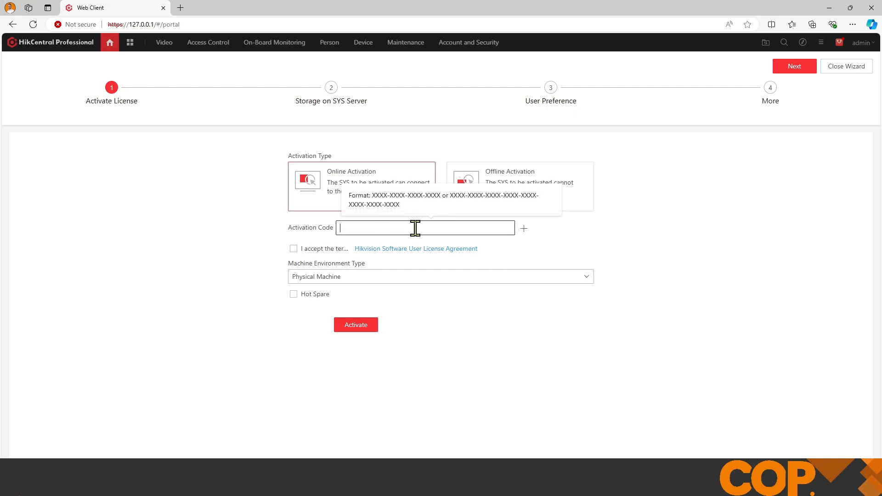
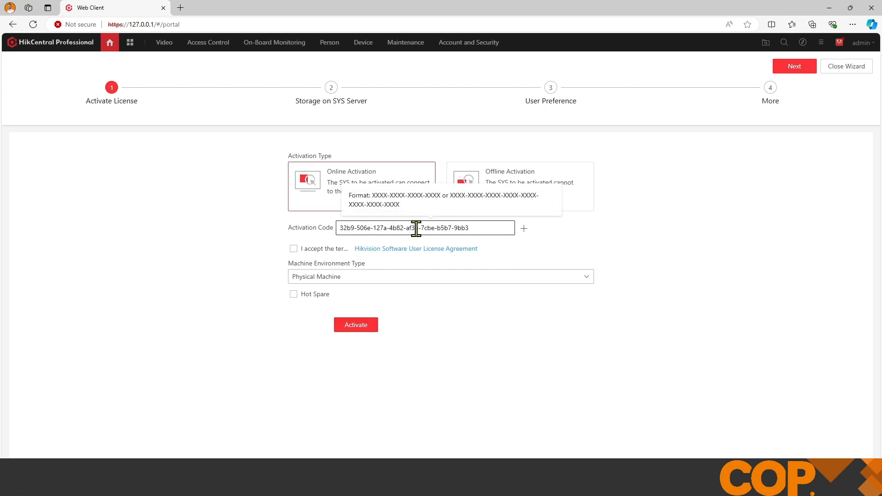
left_click(415, 248)
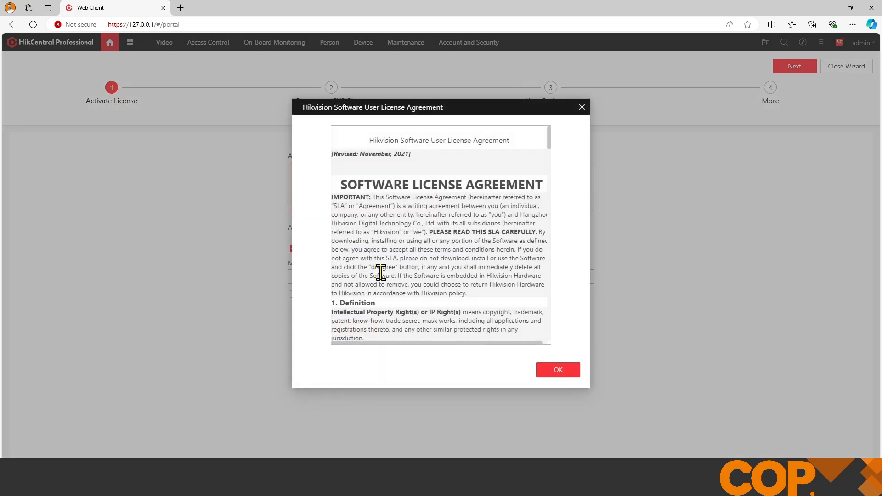
scroll("down", 3)
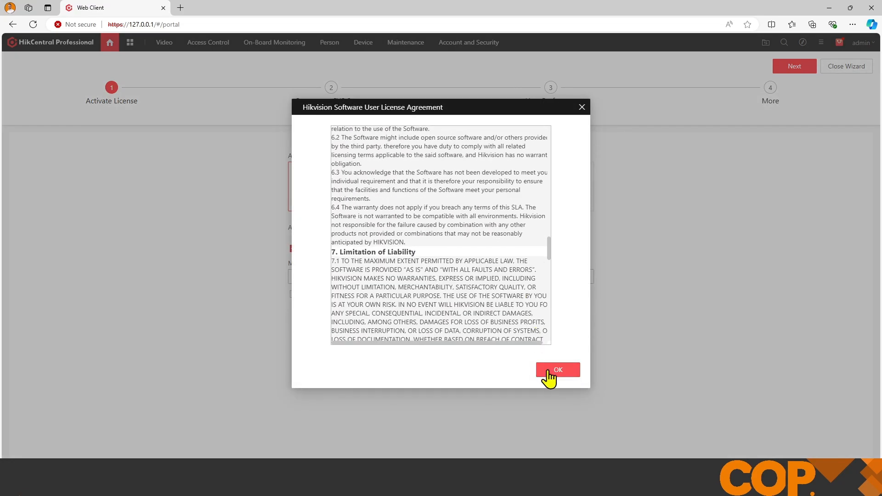
left_click(556, 370)
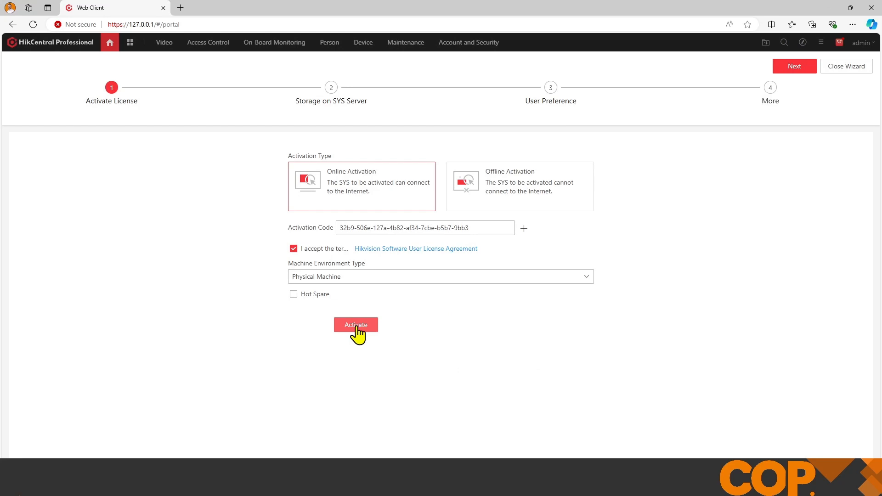
left_click(355, 325)
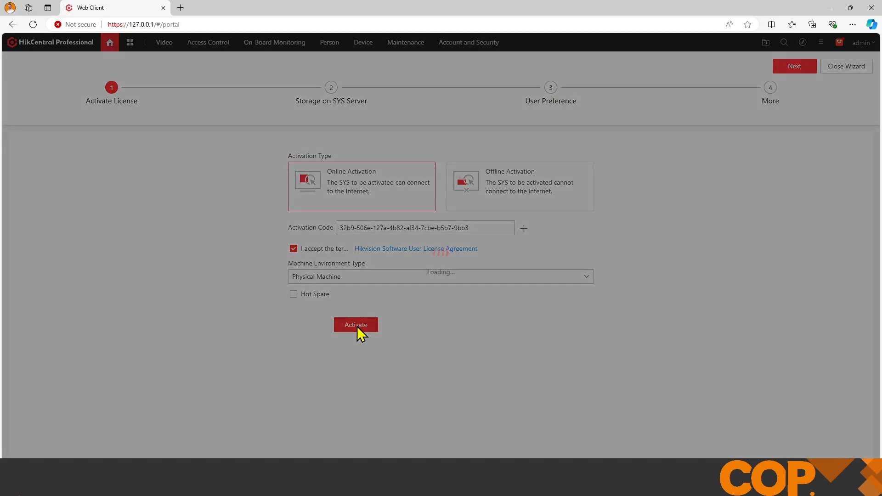
Step: Finish activation and review the license items: 20 cameras, 100000 persons, expiry 2024/10/23
left_click(355, 325)
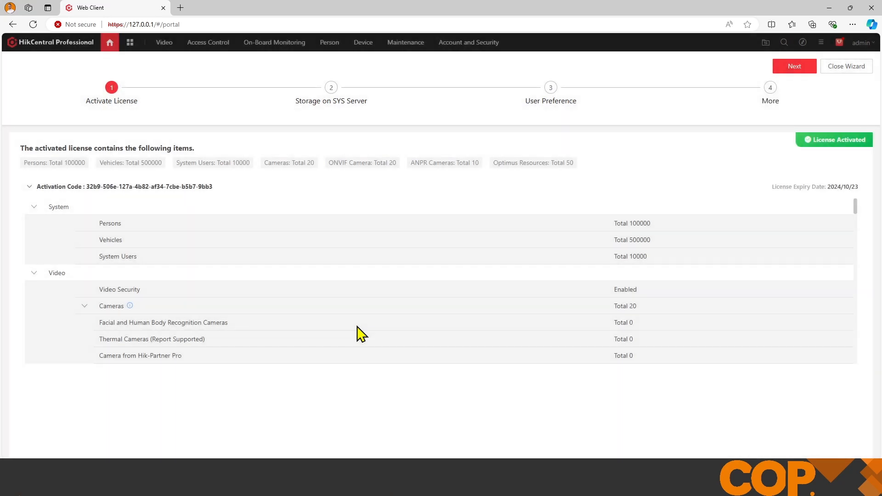
mouse_move(360, 331)
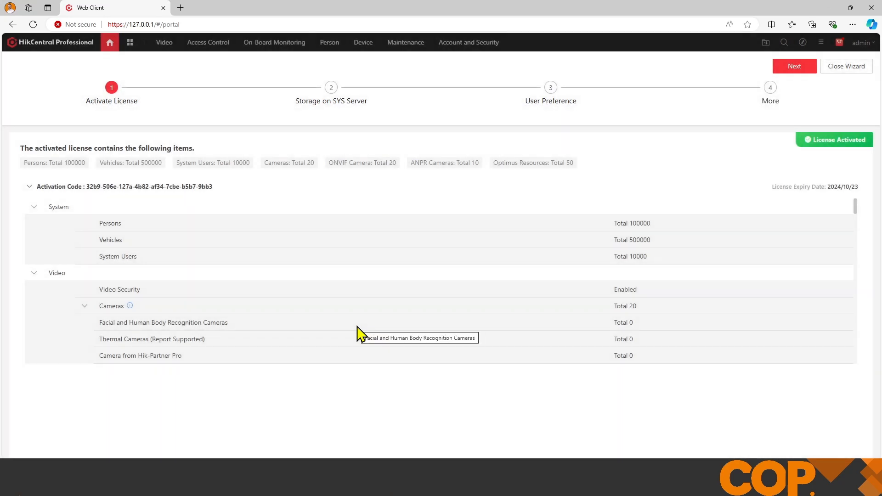
mouse_move(398, 197)
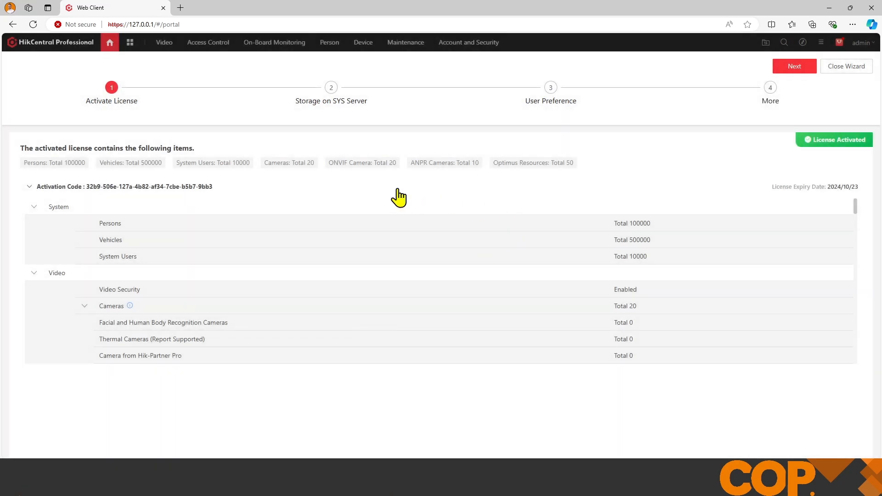
mouse_move(273, 190)
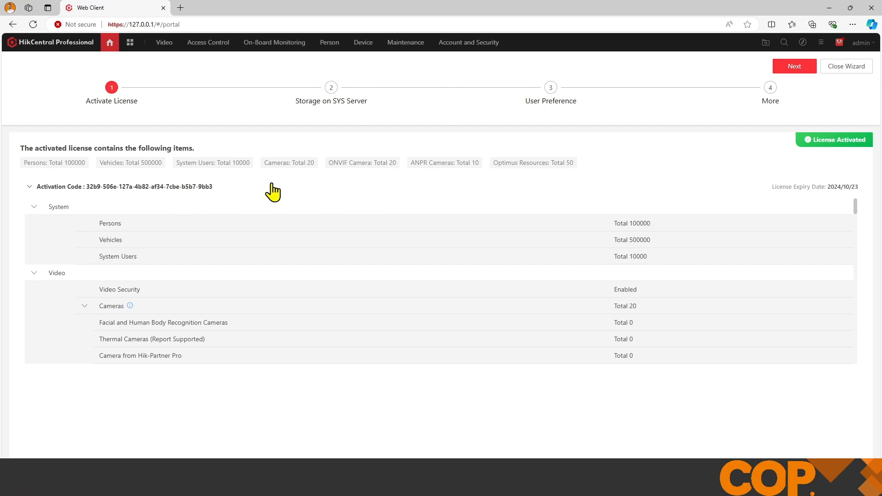
mouse_move(556, 181)
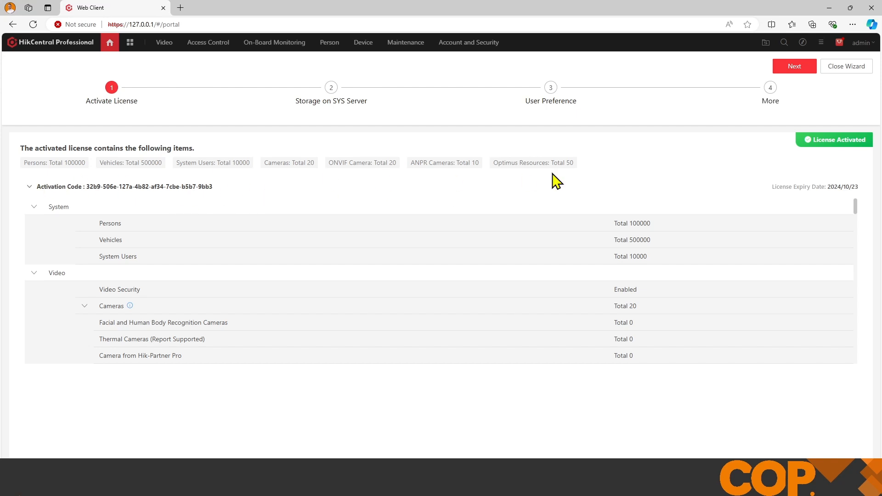
scroll("down", 3)
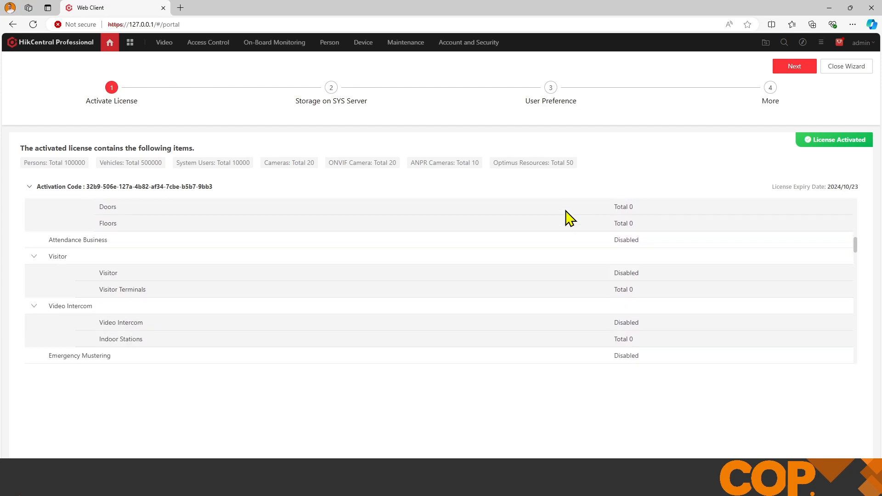
scroll("up", 3)
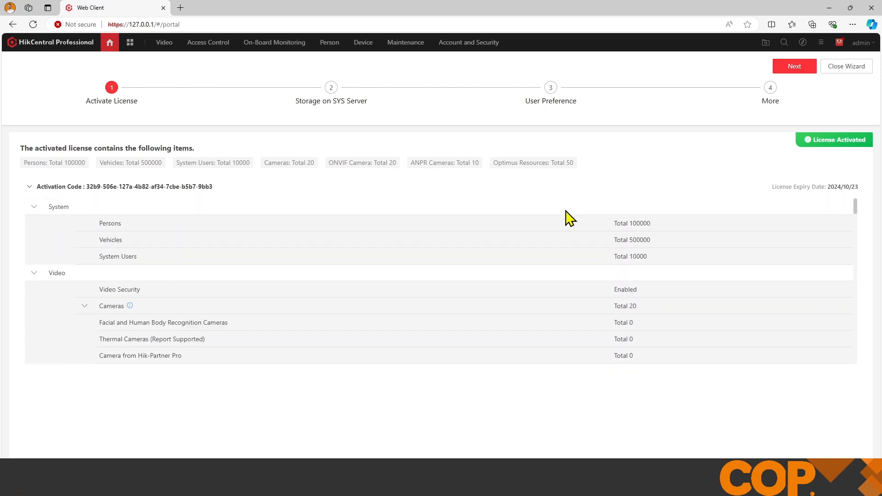
mouse_move(835, 198)
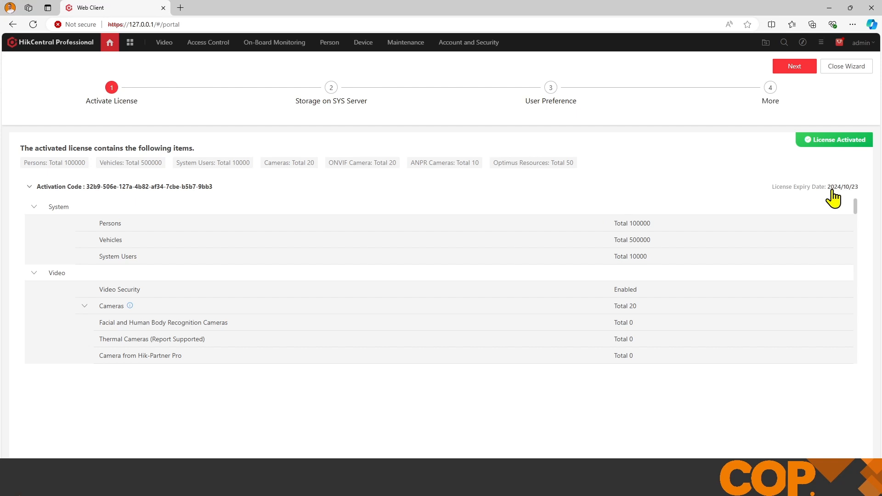
mouse_move(710, 143)
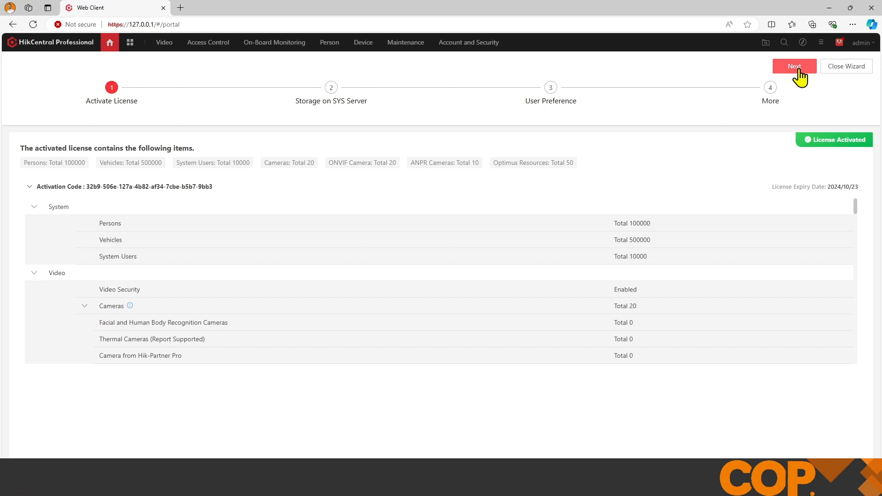
left_click(794, 66)
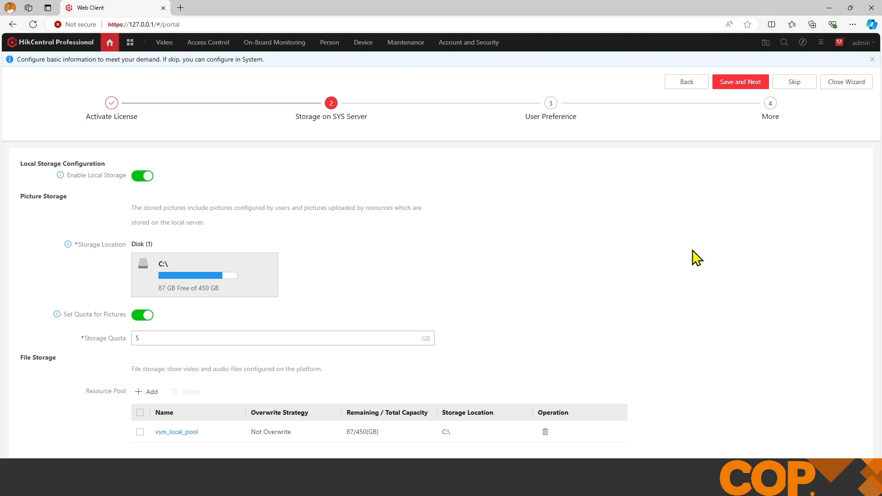
mouse_move(646, 268)
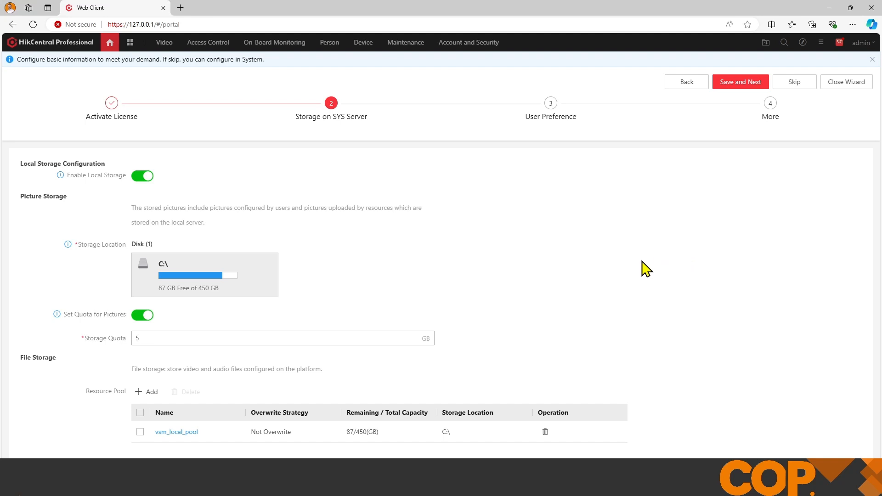
mouse_move(613, 293)
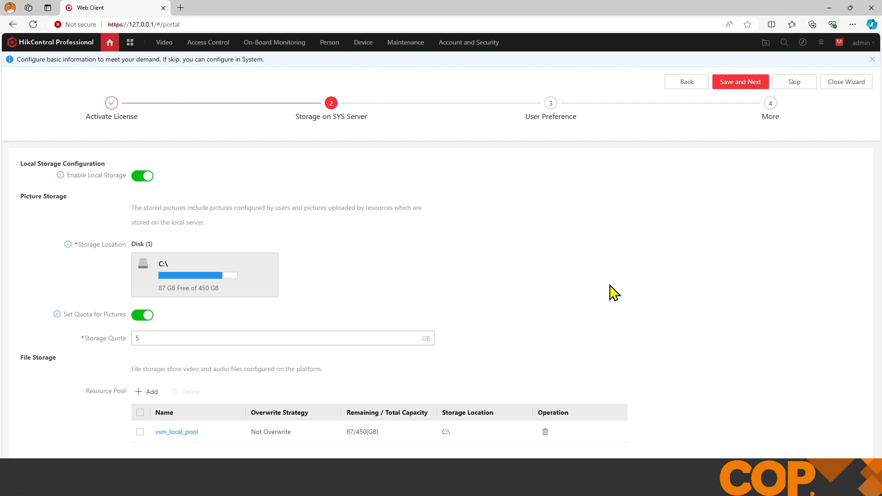
mouse_move(318, 271)
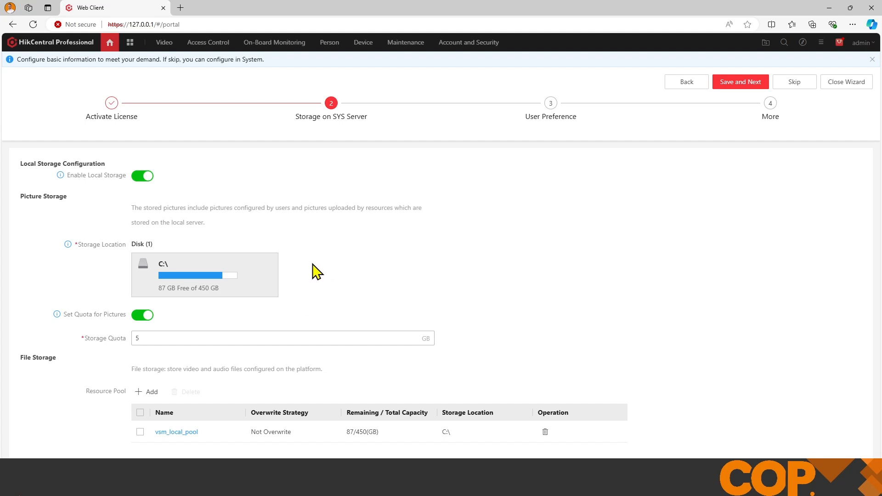
mouse_move(546, 295)
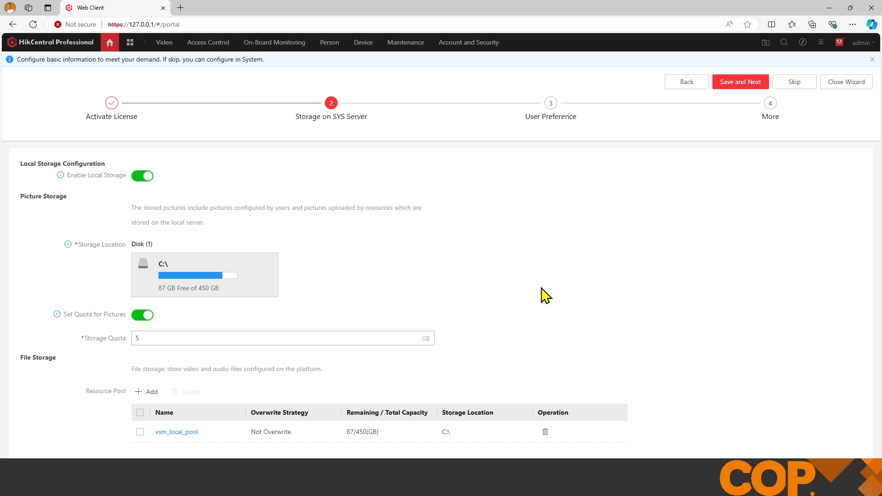
mouse_move(794, 82)
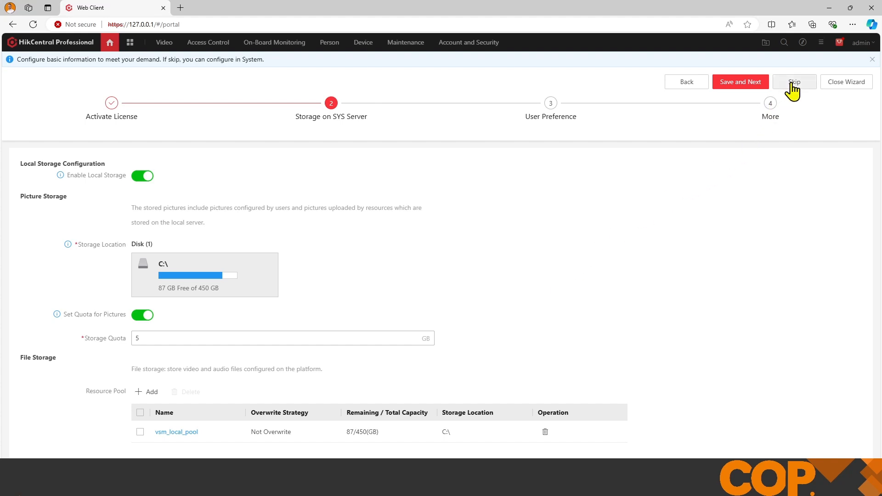
Step: Skip the Storage on SYS Server step to reach User Preference
left_click(740, 82)
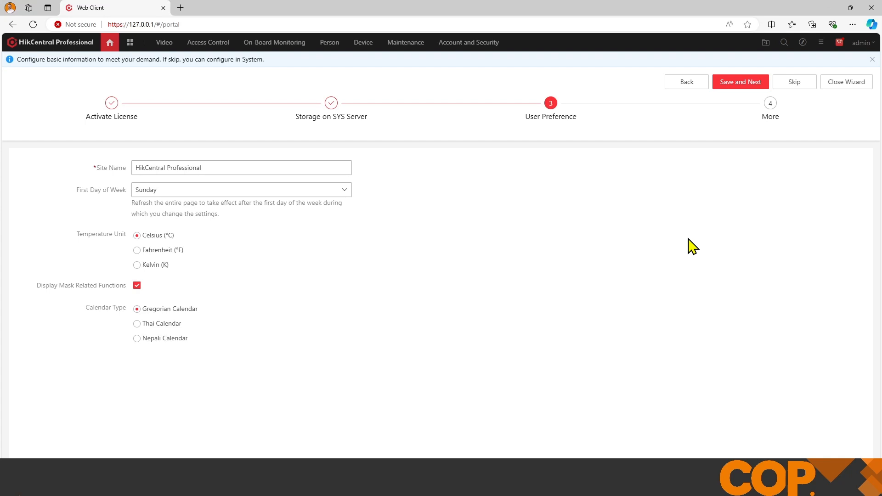
mouse_move(791, 103)
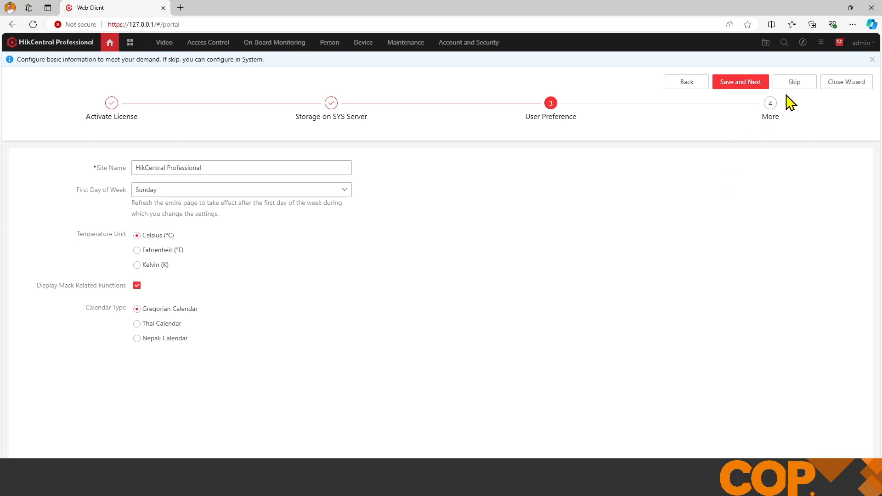
Step: Skip User Preference, then briefly enable Access WAN and switch it back off
left_click(739, 82)
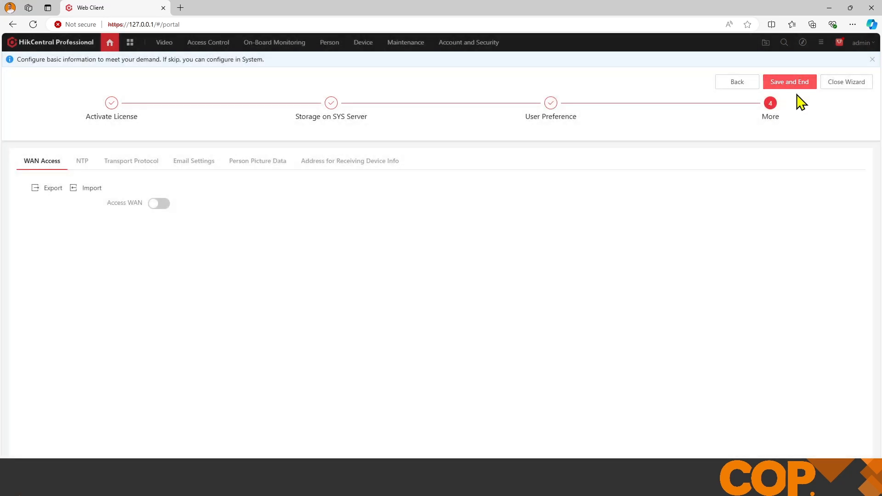
mouse_move(503, 284)
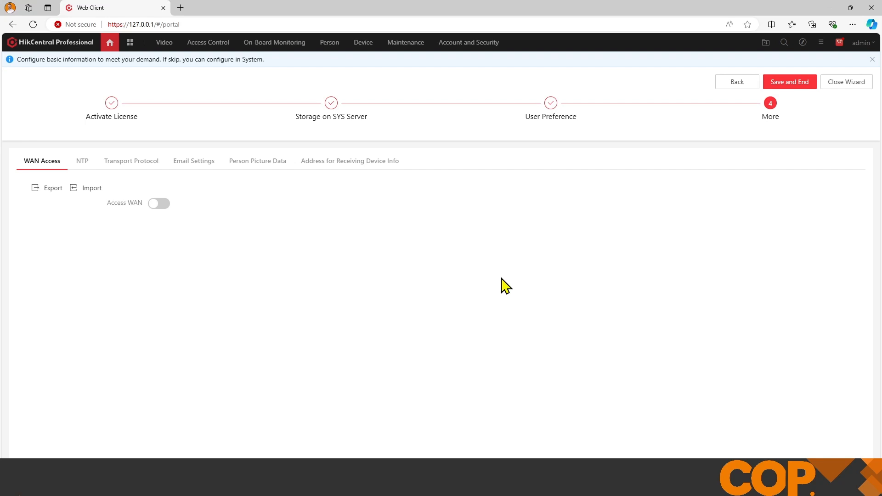
mouse_move(446, 316)
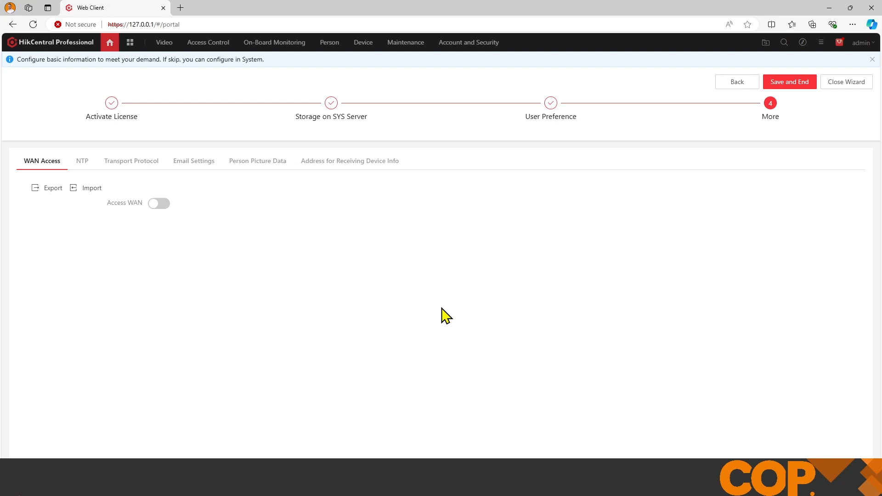
mouse_move(160, 203)
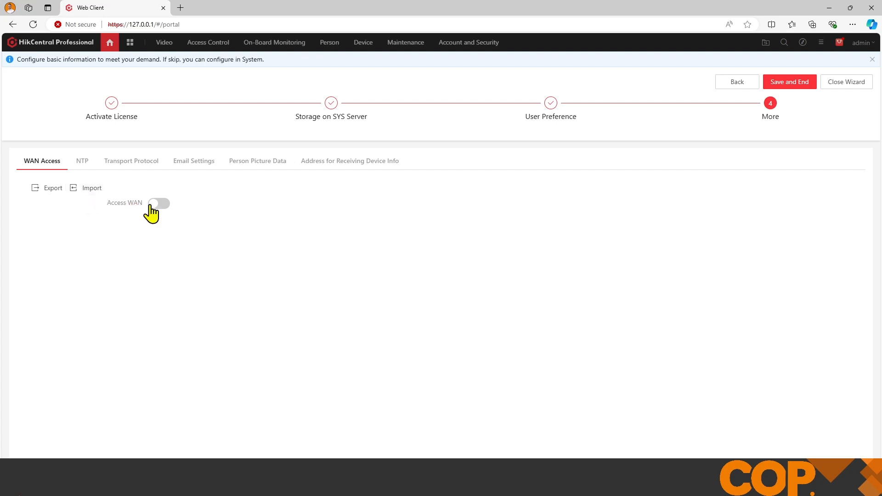
left_click(160, 203)
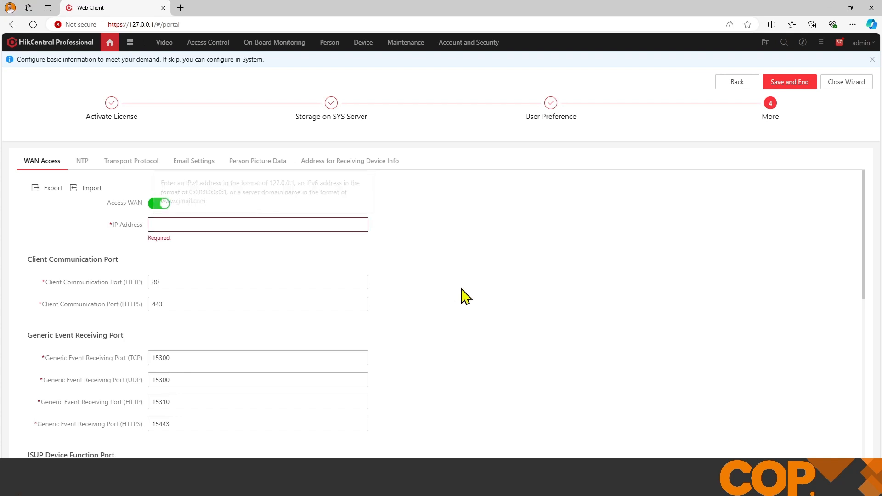
left_click(158, 203)
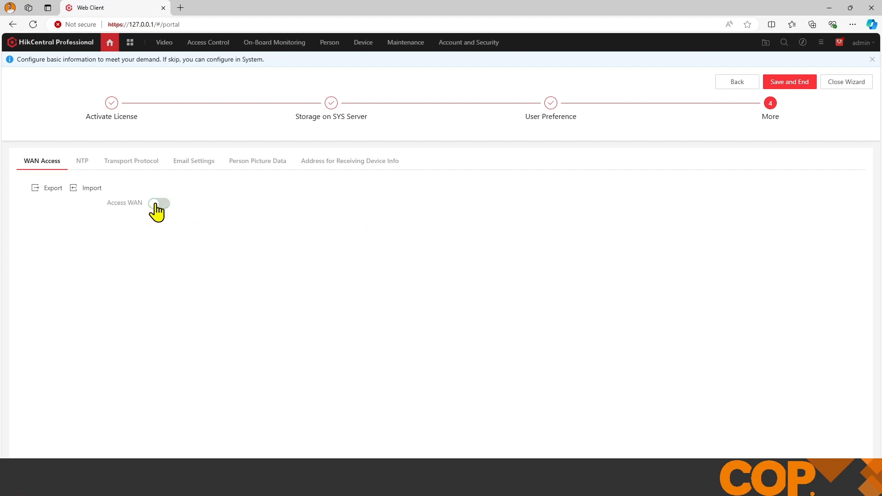
left_click(158, 202)
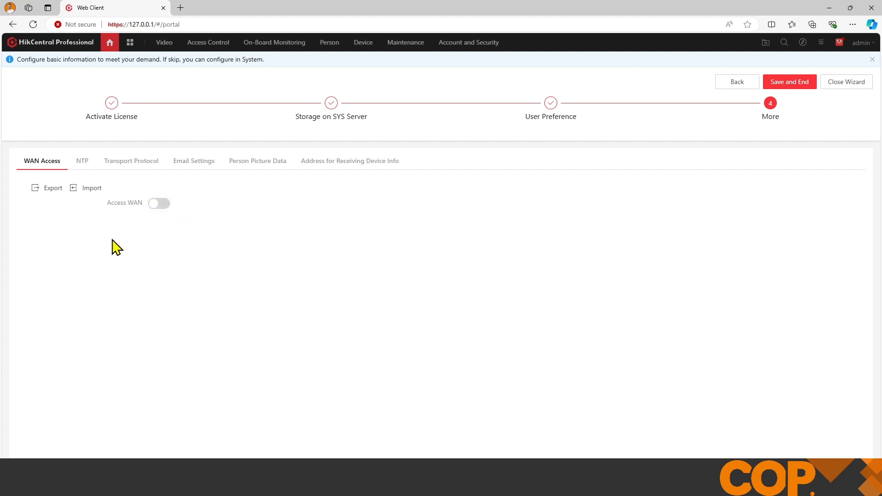
Step: Review the NTP, Transport Protocol, Email and Person Picture Data settings in the More step
left_click(82, 161)
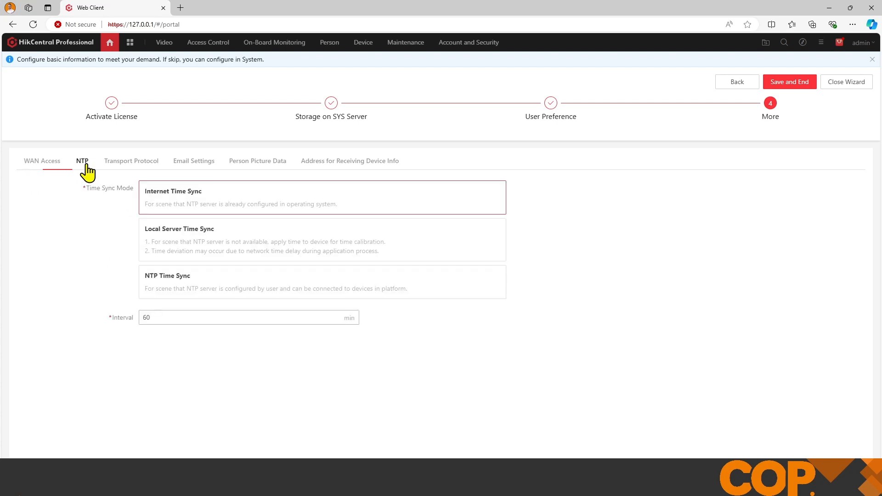
left_click(131, 161)
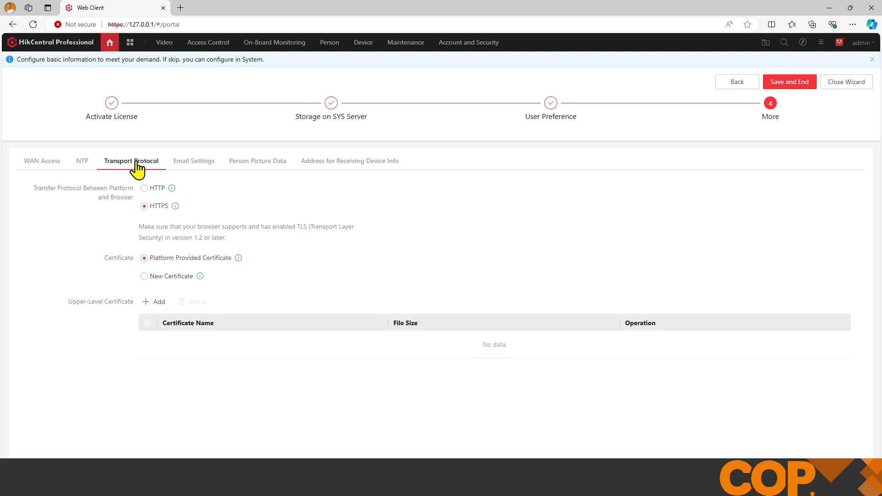
mouse_move(161, 199)
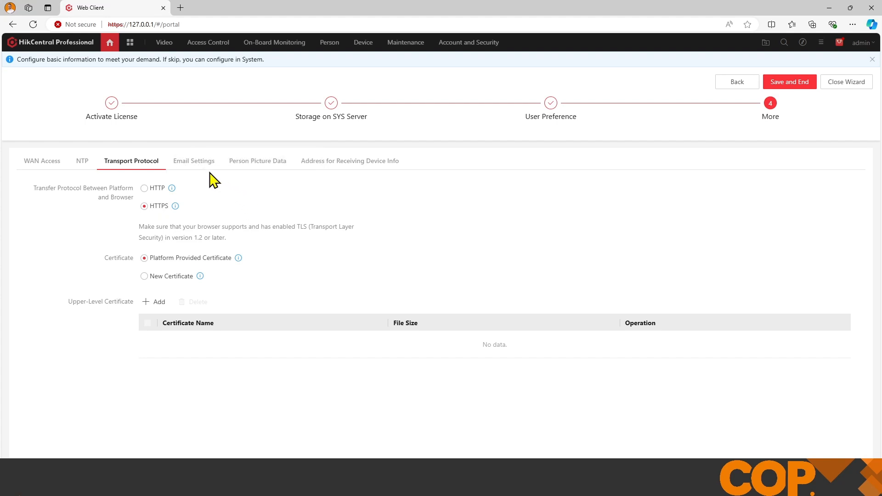
left_click(193, 160)
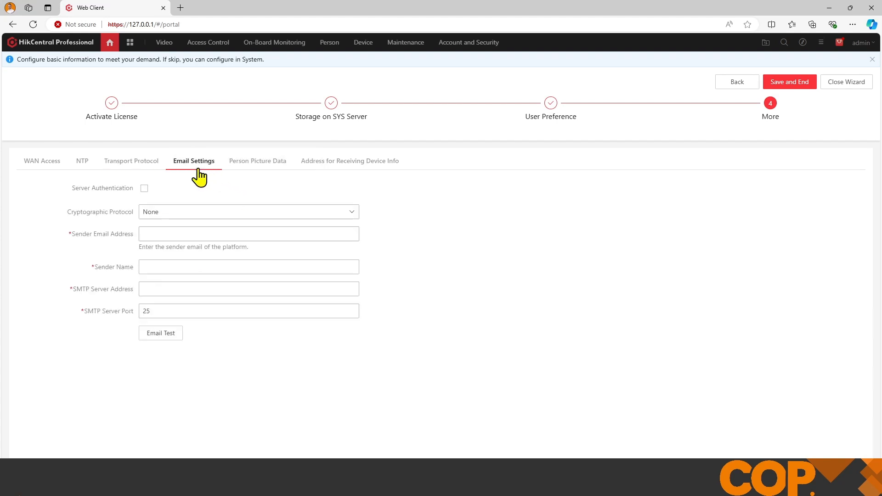
mouse_move(203, 180)
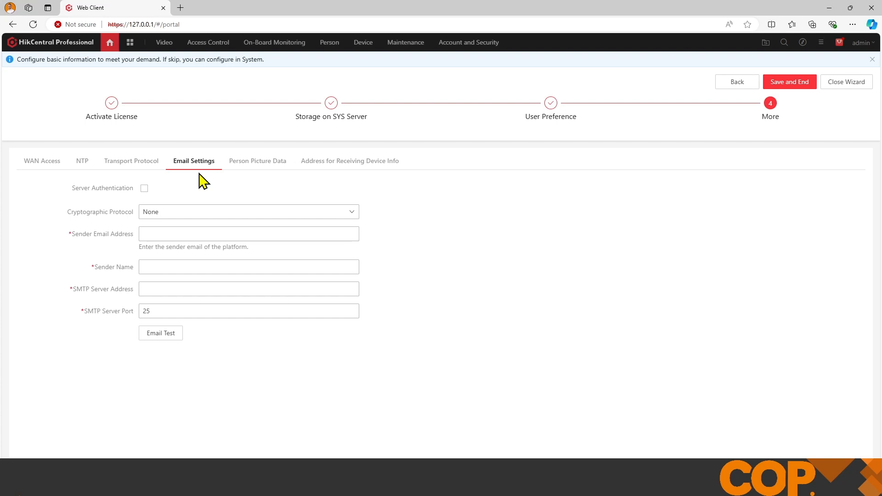
mouse_move(353, 233)
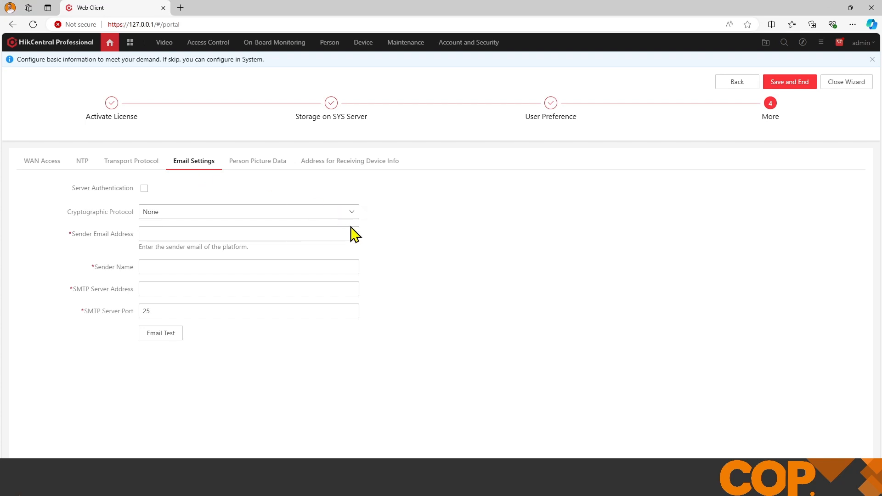
mouse_move(248, 196)
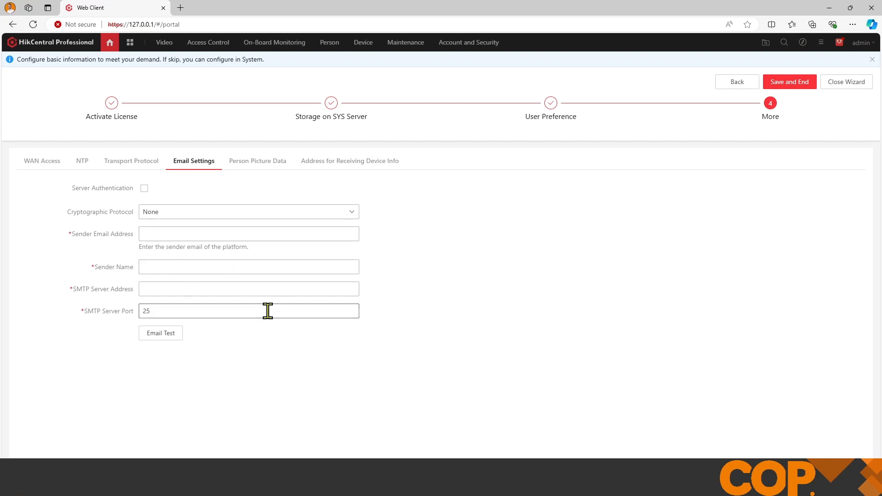
mouse_move(409, 331)
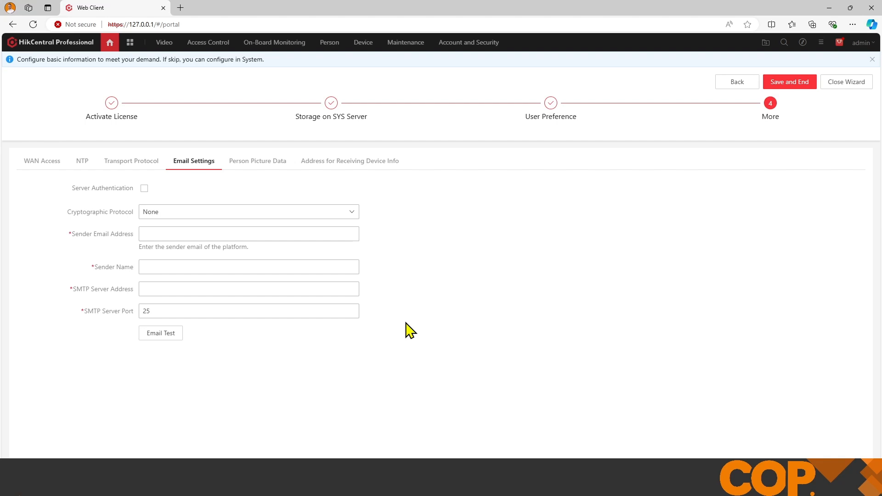
left_click(257, 161)
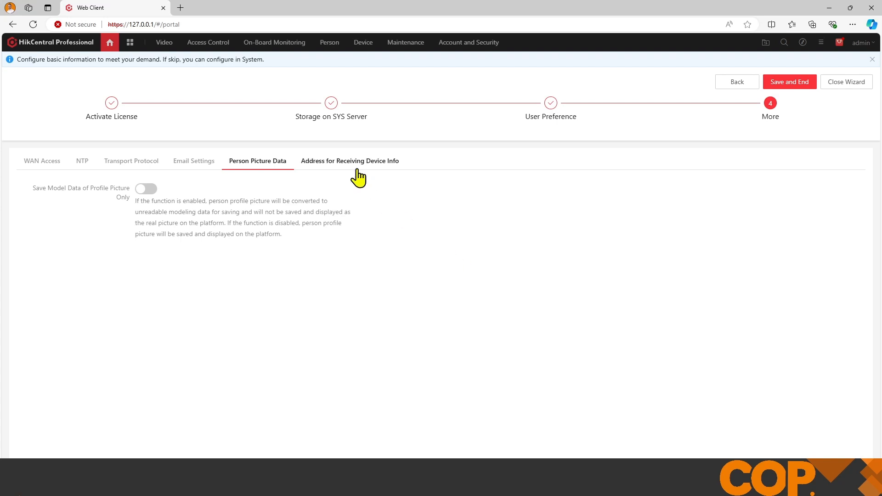
Step: Show the Address for Receiving Device Info settings, with the IP taken from the NIC
left_click(349, 160)
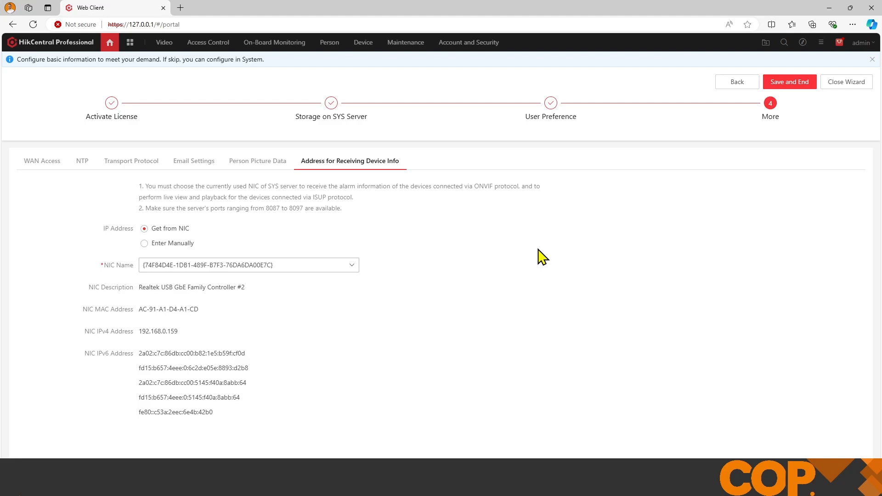
mouse_move(789, 82)
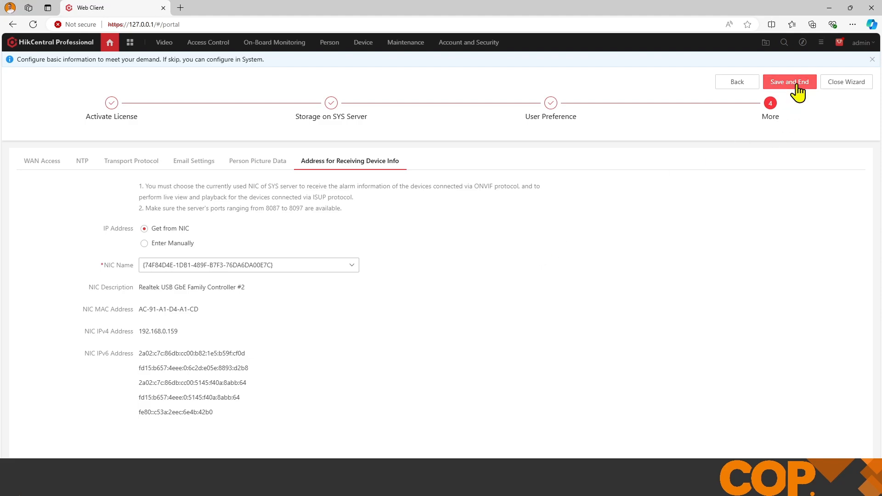
Step: Save and end the setup wizard to reach the admin home dashboard
left_click(789, 81)
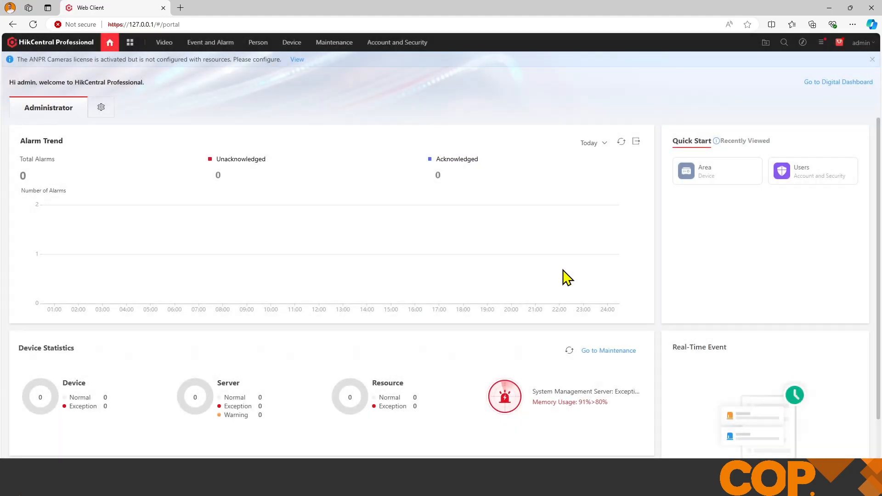
mouse_move(531, 156)
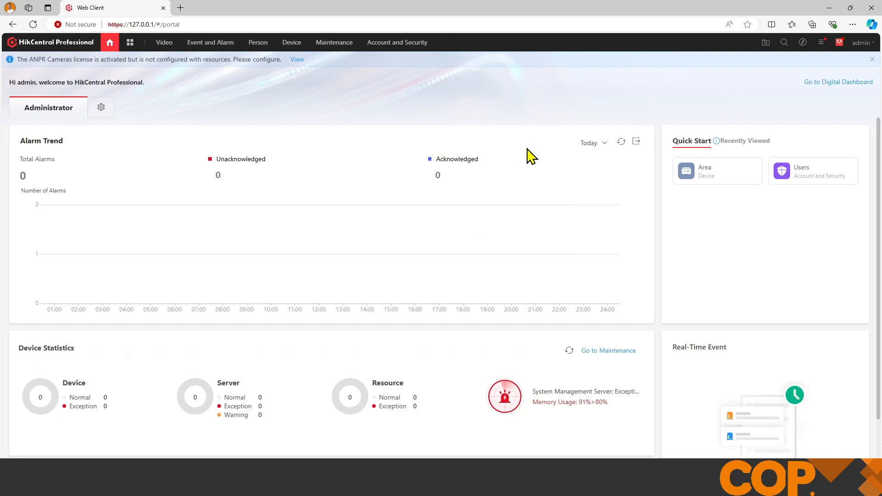
mouse_move(502, 123)
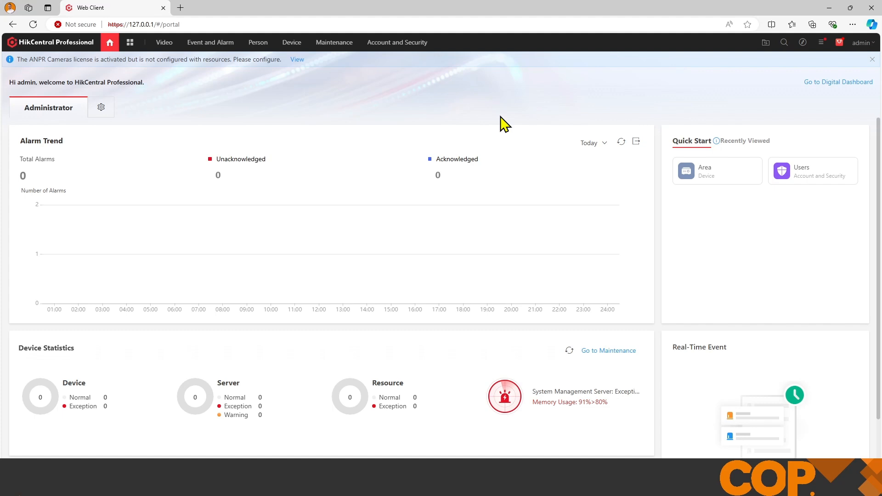
mouse_move(291, 42)
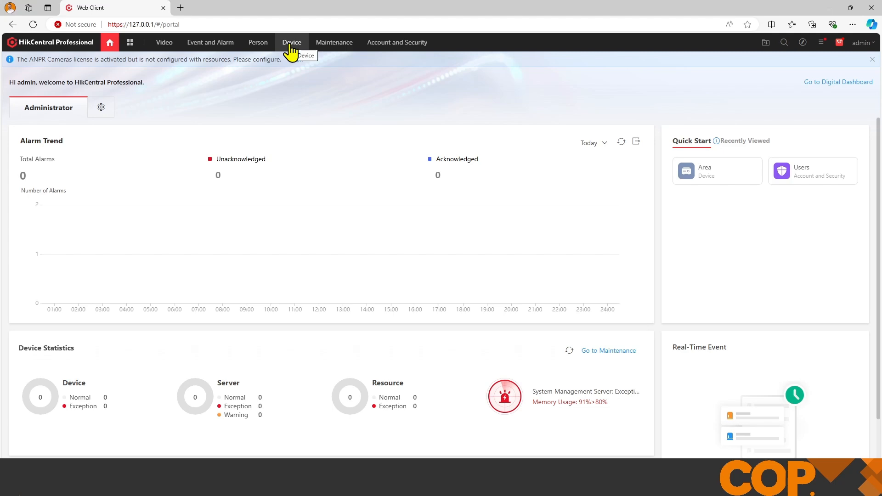
Step: Go to the Device module and dismiss the data refresh tip
left_click(291, 43)
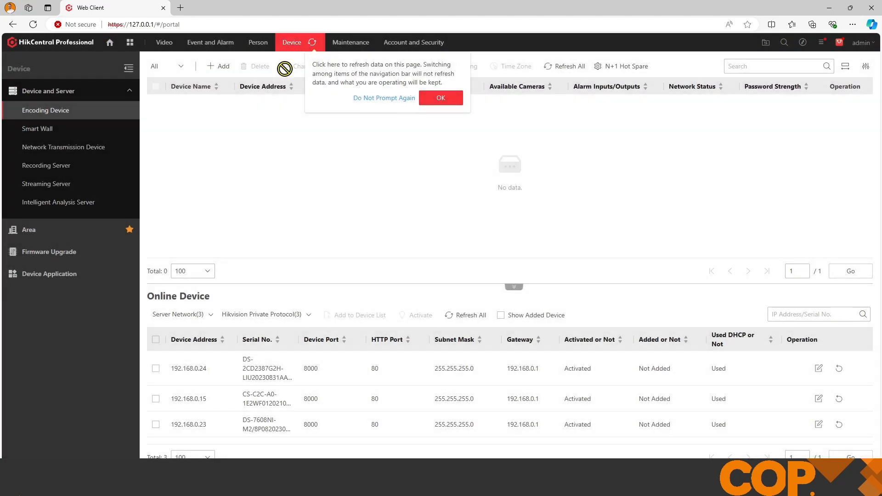
mouse_move(387, 81)
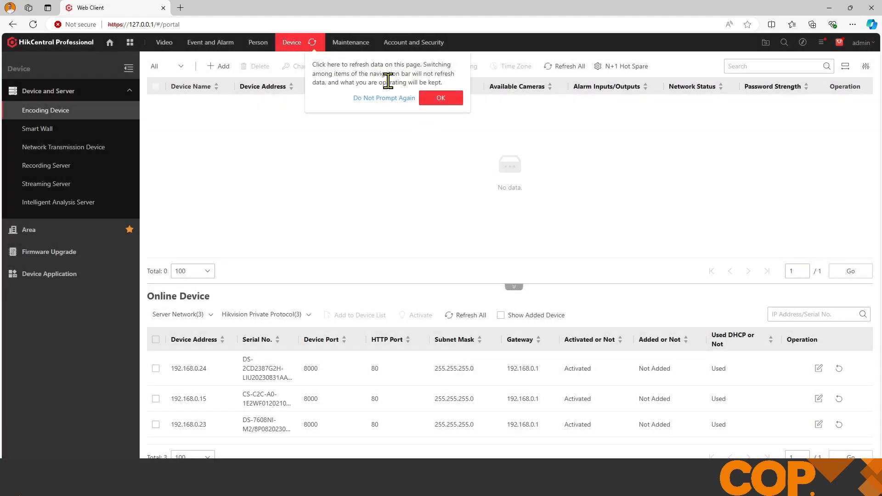
mouse_move(313, 45)
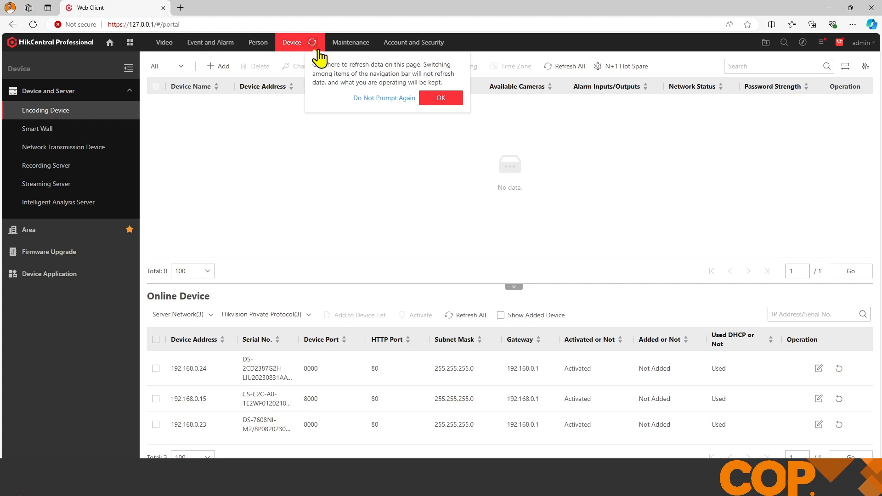
left_click(441, 98)
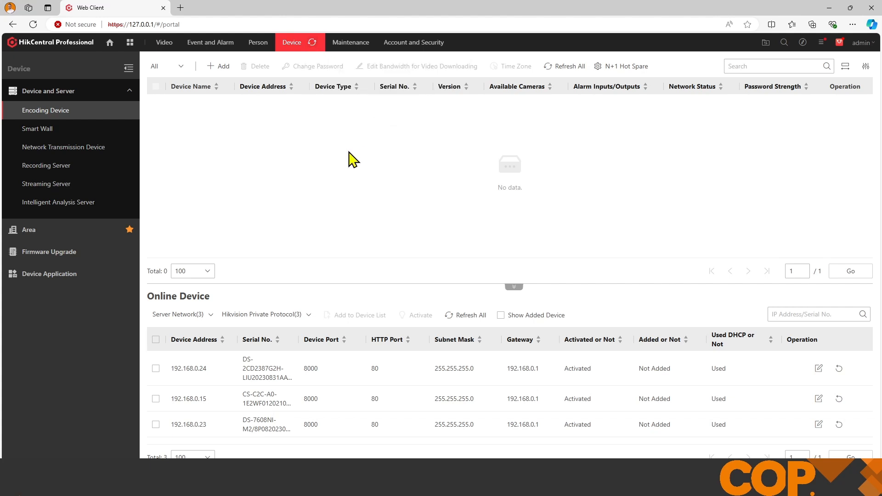
mouse_move(399, 198)
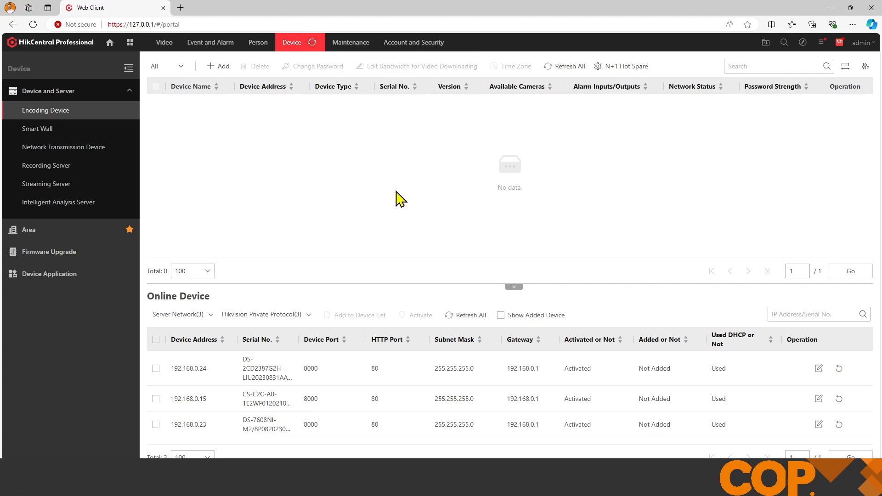
mouse_move(456, 245)
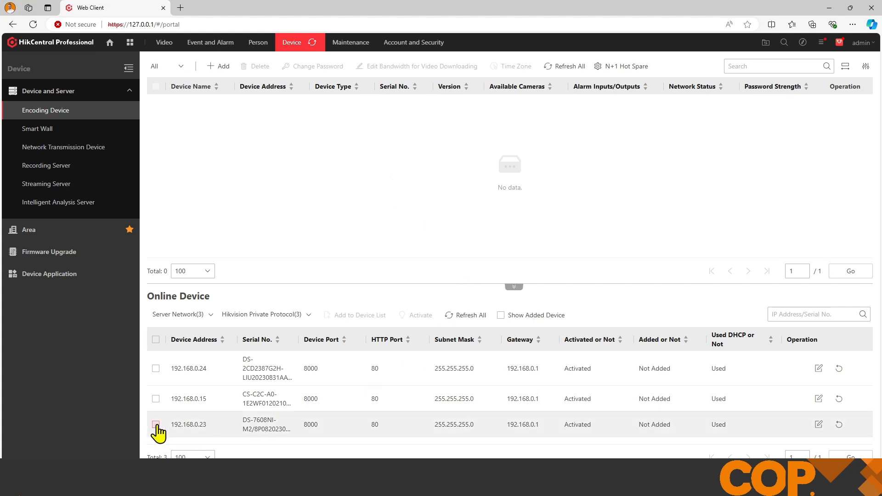
Step: Select the online device at 192.168.0.23 for adding
left_click(156, 424)
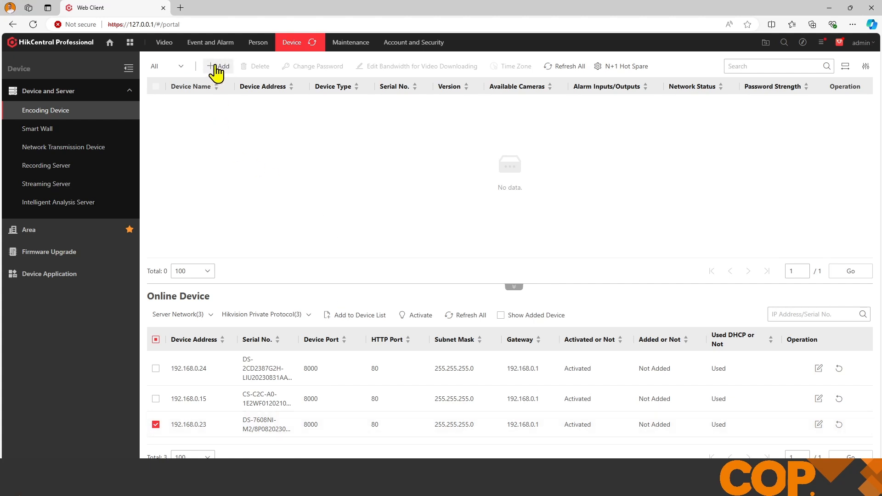
mouse_move(259, 172)
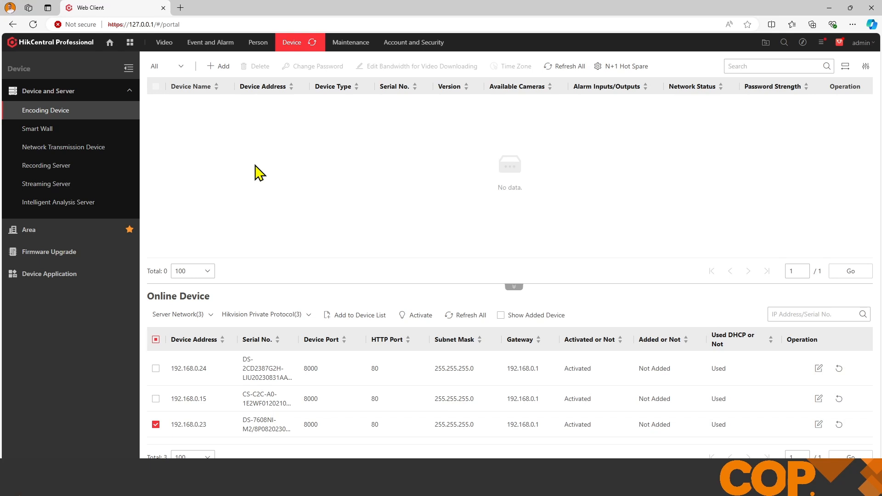
mouse_move(189, 424)
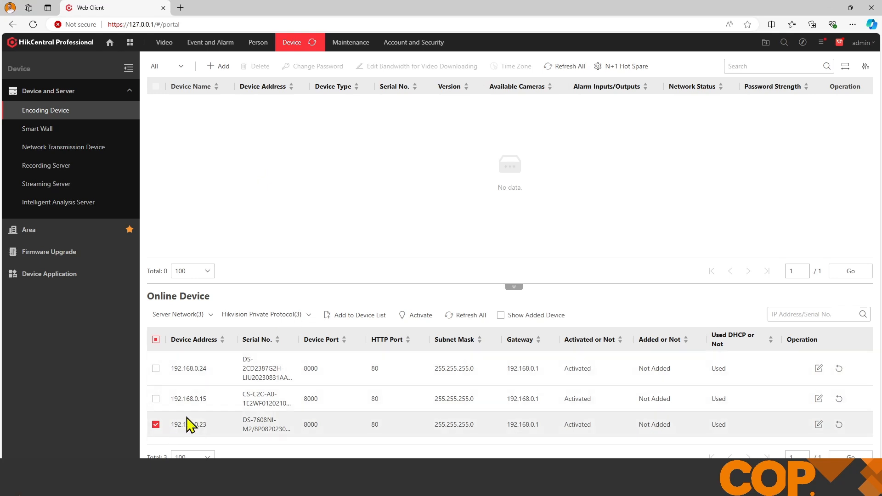
mouse_move(343, 322)
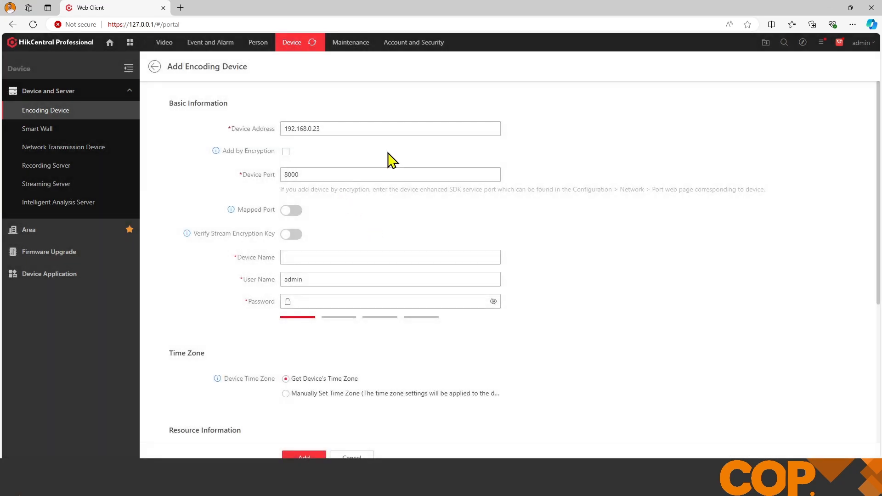
mouse_move(341, 171)
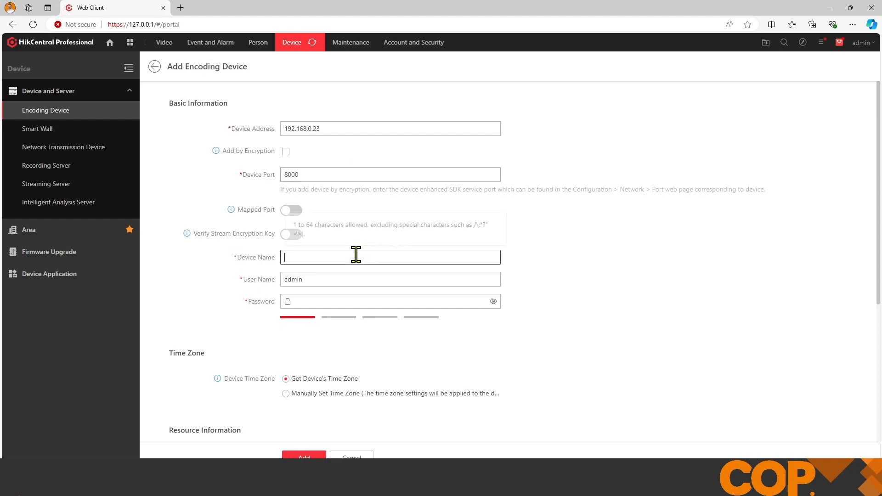
Step: Add 192.168.0.23 named 'NVR' with default resource options, configuring all 8 cameras
type("NVR")
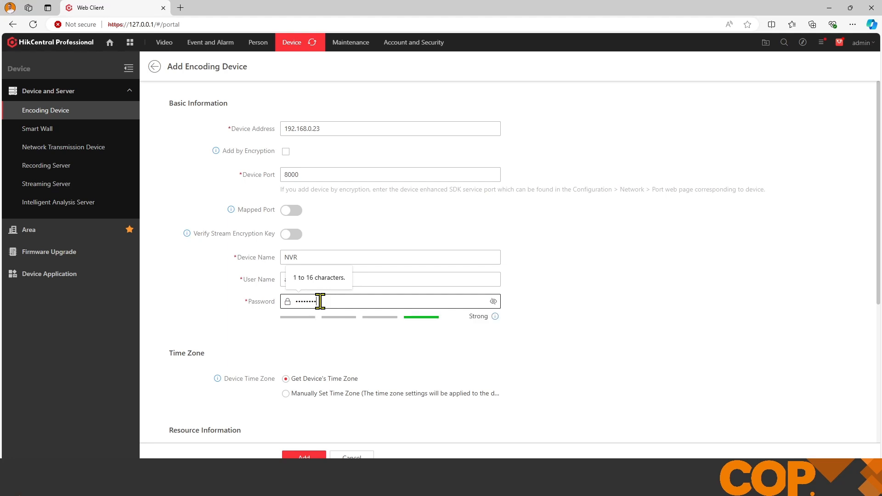
scroll("down", 3)
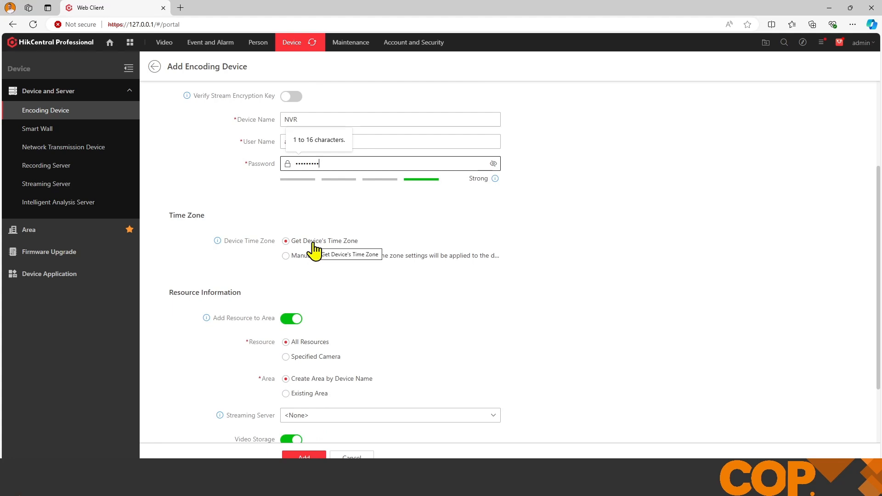
scroll("down", 3)
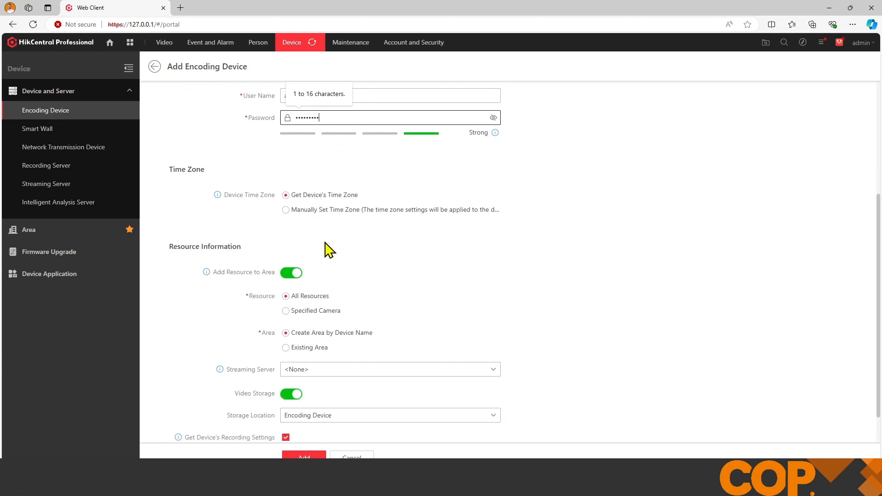
scroll("down", 3)
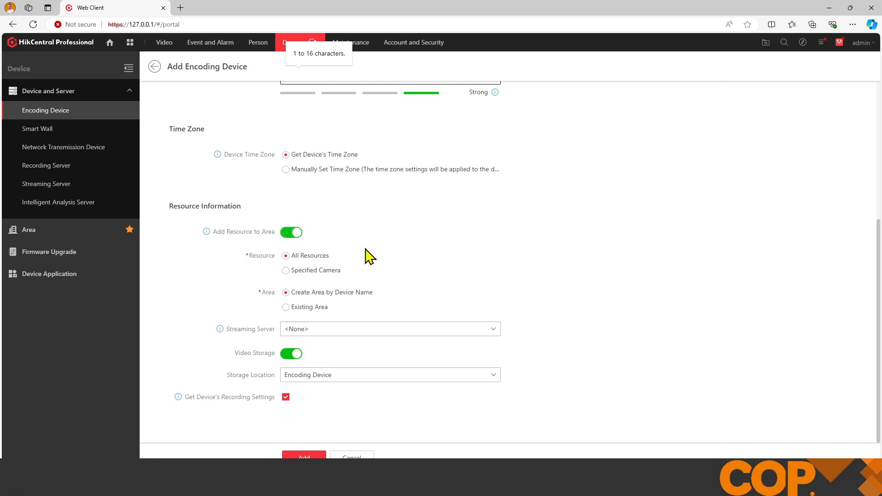
mouse_move(323, 270)
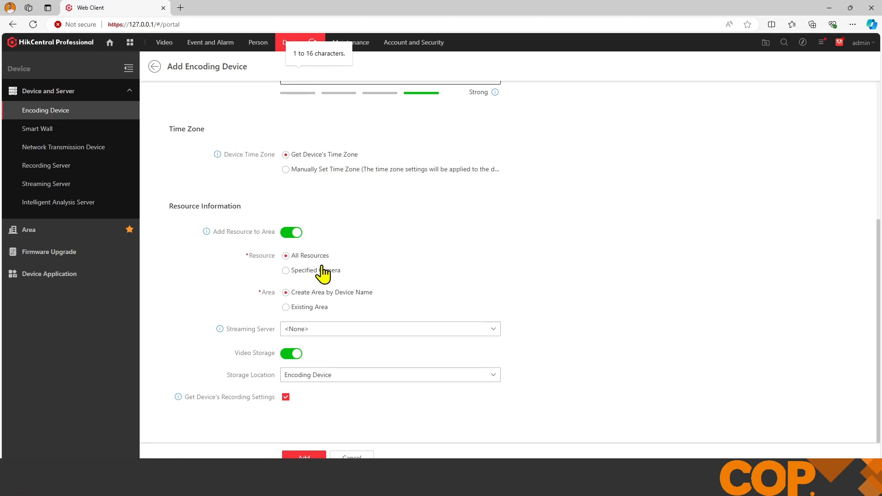
mouse_move(353, 274)
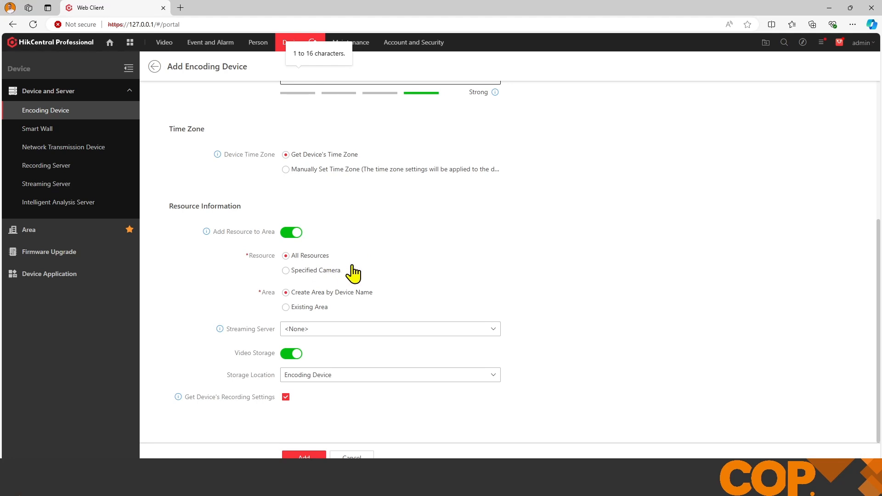
mouse_move(313, 294)
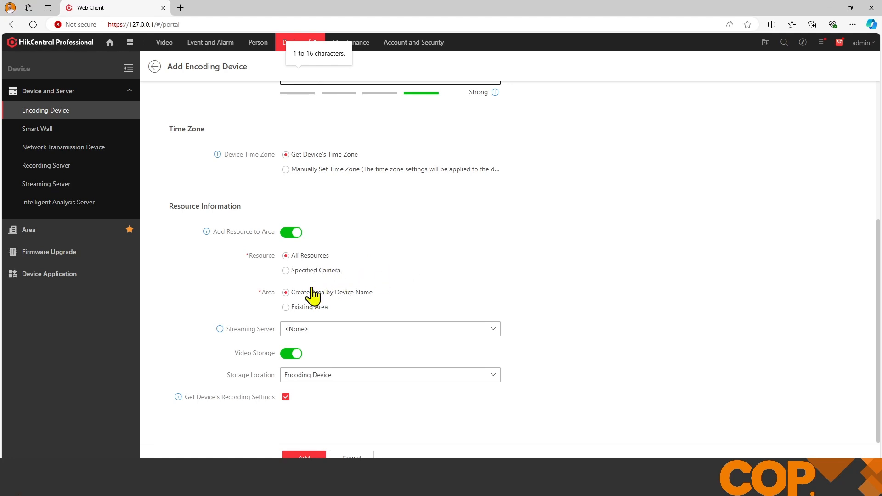
mouse_move(329, 298)
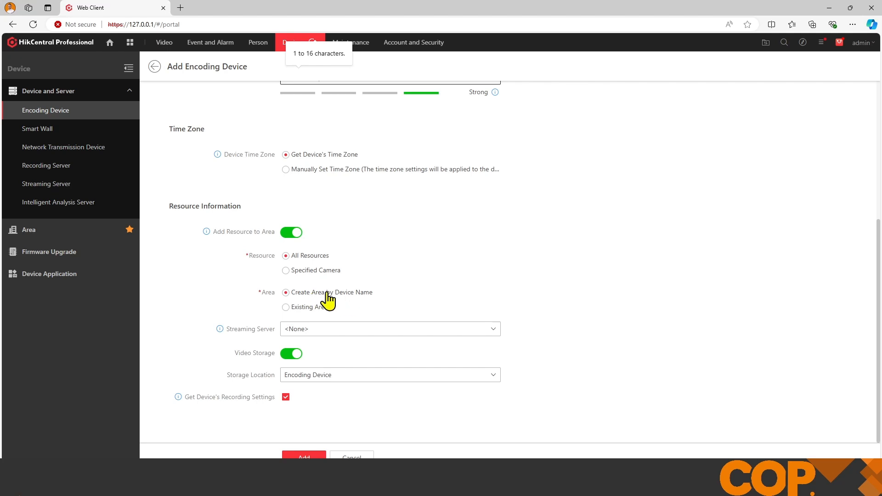
mouse_move(351, 296)
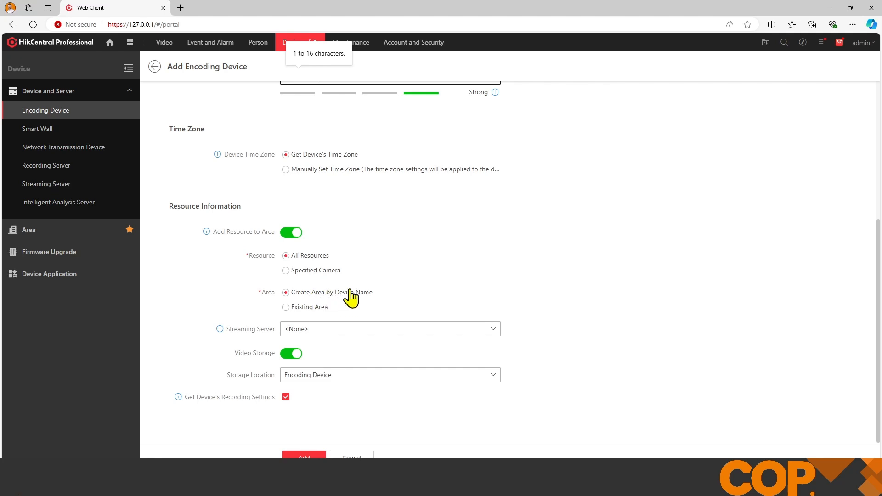
mouse_move(377, 306)
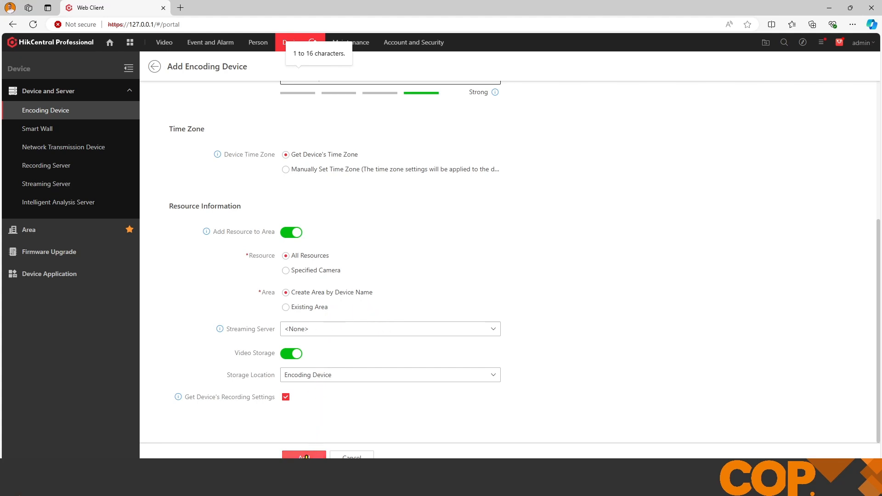
left_click(304, 456)
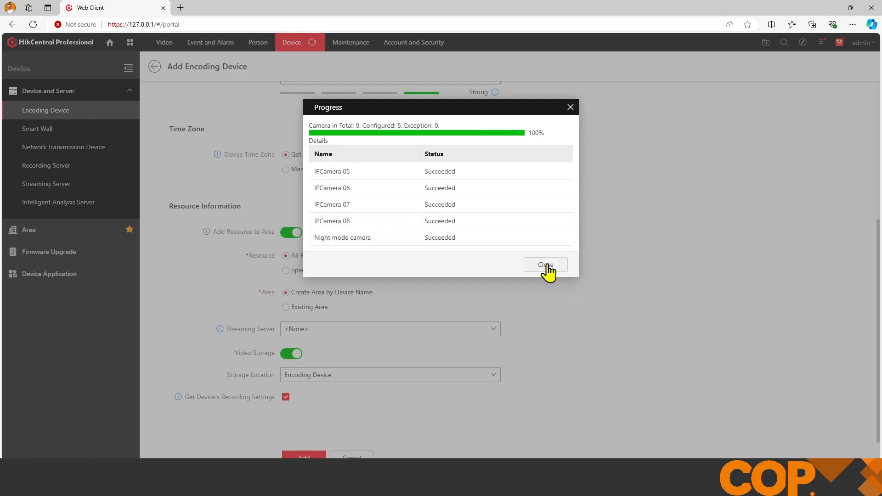
Step: Close the camera configuration progress report to see NVR listed online
left_click(543, 265)
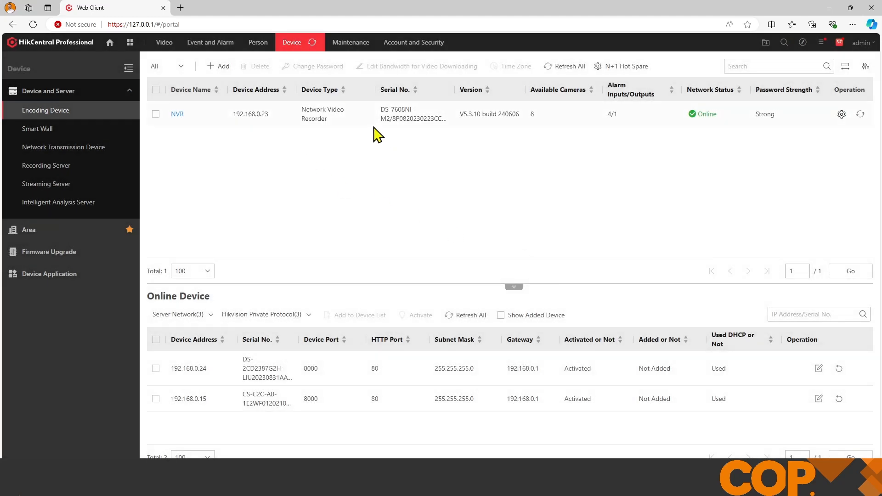
mouse_move(388, 167)
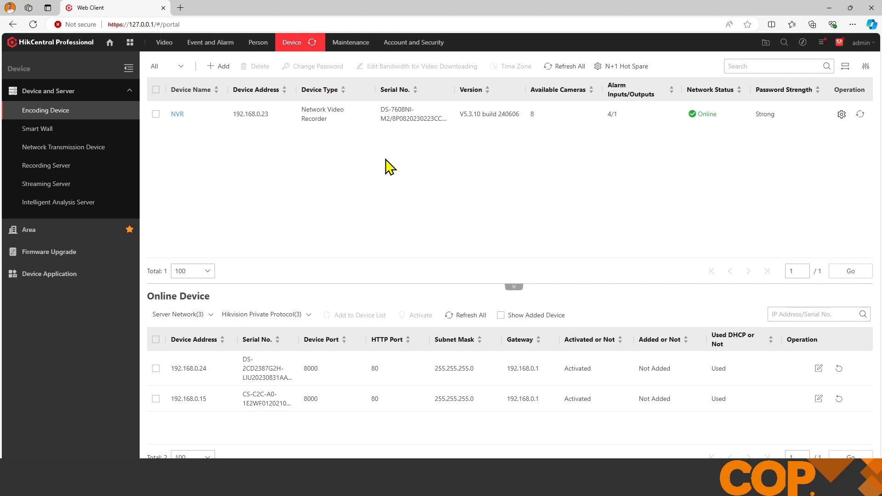
mouse_move(228, 170)
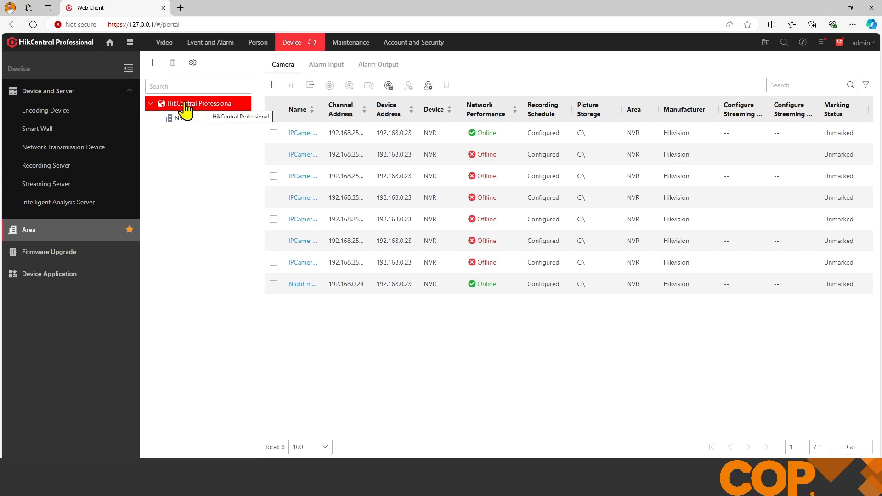
mouse_move(193, 122)
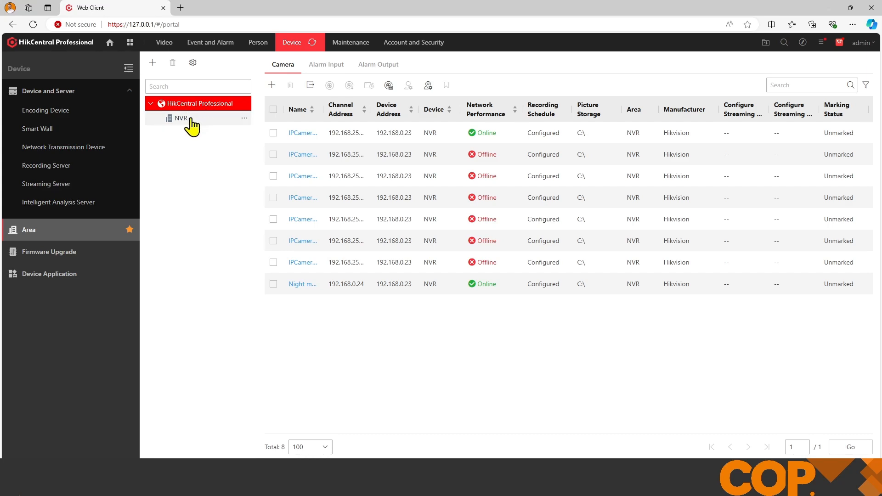
Step: List the NVR area's 8 cameras, then its alarm inputs A1 to A4
left_click(181, 118)
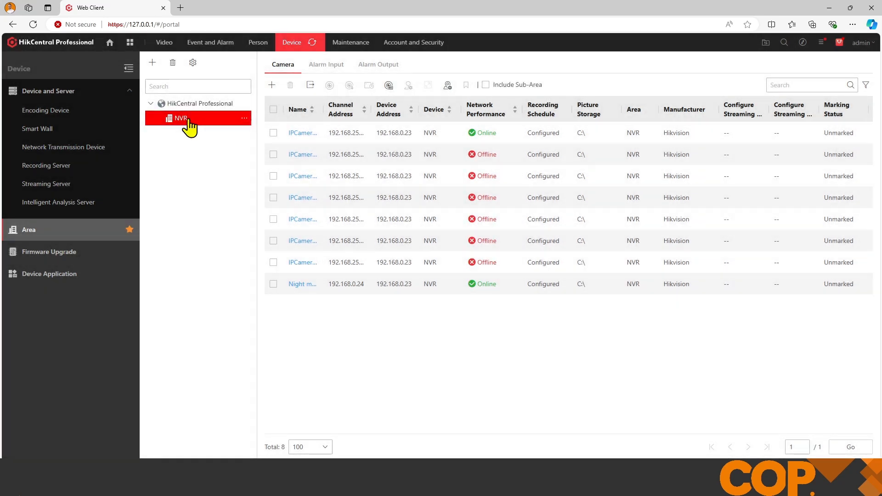
mouse_move(391, 296)
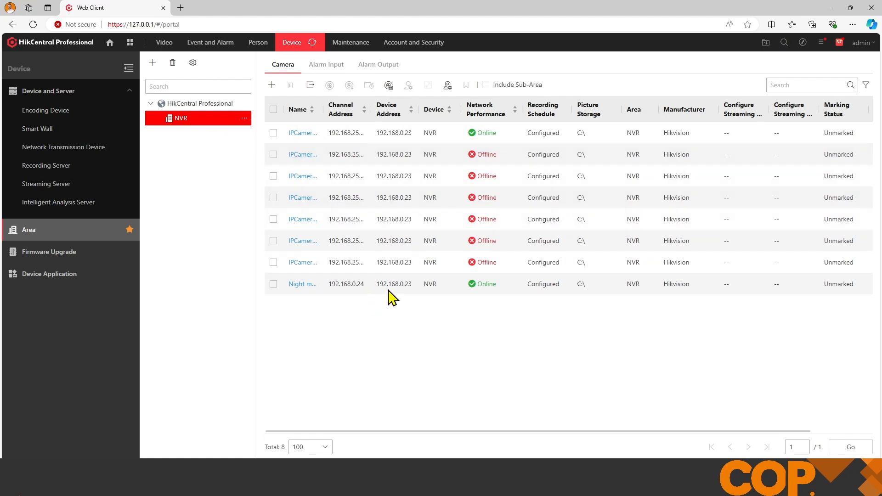
mouse_move(464, 271)
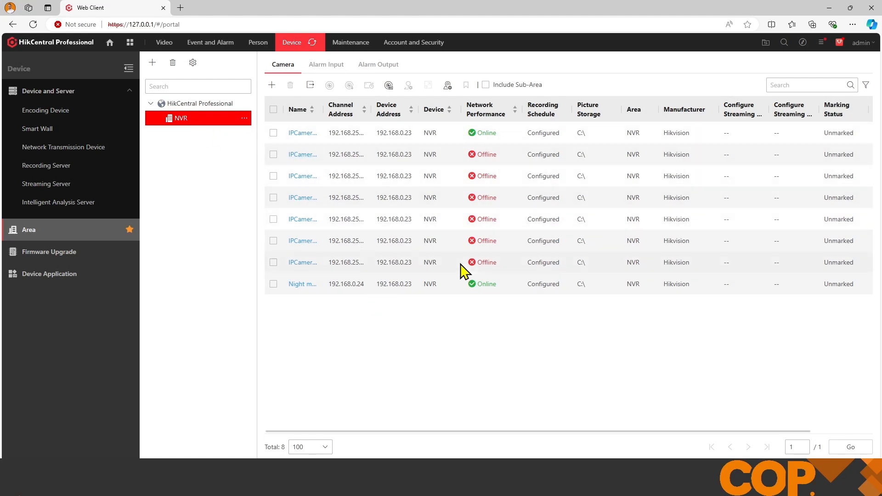
mouse_move(490, 318)
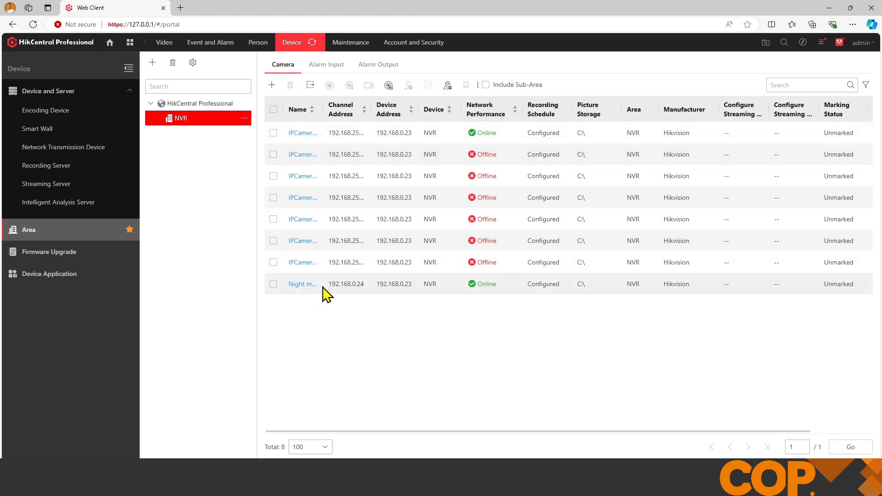
left_click(326, 64)
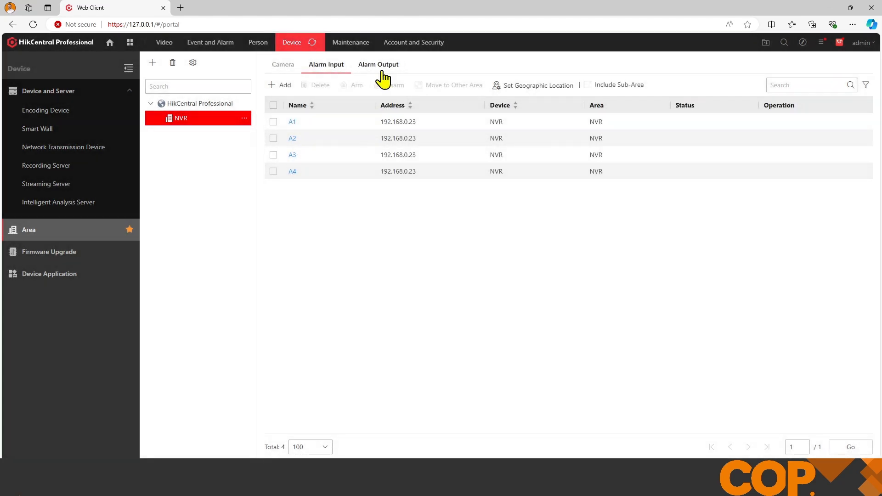
Step: View the NVR's alarm output A1 (status OFF), briefly revisiting the camera list
left_click(378, 64)
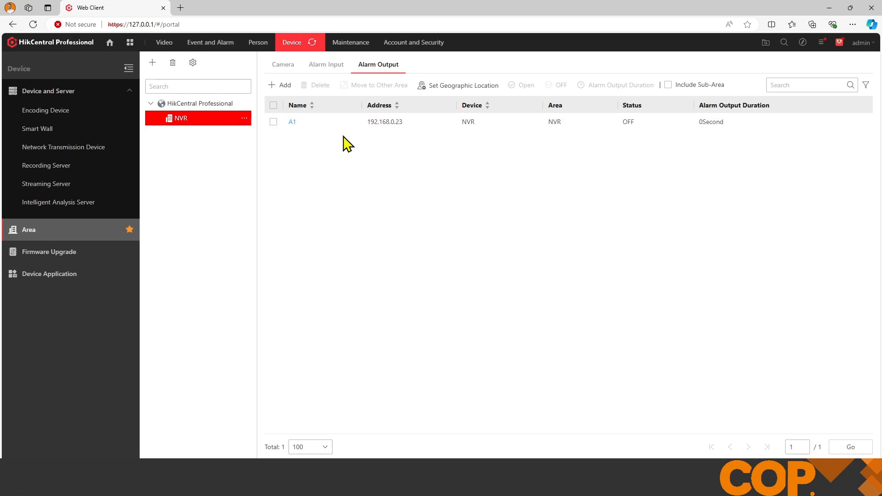
mouse_move(353, 170)
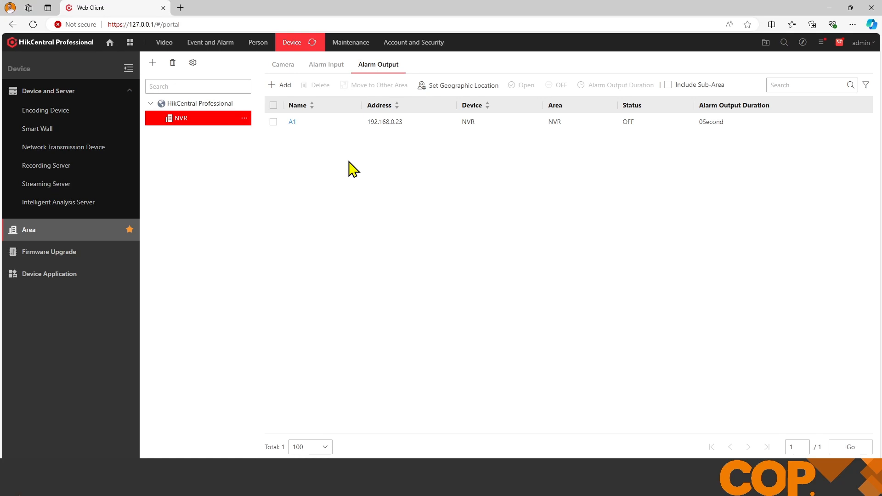
left_click(283, 65)
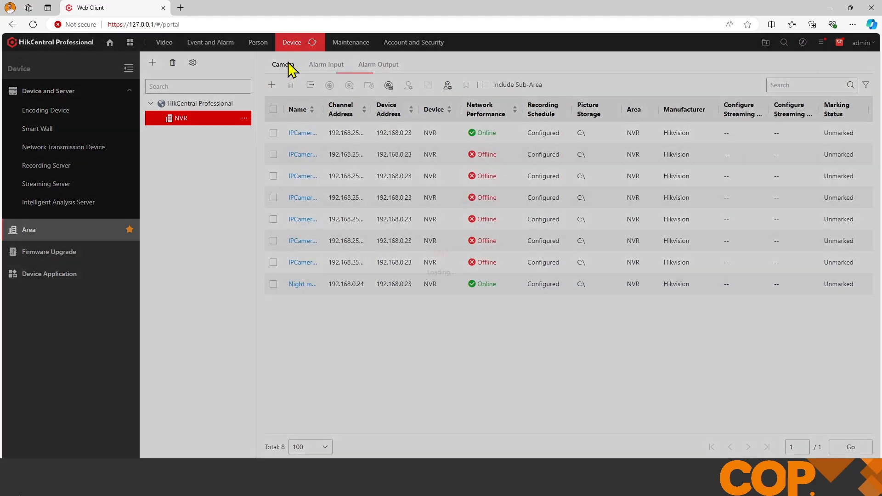
left_click(378, 65)
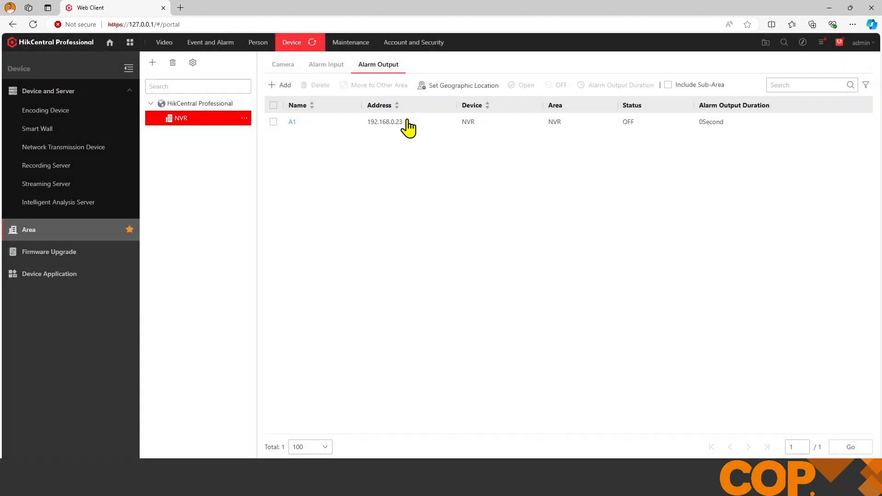
mouse_move(437, 185)
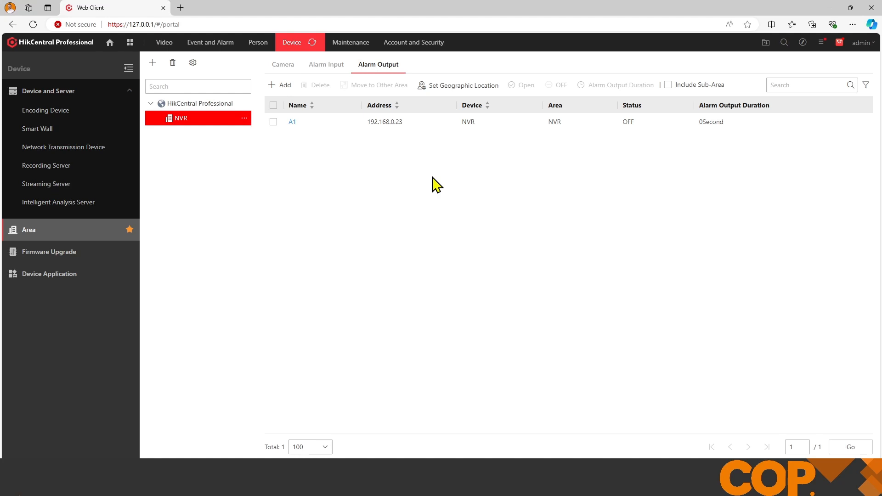
mouse_move(384, 82)
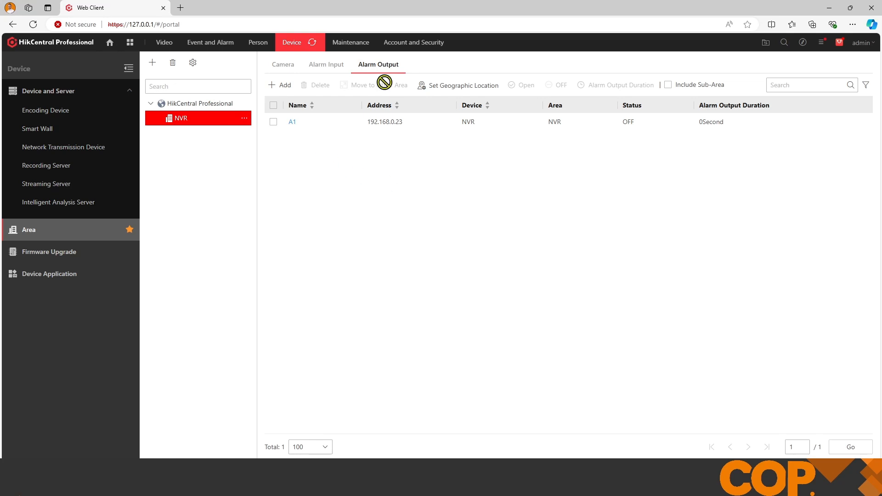
Step: Start and cancel adding an alarm output, then return to the NVR's eight cameras
left_click(280, 85)
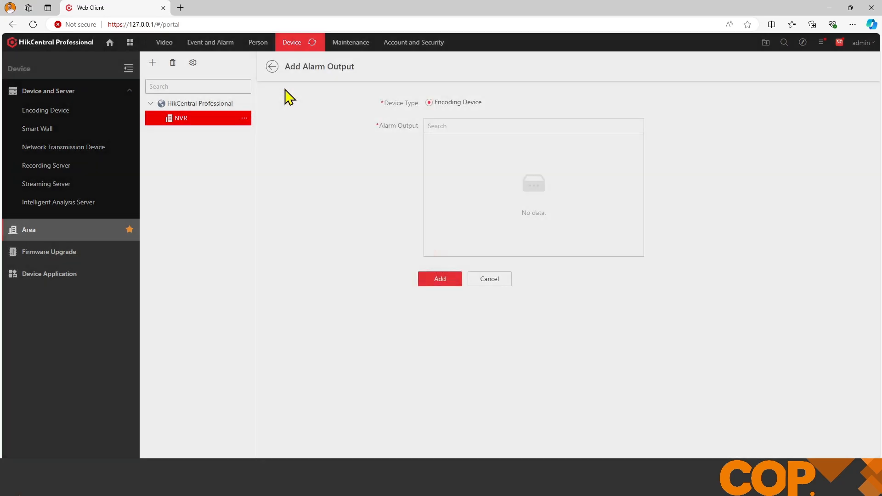
mouse_move(491, 185)
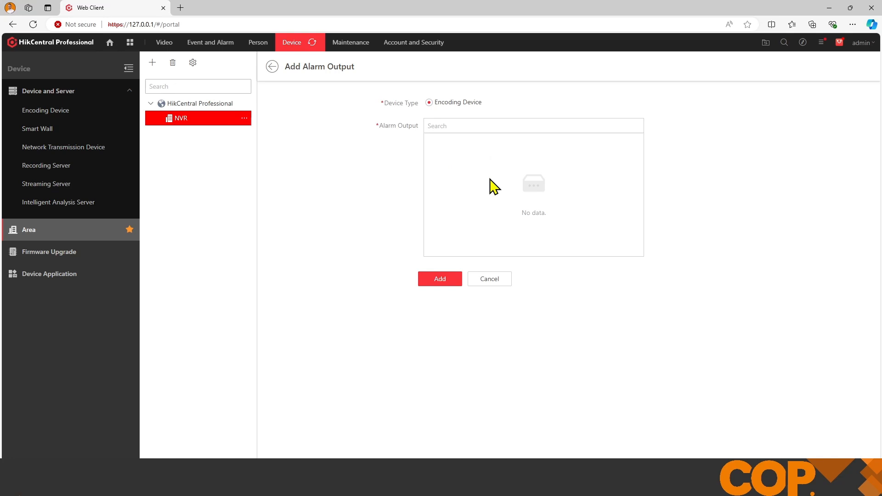
mouse_move(460, 159)
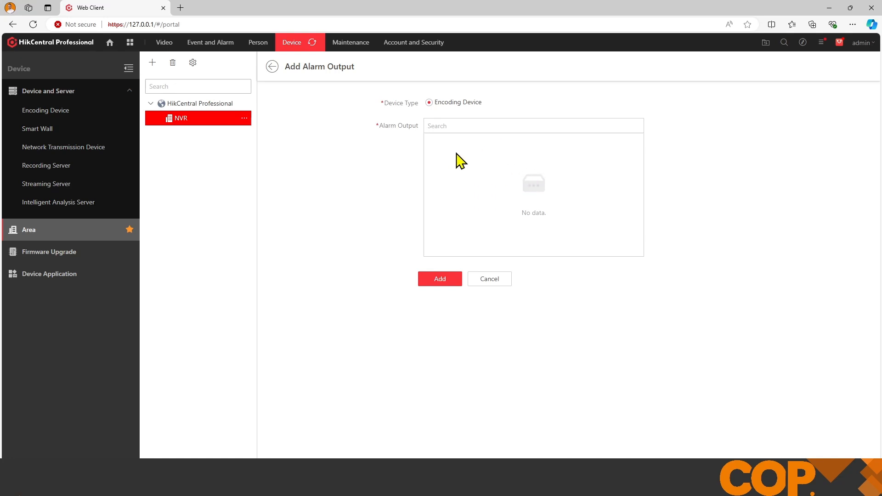
mouse_move(512, 207)
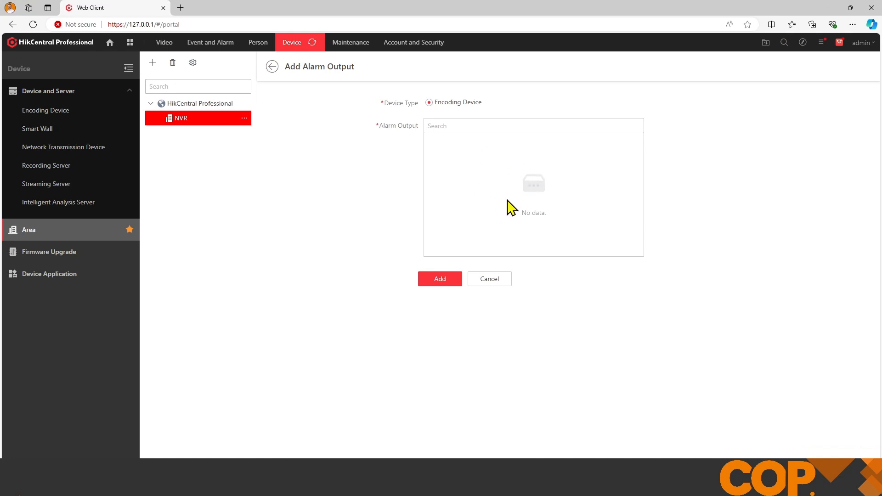
mouse_move(489, 279)
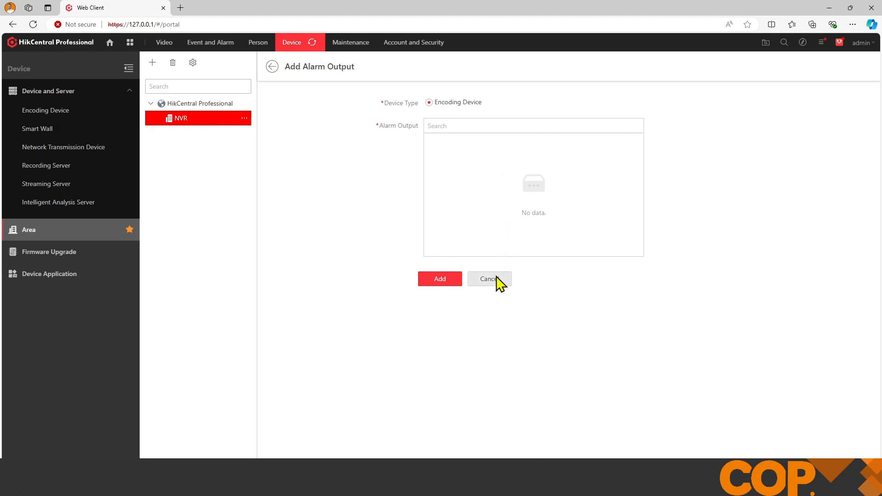
left_click(488, 279)
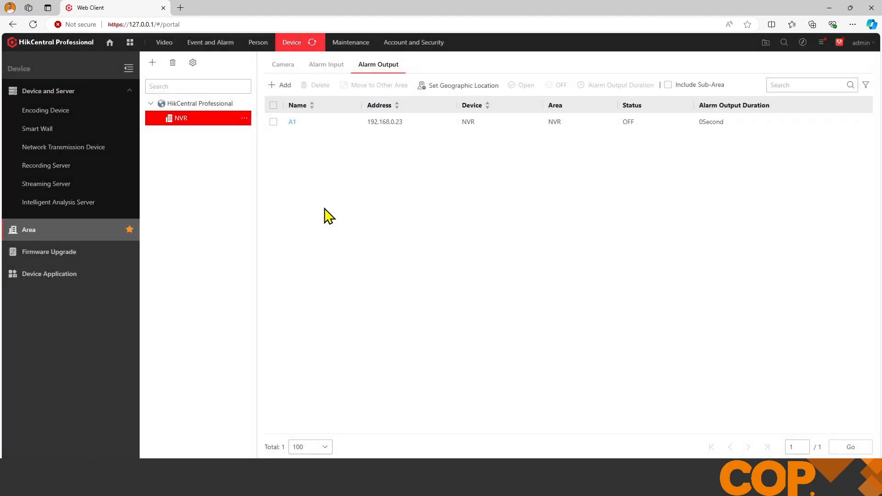
left_click(282, 64)
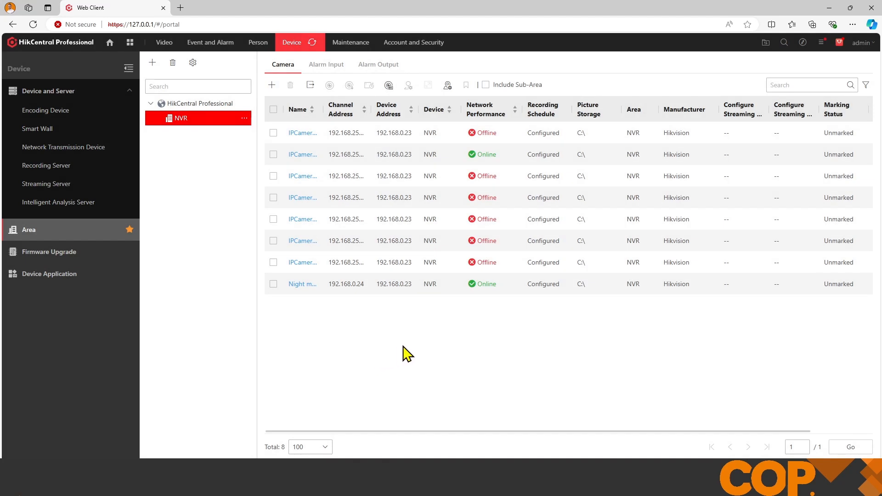
mouse_move(470, 346)
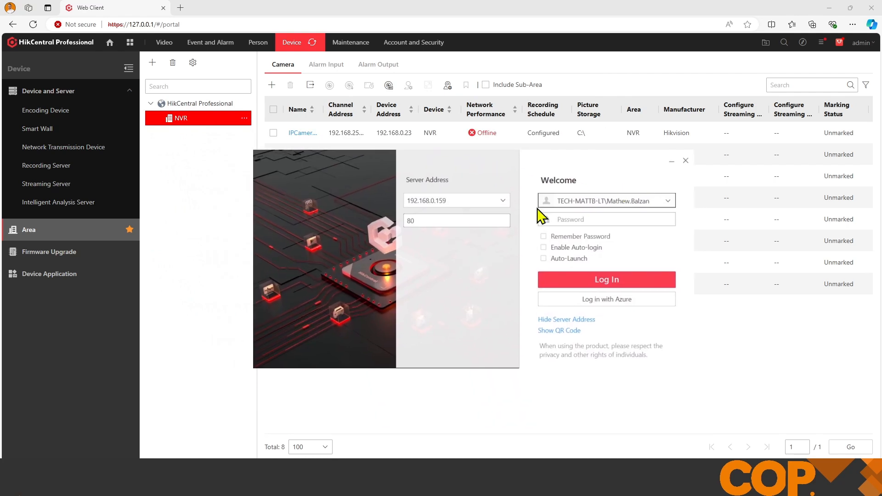
Step: Sign in to server 127.0.0.1 as admin with the password
left_click(501, 200)
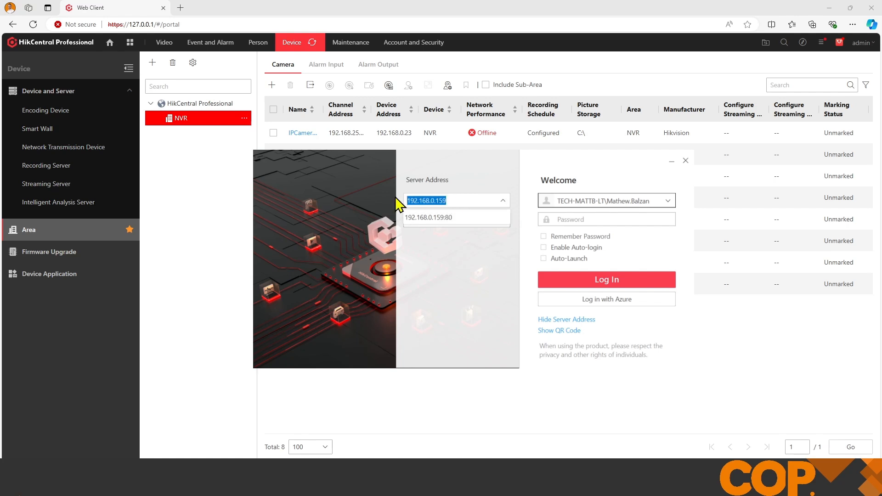
type("127.0")
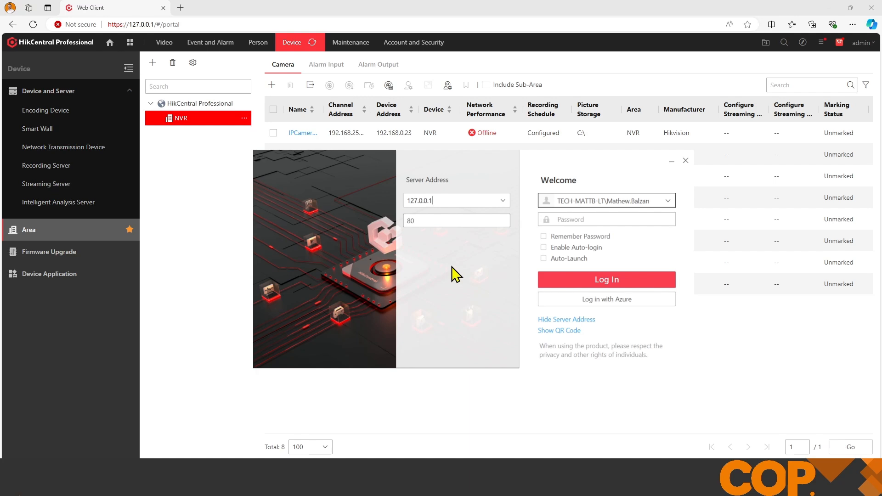
mouse_move(518, 253)
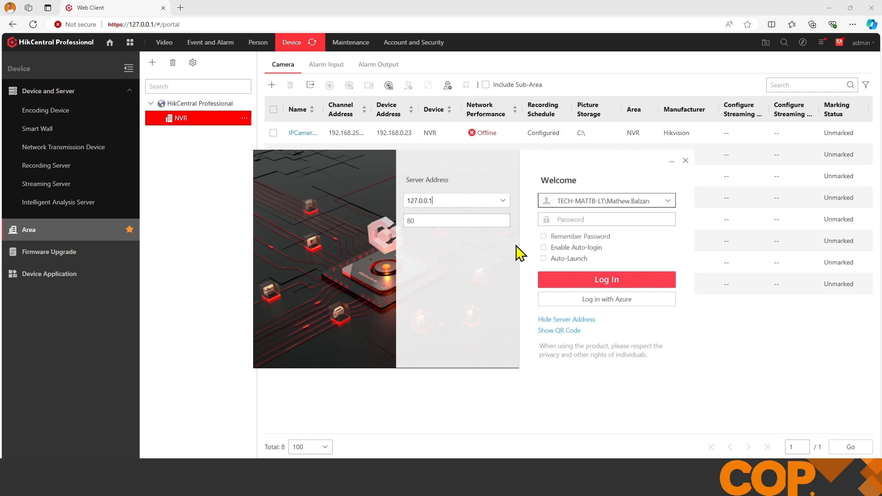
type("admin")
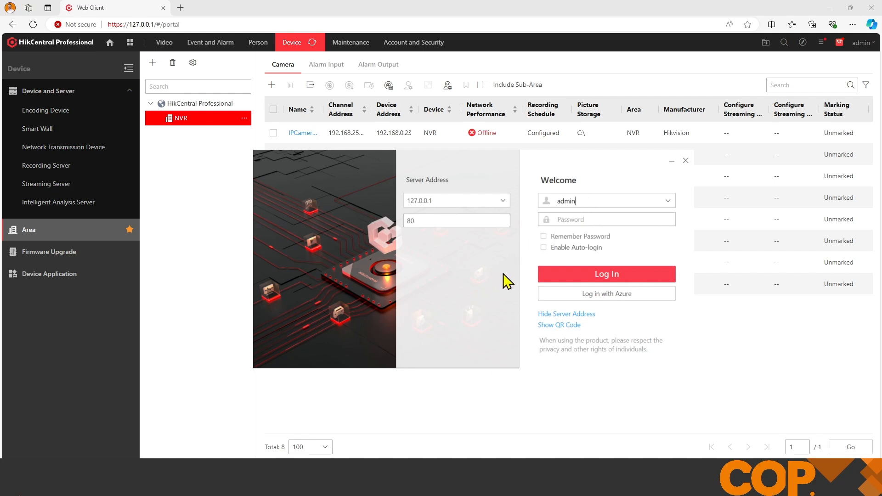
left_click(606, 218)
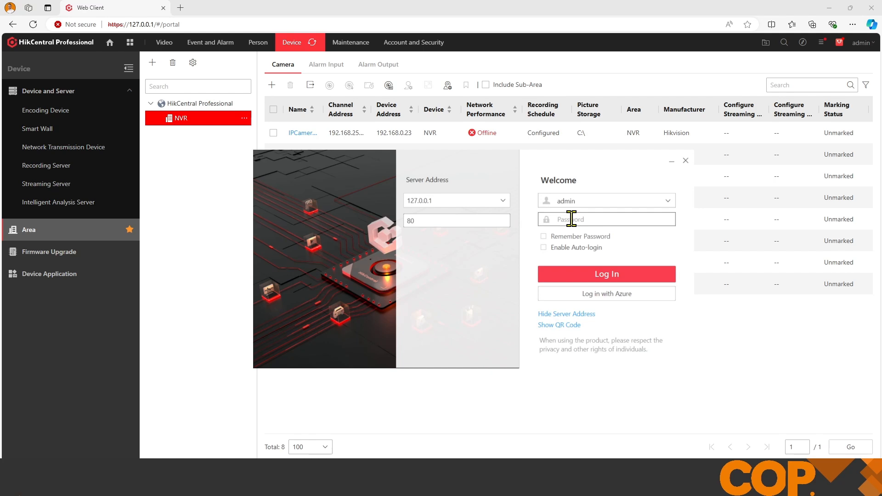
type("password")
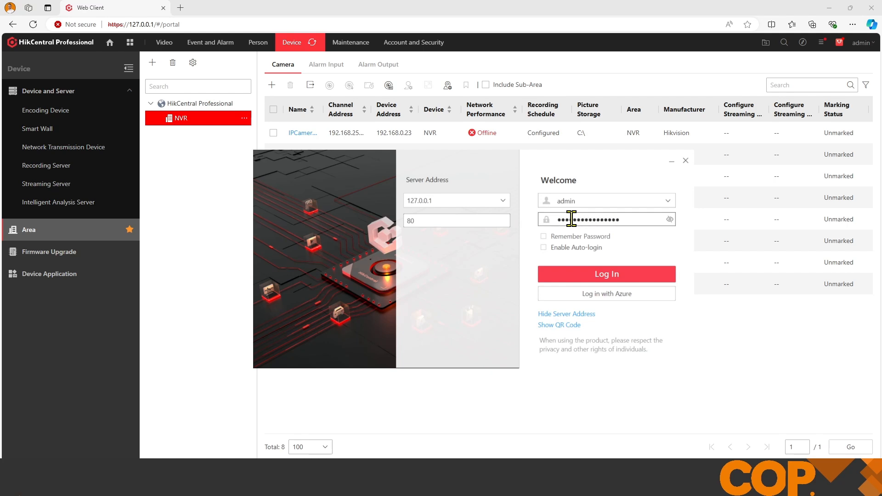
left_click(606, 274)
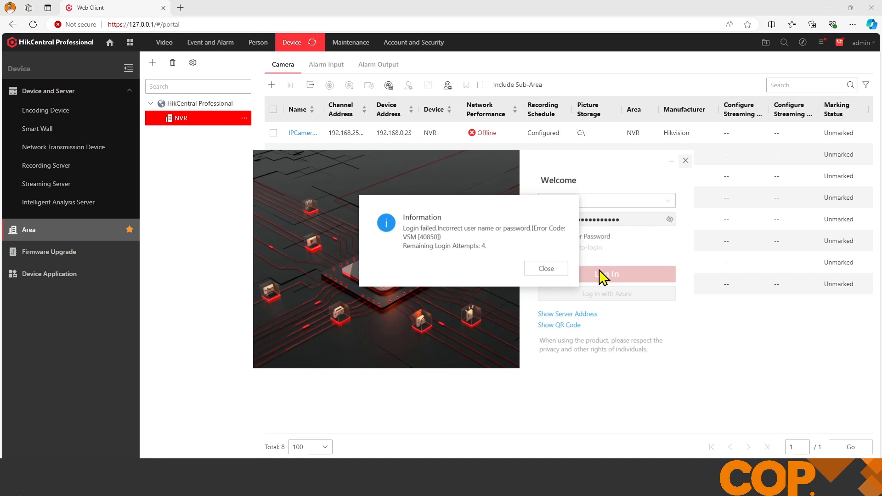
Step: Dismiss the failed-login message, re-enter the password and log in again
left_click(544, 268)
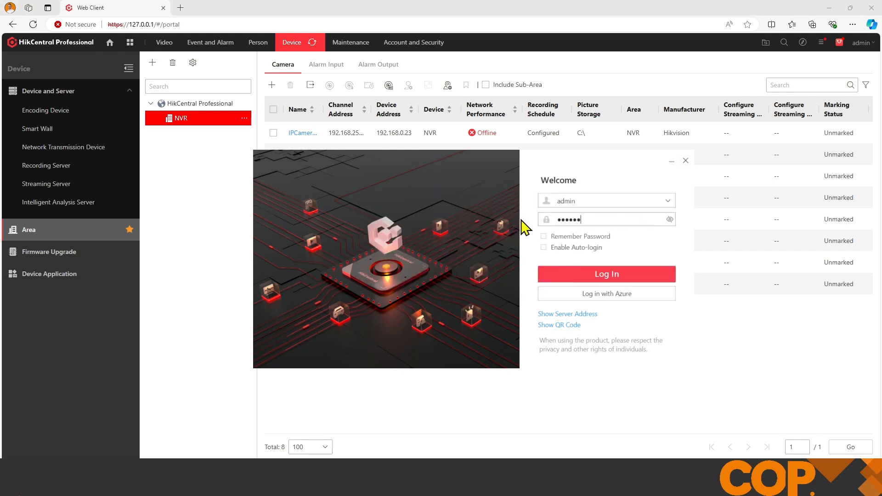
type("password")
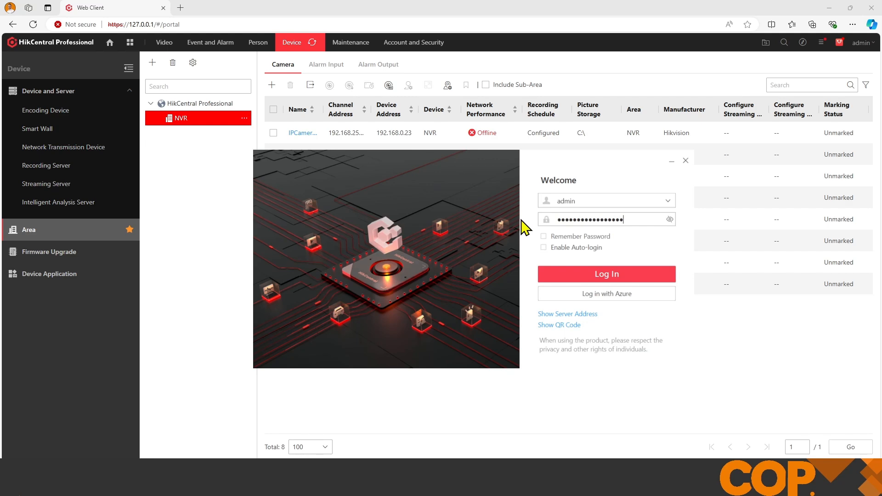
left_click(606, 273)
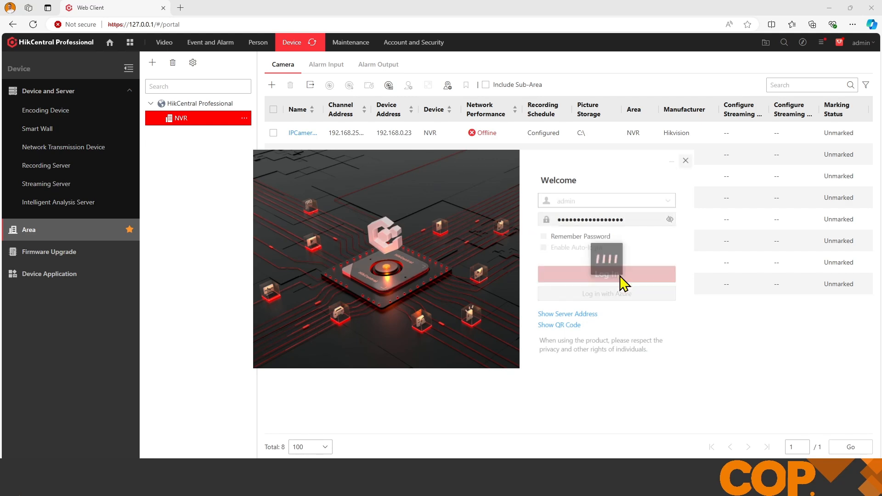
left_click(606, 274)
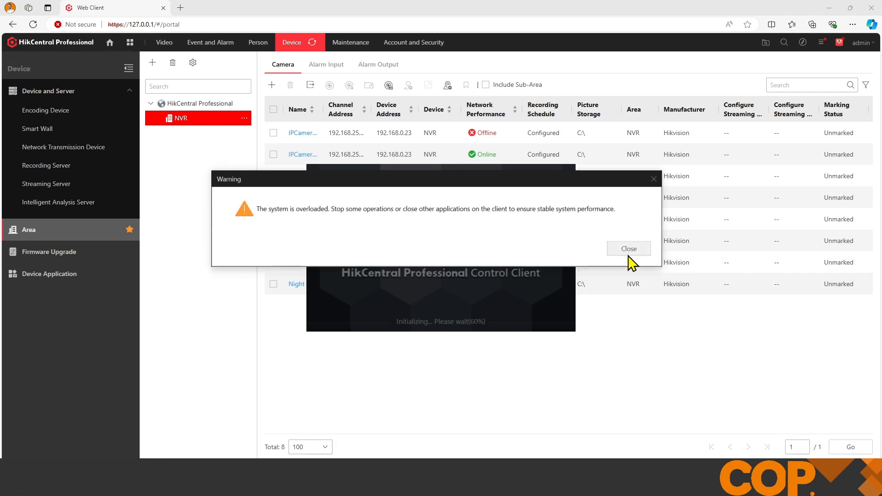
Step: Close the system-overload warning while the Control Client keeps initializing
left_click(629, 248)
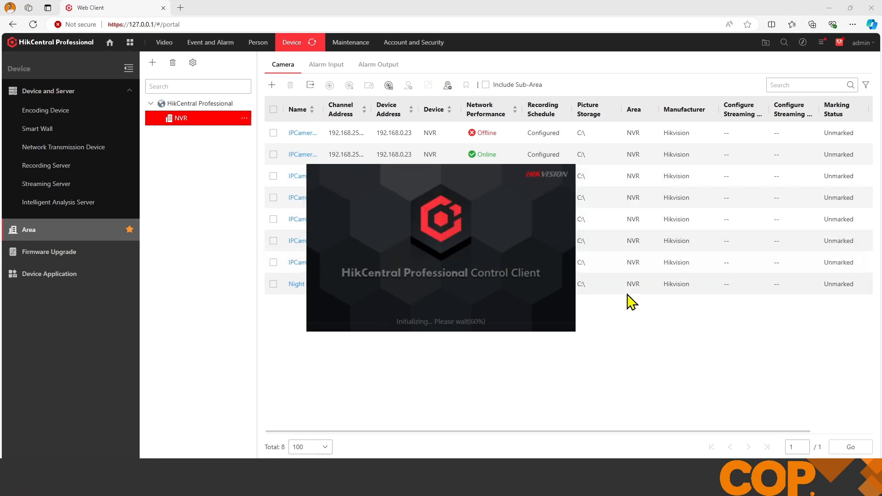
mouse_move(630, 344)
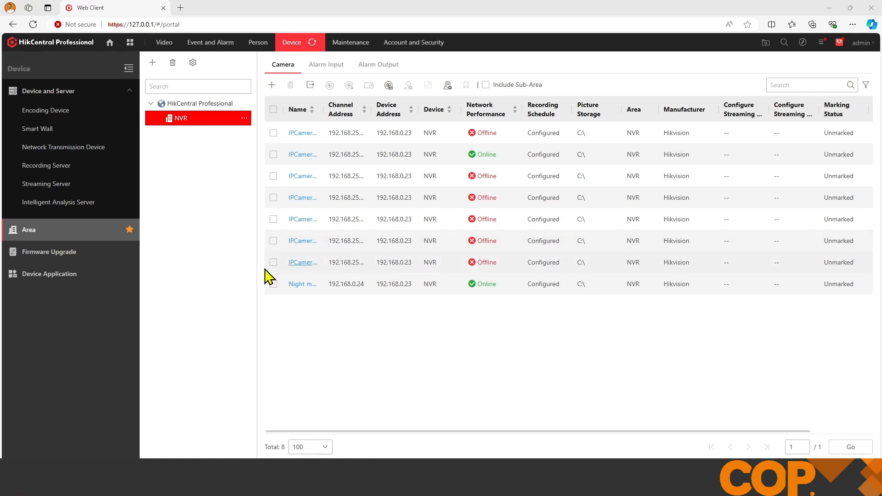
mouse_move(365, 120)
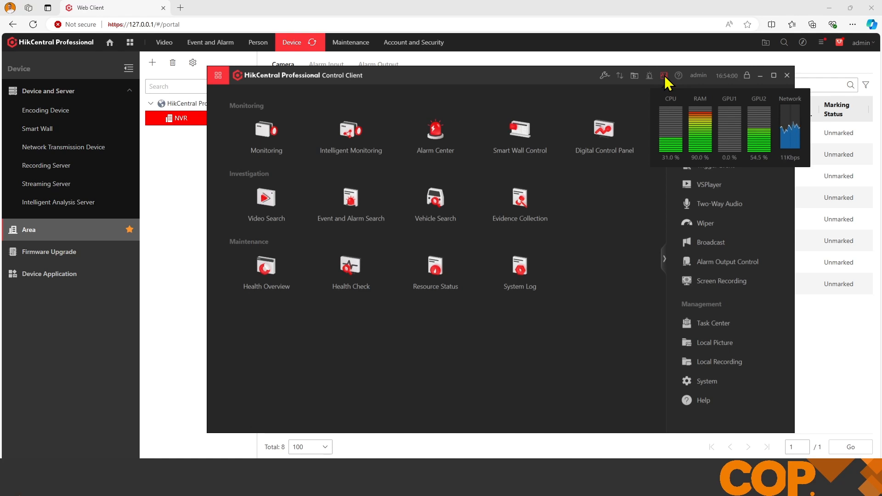
mouse_move(588, 90)
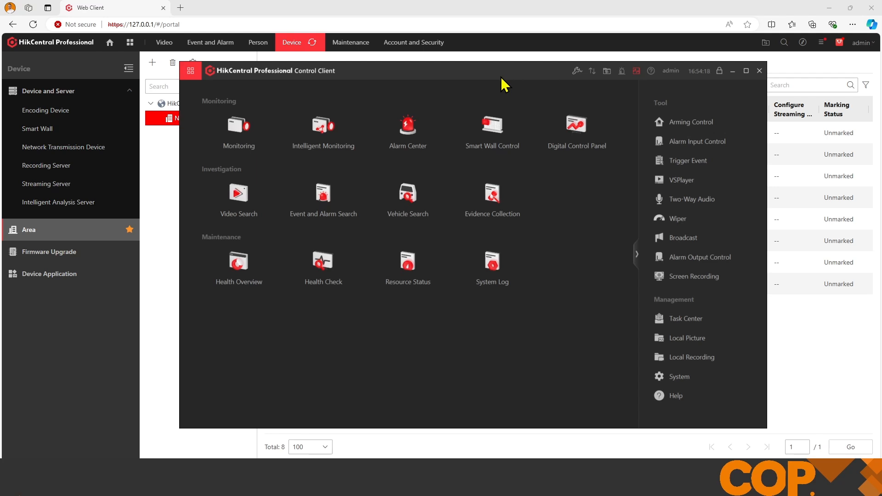
mouse_move(491, 262)
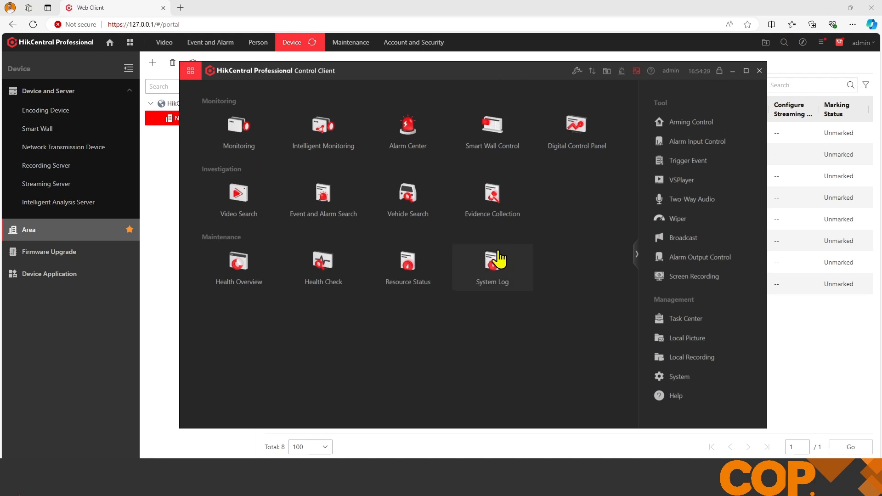
mouse_move(238, 135)
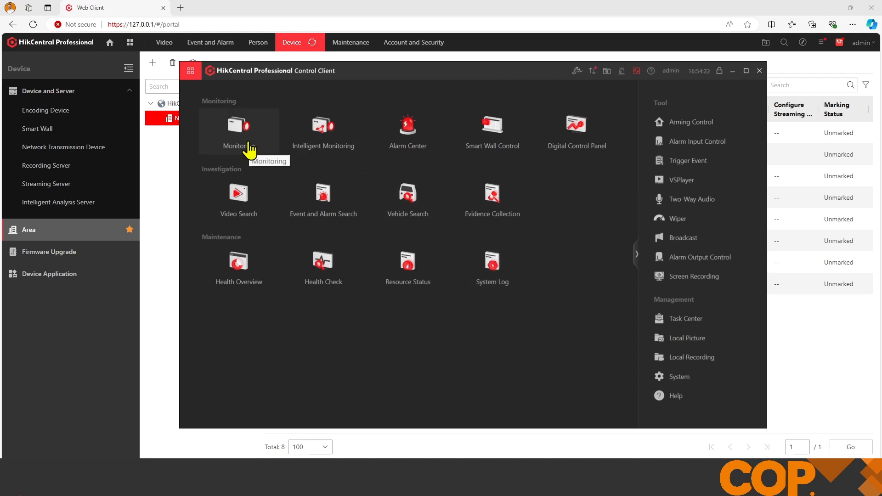
Step: Open Monitoring and expand NVR (5/8) in the Resource tree
left_click(238, 130)
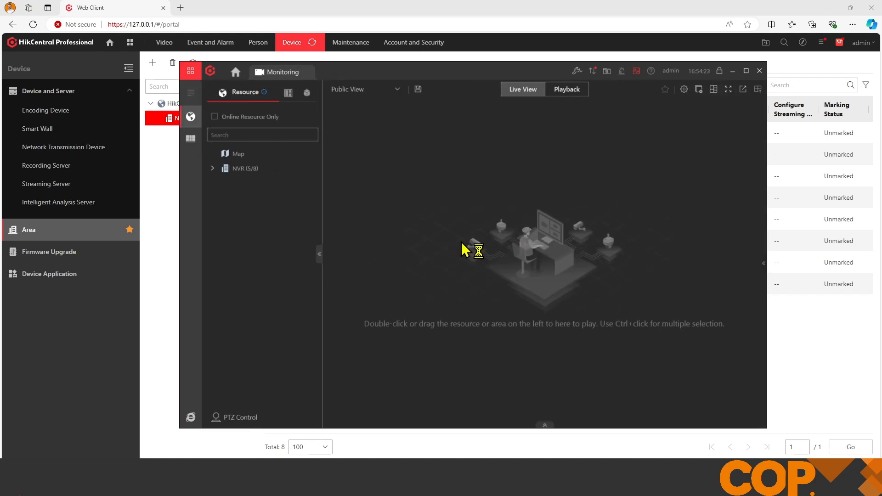
mouse_move(235, 220)
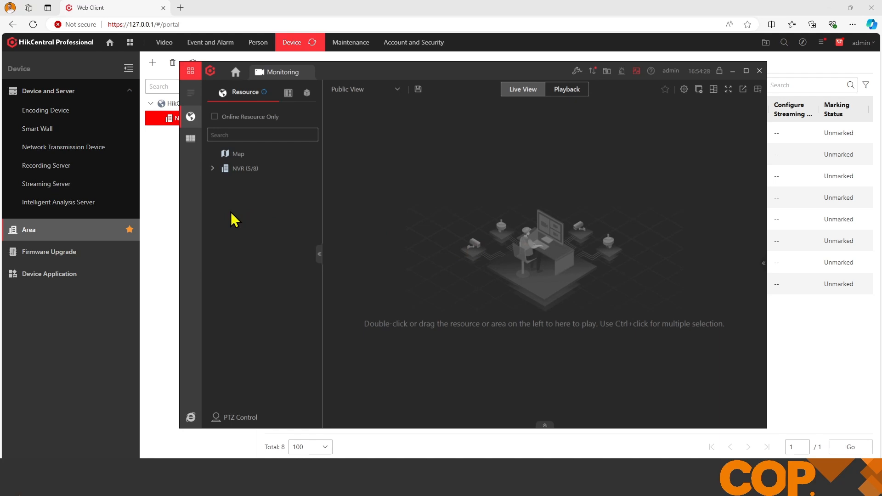
mouse_move(218, 188)
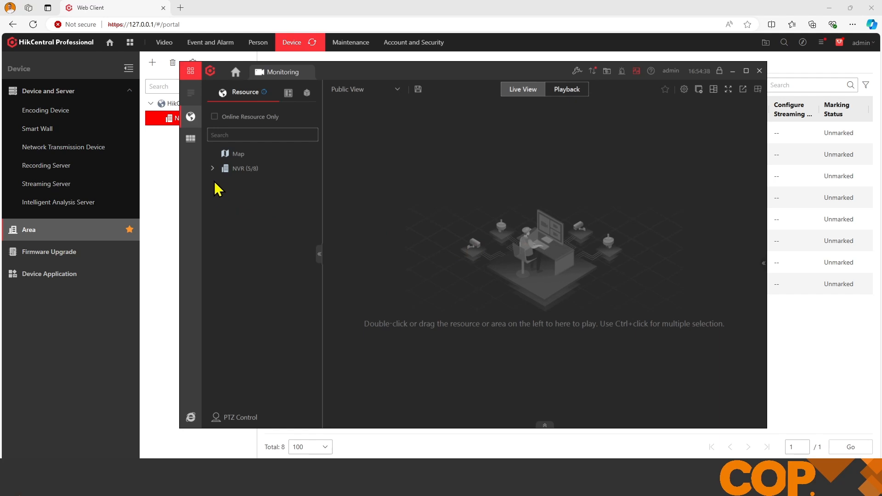
left_click(212, 168)
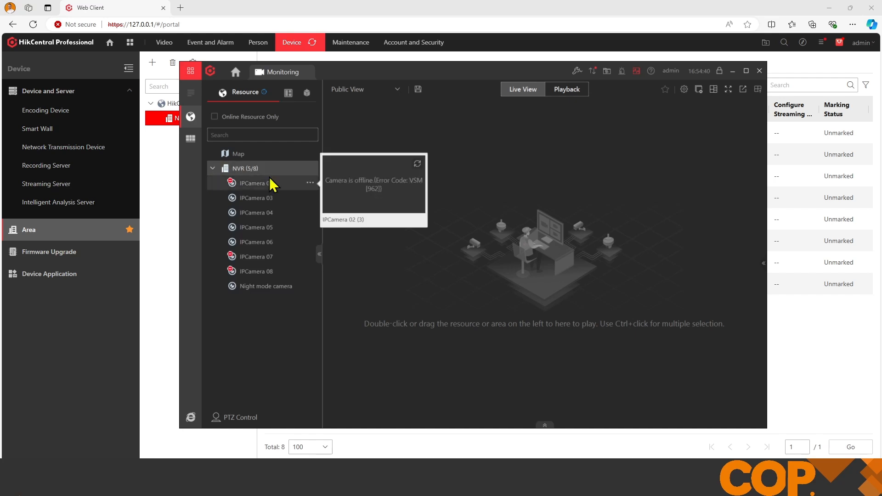
mouse_move(322, 195)
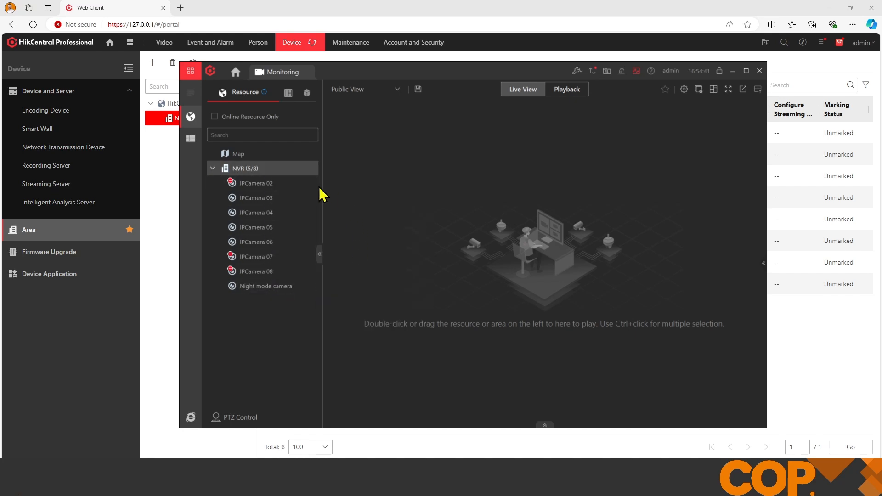
mouse_move(444, 259)
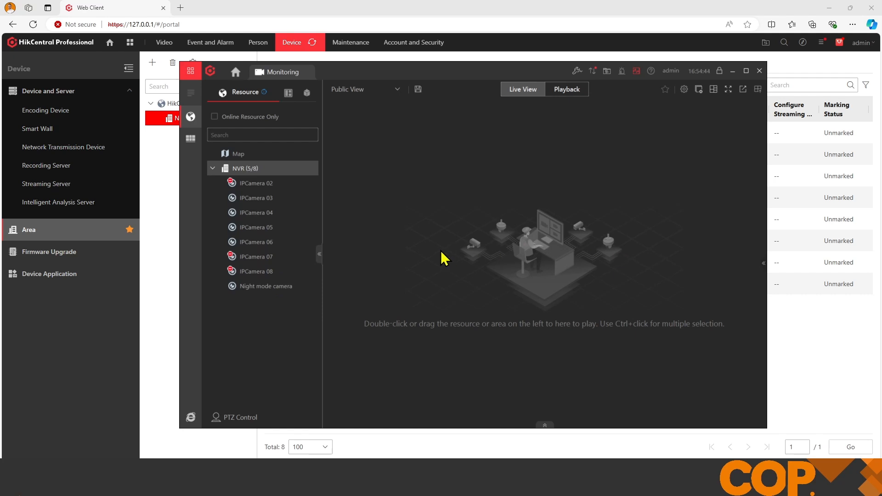
mouse_move(437, 286)
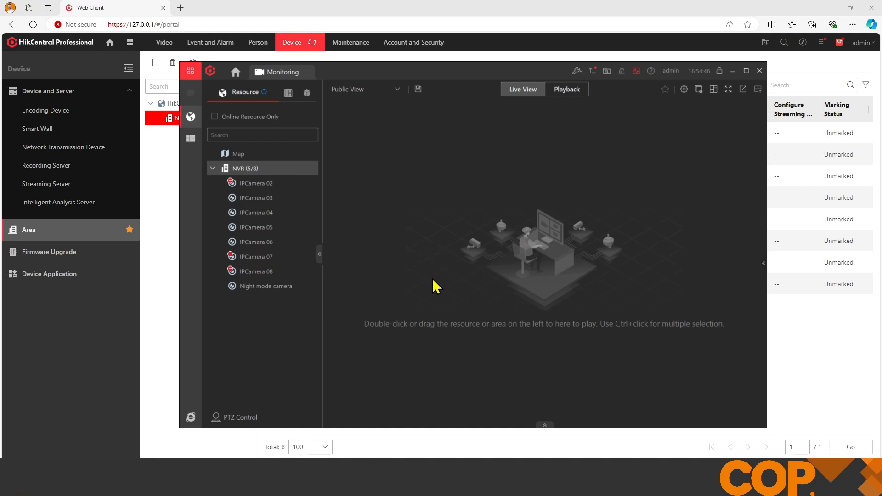
mouse_move(267, 285)
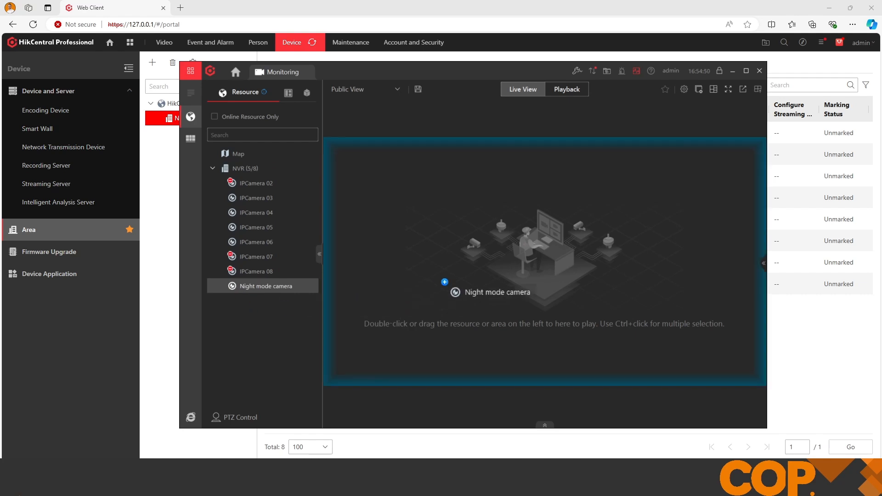
Step: Start live view of the Night mode camera from the Resource tree
double_click(262, 286)
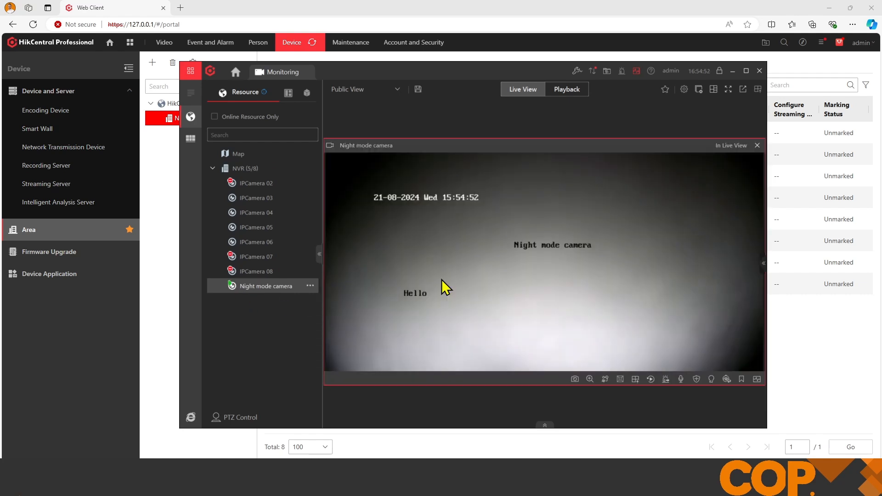
mouse_move(256, 197)
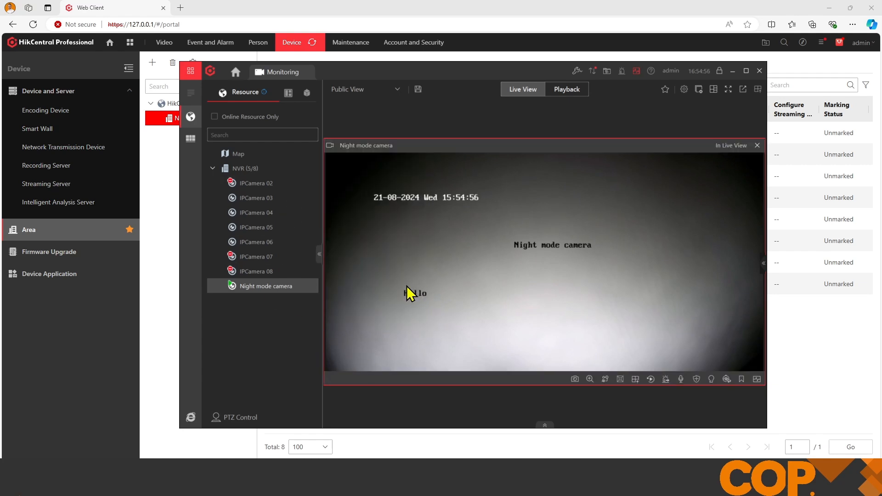
mouse_move(392, 287)
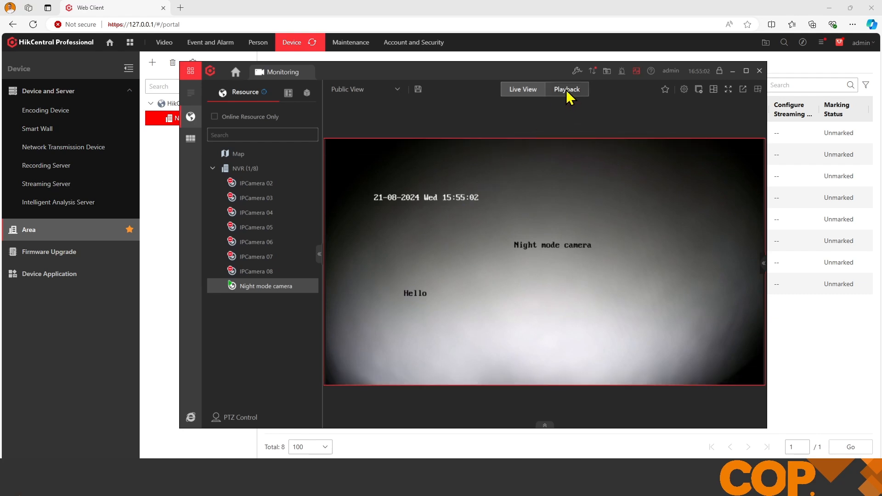
mouse_move(566, 88)
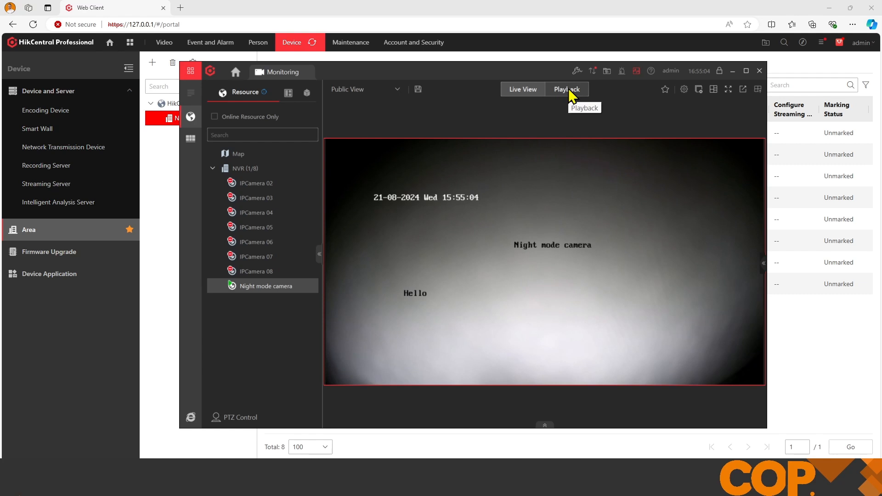
mouse_move(334, 112)
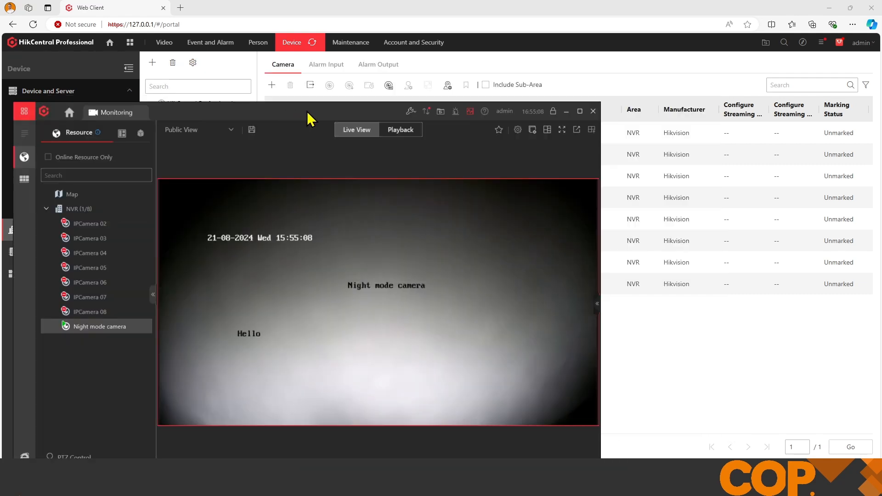
mouse_move(649, 68)
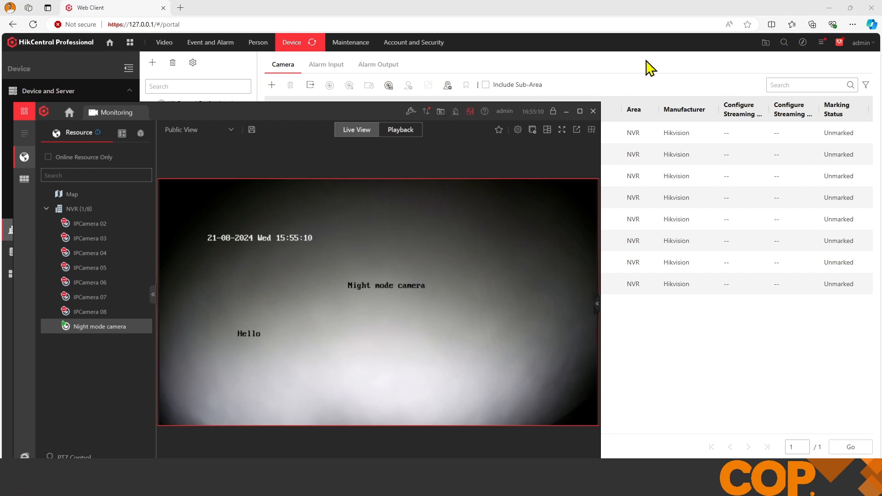
mouse_move(560, 63)
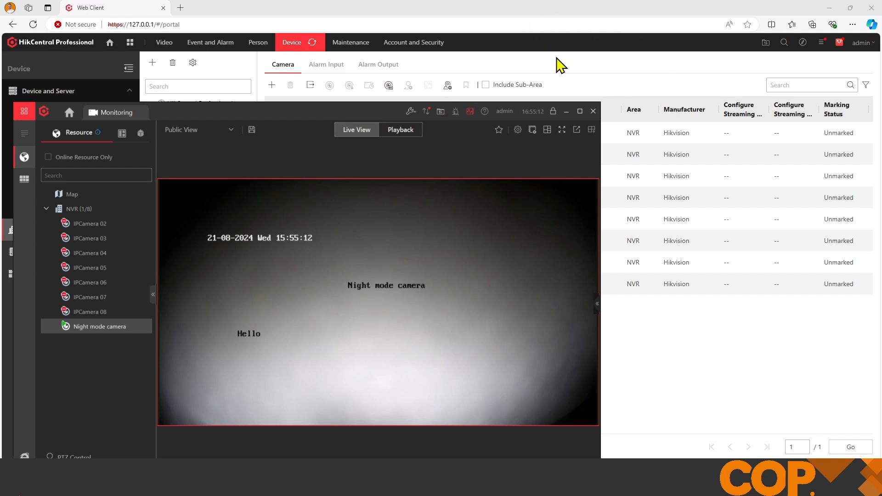
mouse_move(335, 116)
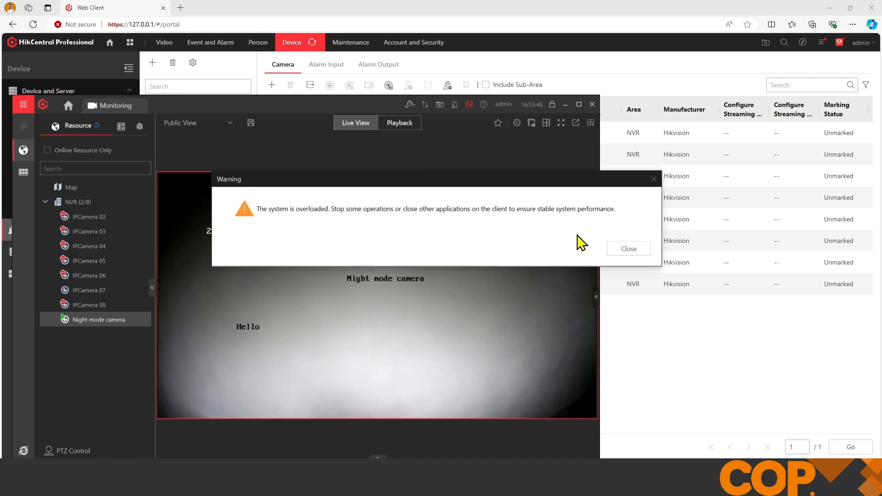
Step: Close the new system-overload warning covering the Night mode live feed
left_click(628, 249)
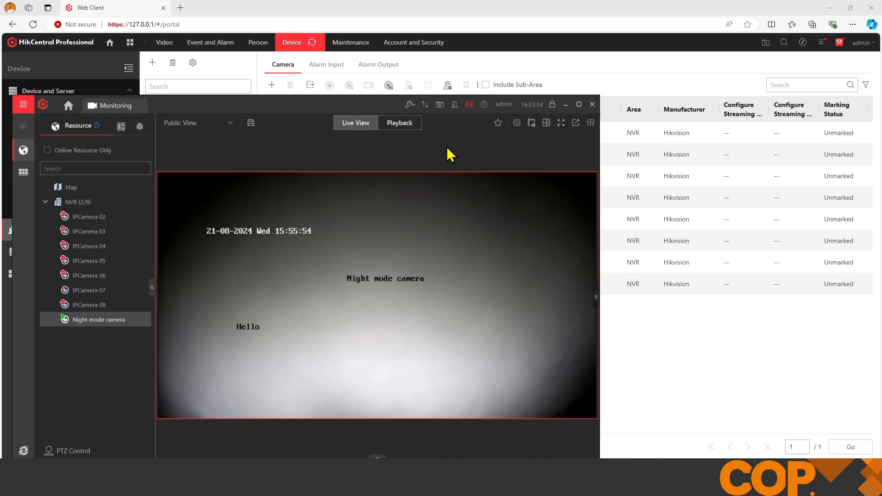
mouse_move(424, 107)
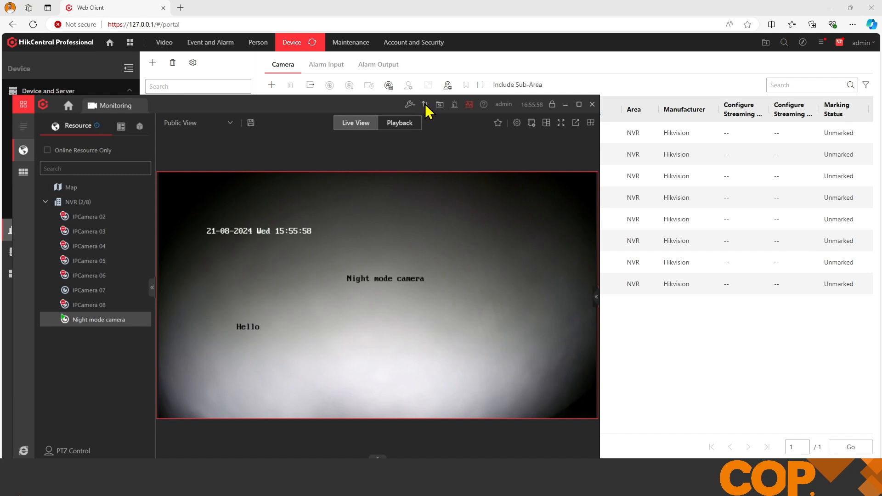
mouse_move(424, 104)
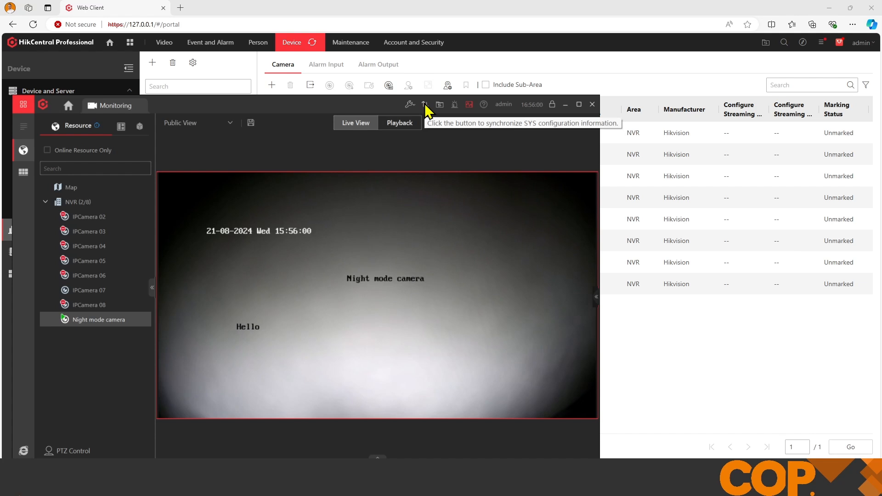
mouse_move(345, 116)
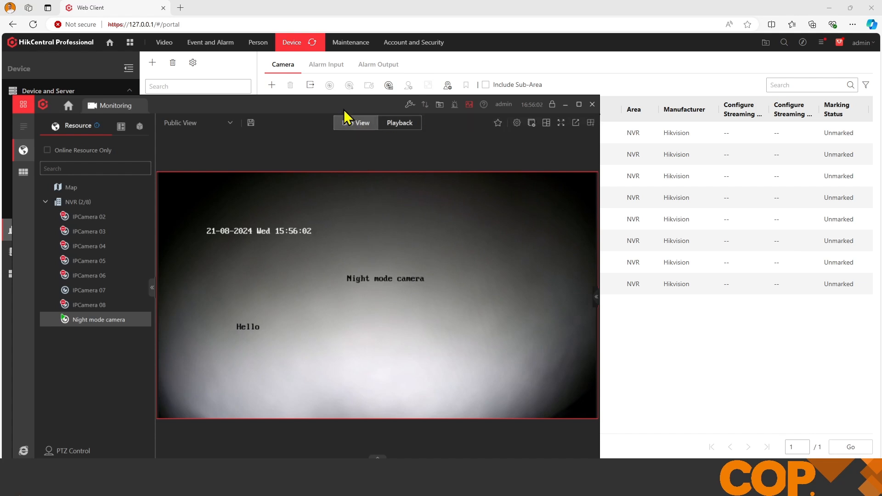